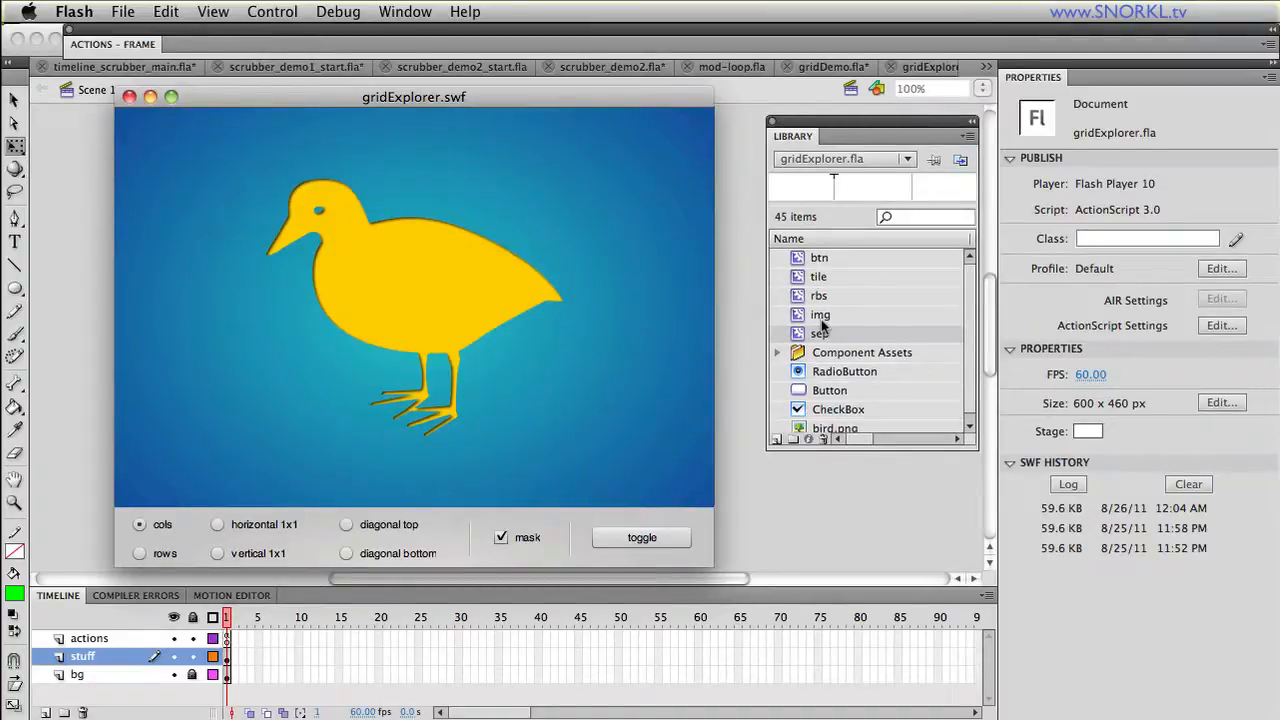
- Play the diagonal-from-top, diagonal-from-bottom, vertical one-by-one, row and column tile animations
{"action": "left_click", "coordinate": [346, 524]}
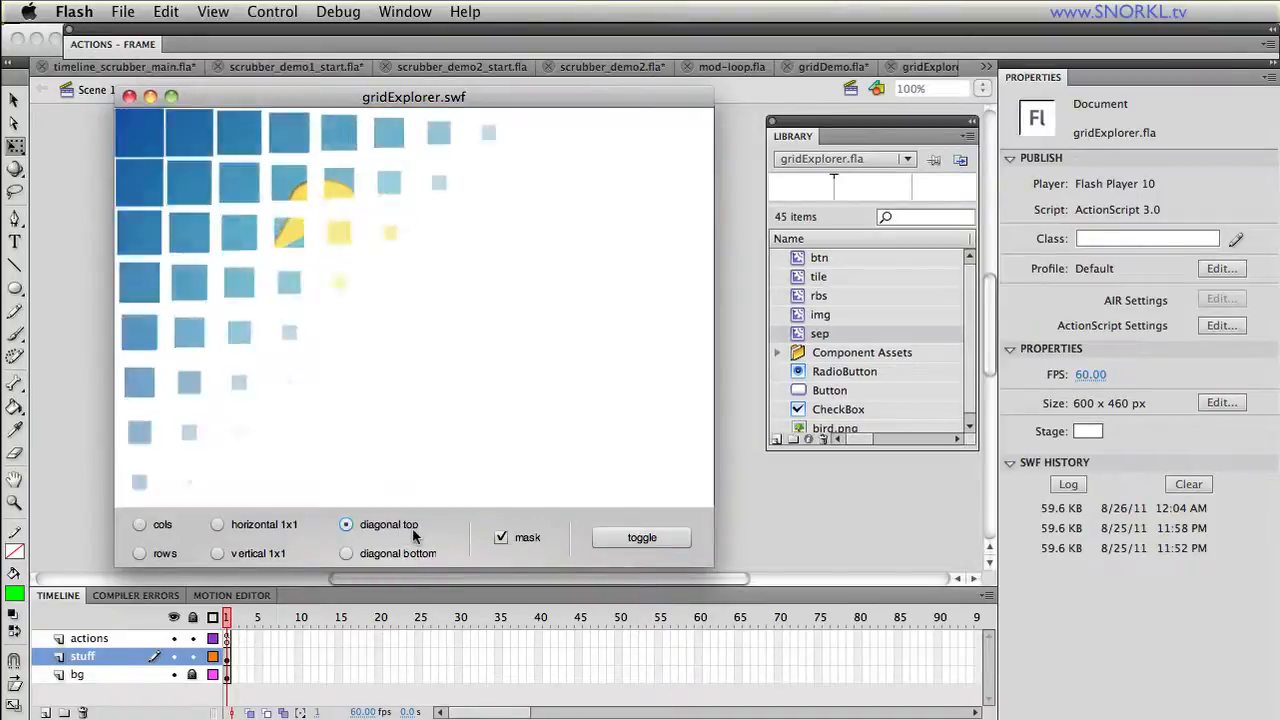
{"action": "left_click", "coordinate": [346, 553]}
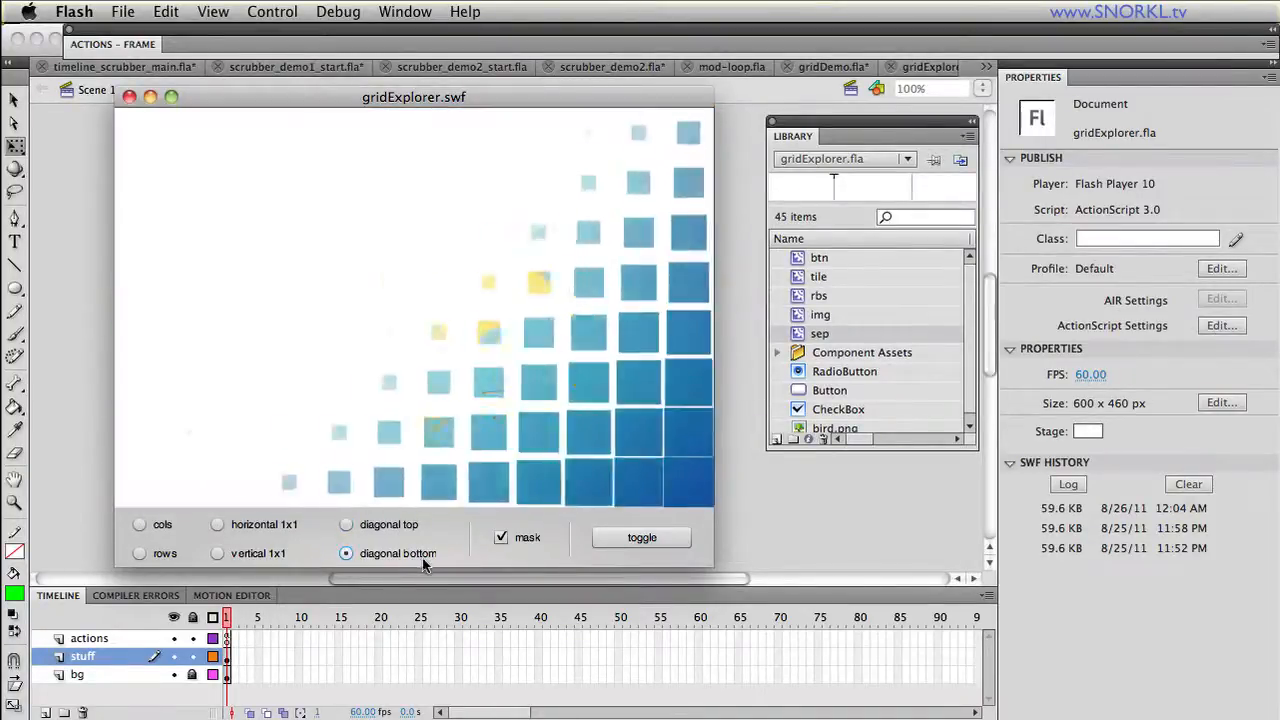
{"action": "left_click", "coordinate": [217, 524]}
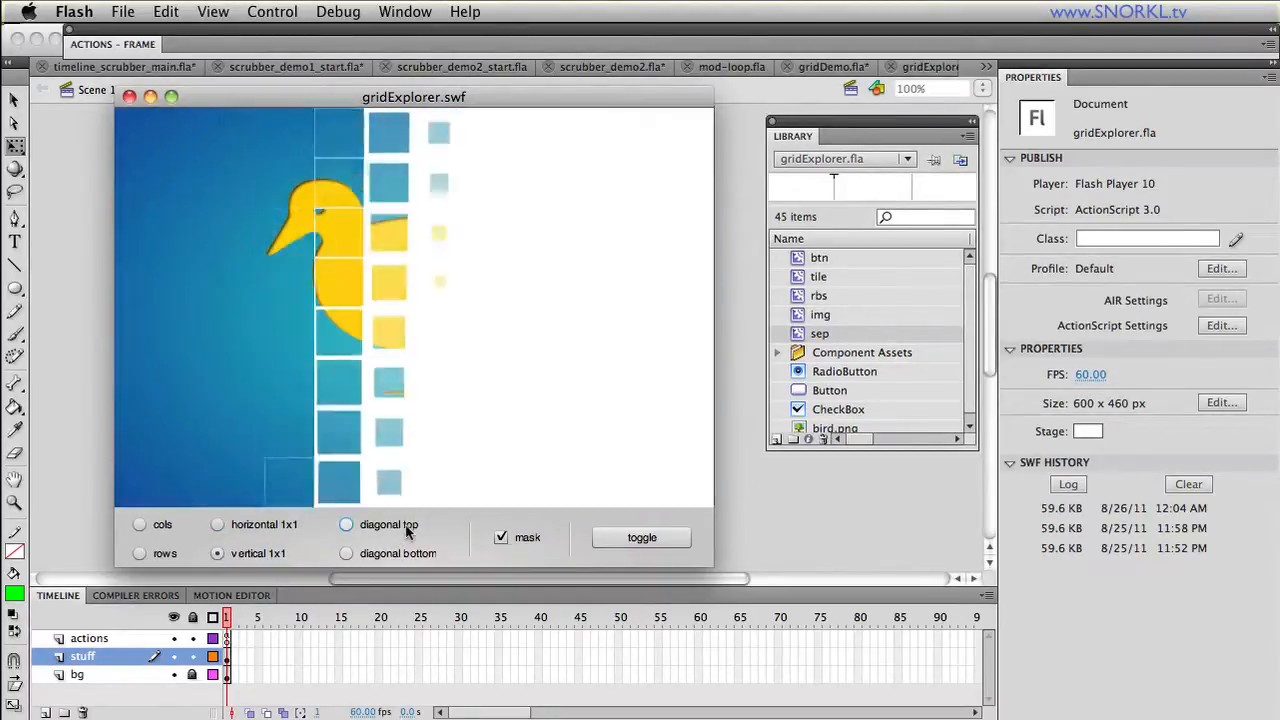
{"action": "left_click", "coordinate": [346, 553]}
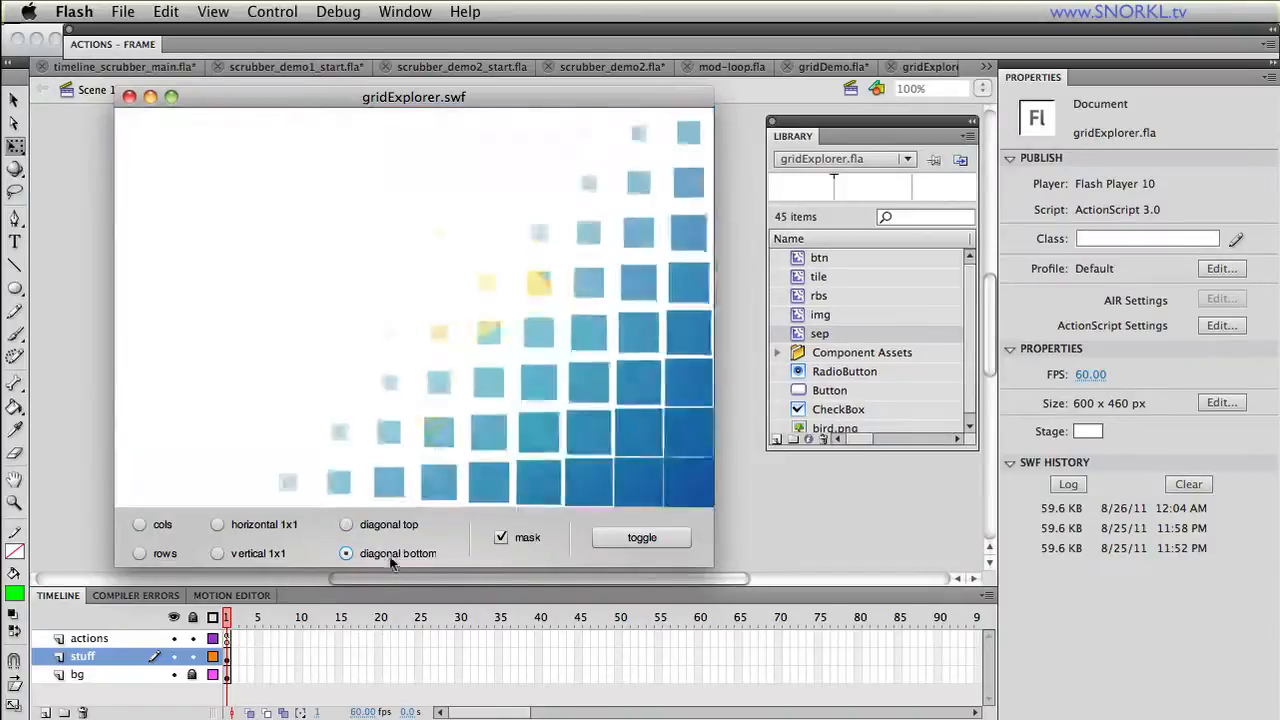
{"action": "left_click", "coordinate": [139, 553]}
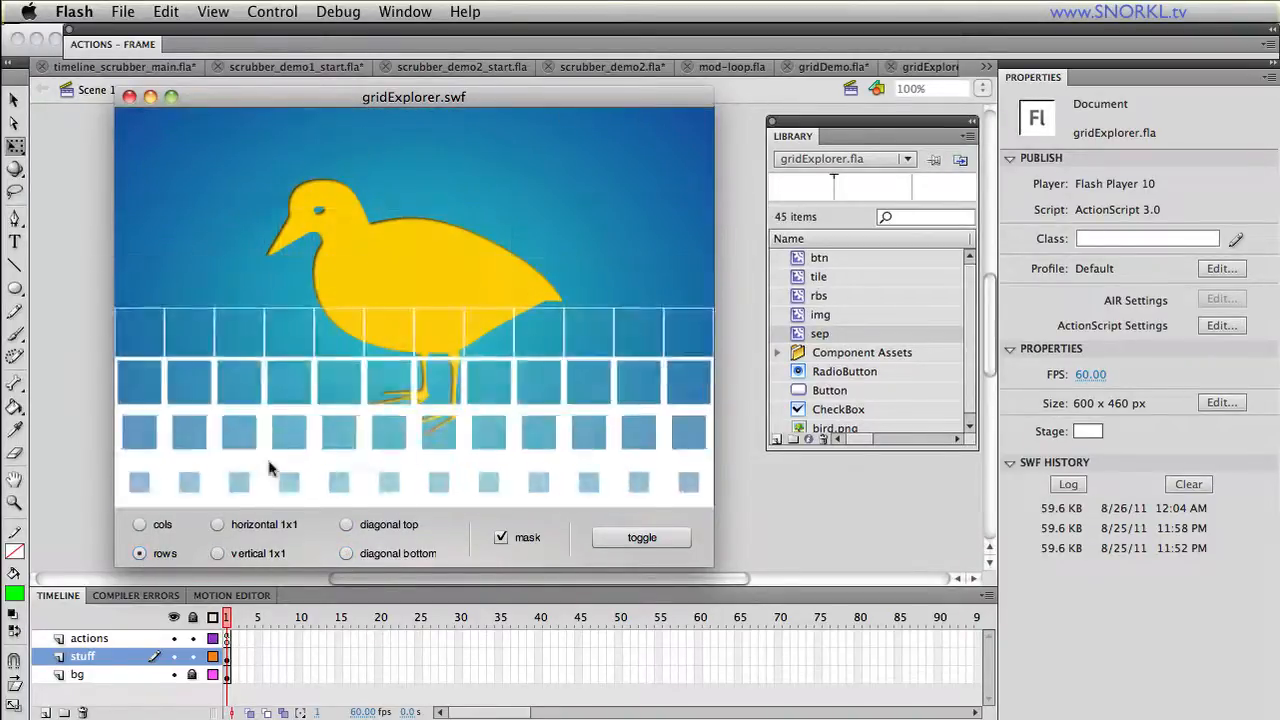
{"action": "left_click", "coordinate": [139, 524]}
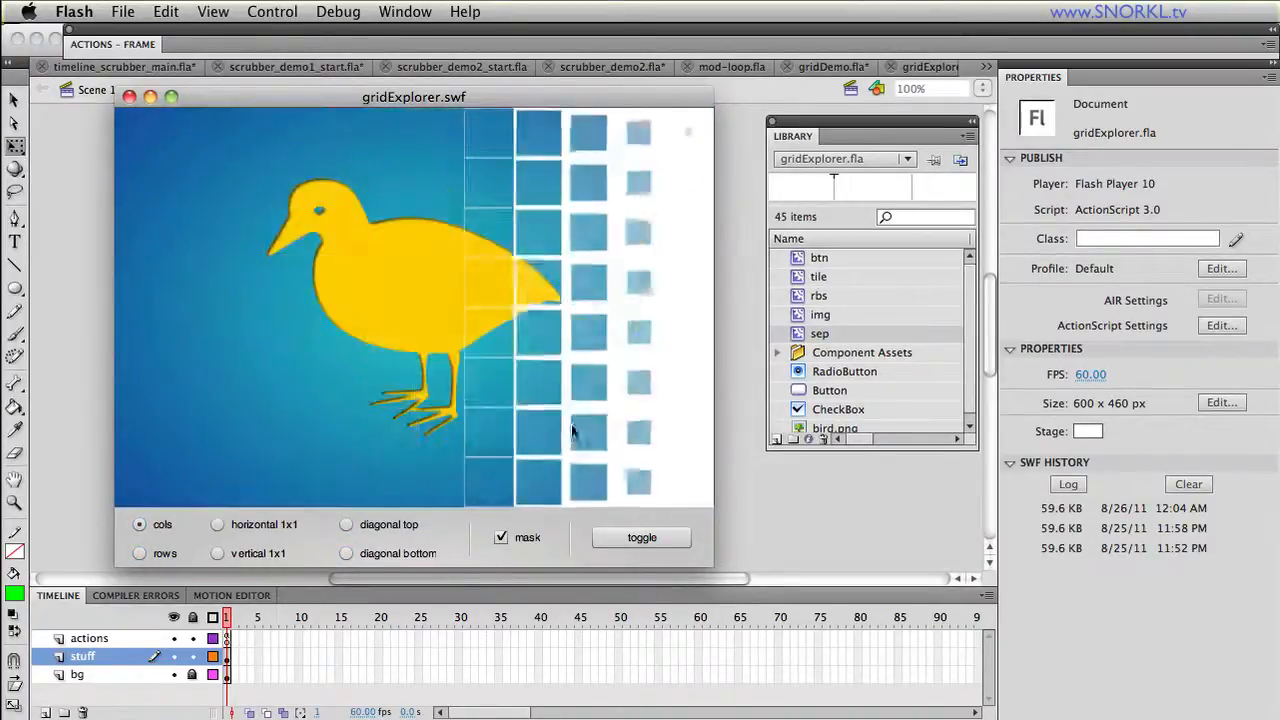
- Toggle the tile animation back and forth, view it without masking, then close the preview
{"action": "left_click", "coordinate": [641, 537]}
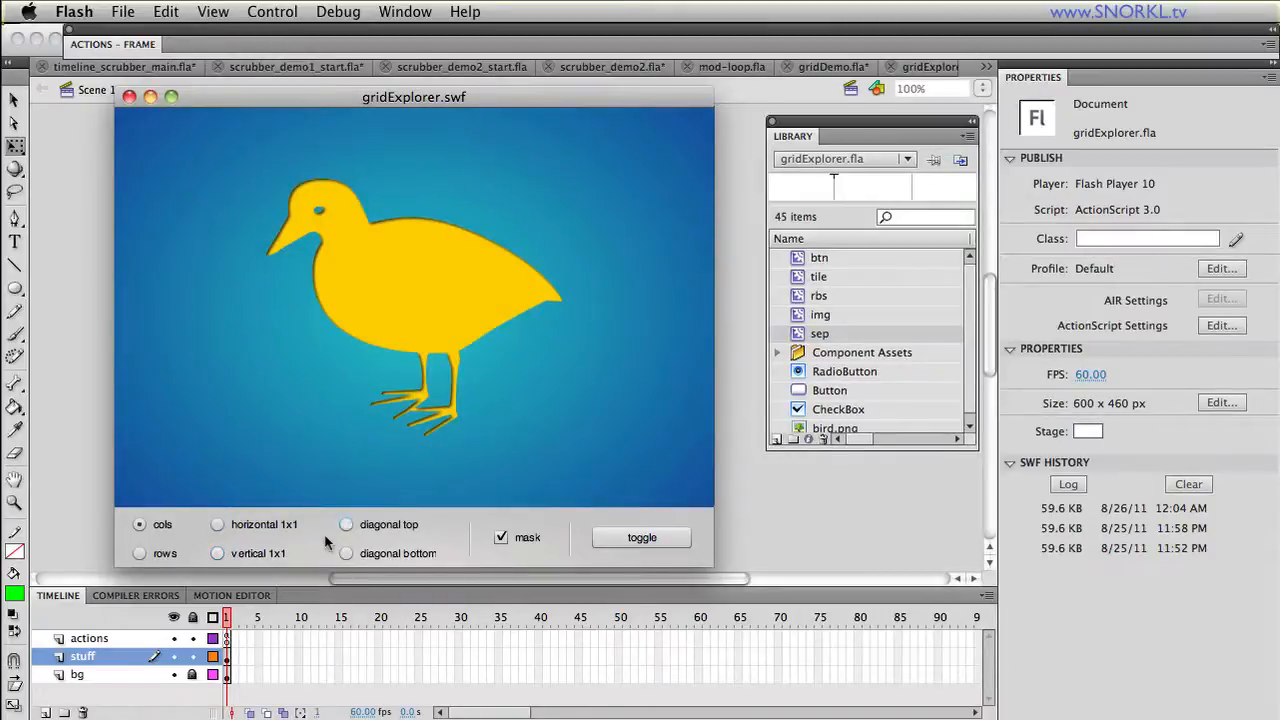
{"action": "left_click", "coordinate": [641, 537]}
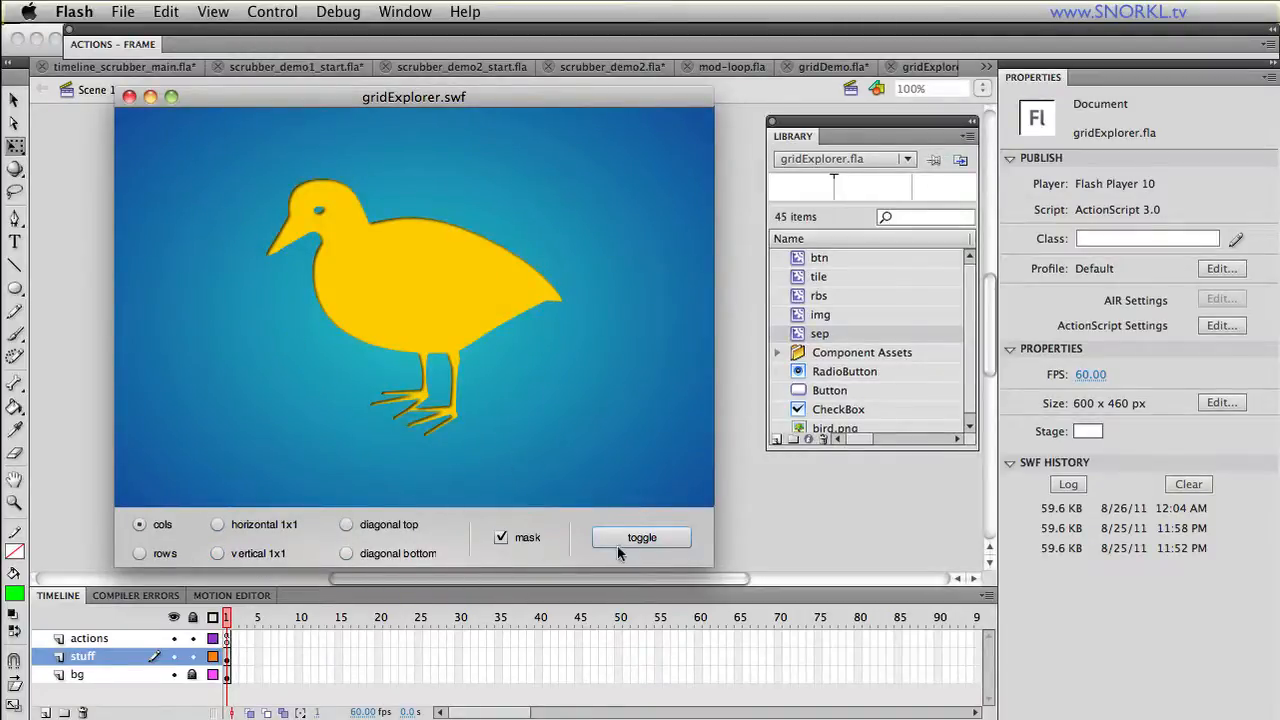
{"action": "left_click", "coordinate": [641, 537]}
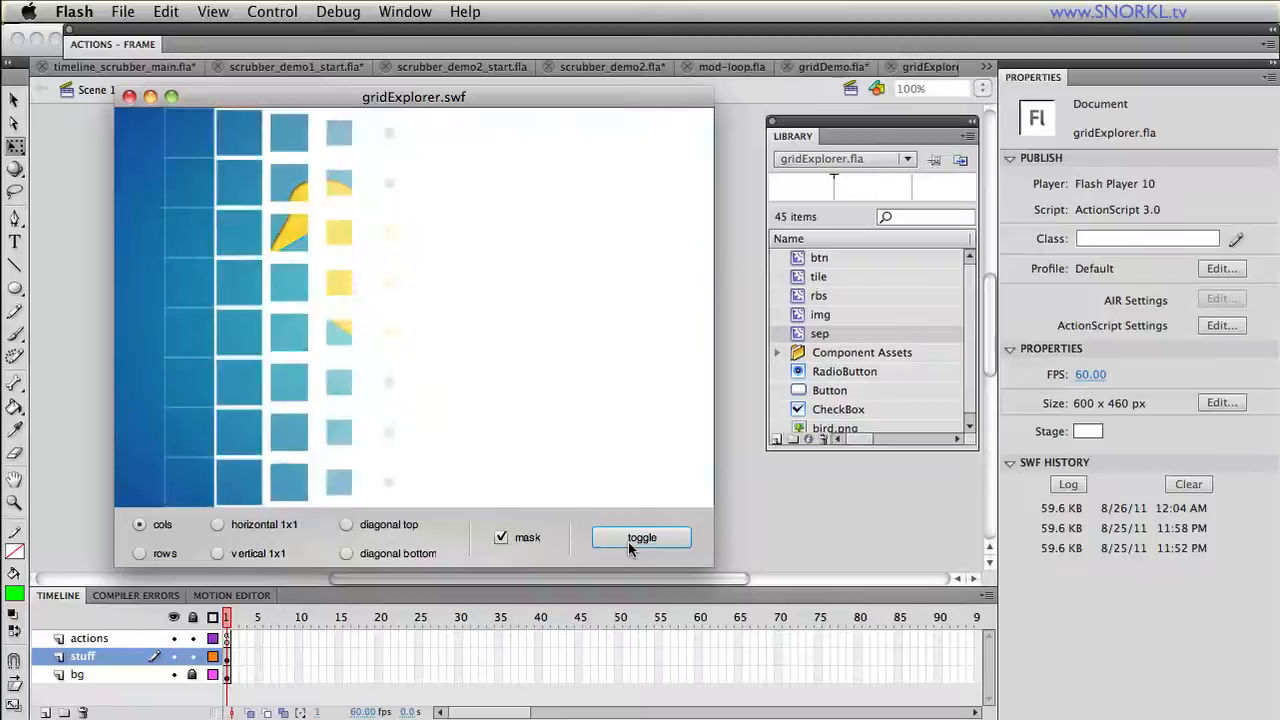
{"action": "left_click", "coordinate": [641, 537]}
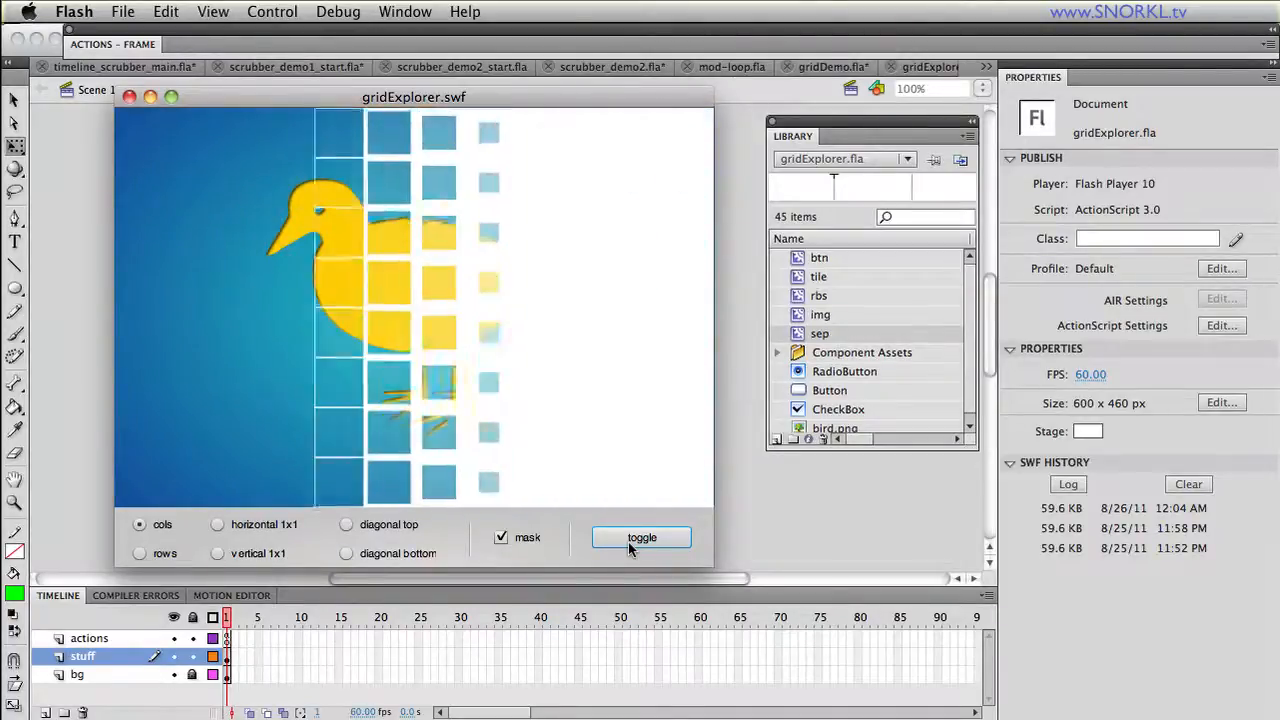
{"action": "left_click", "coordinate": [641, 537]}
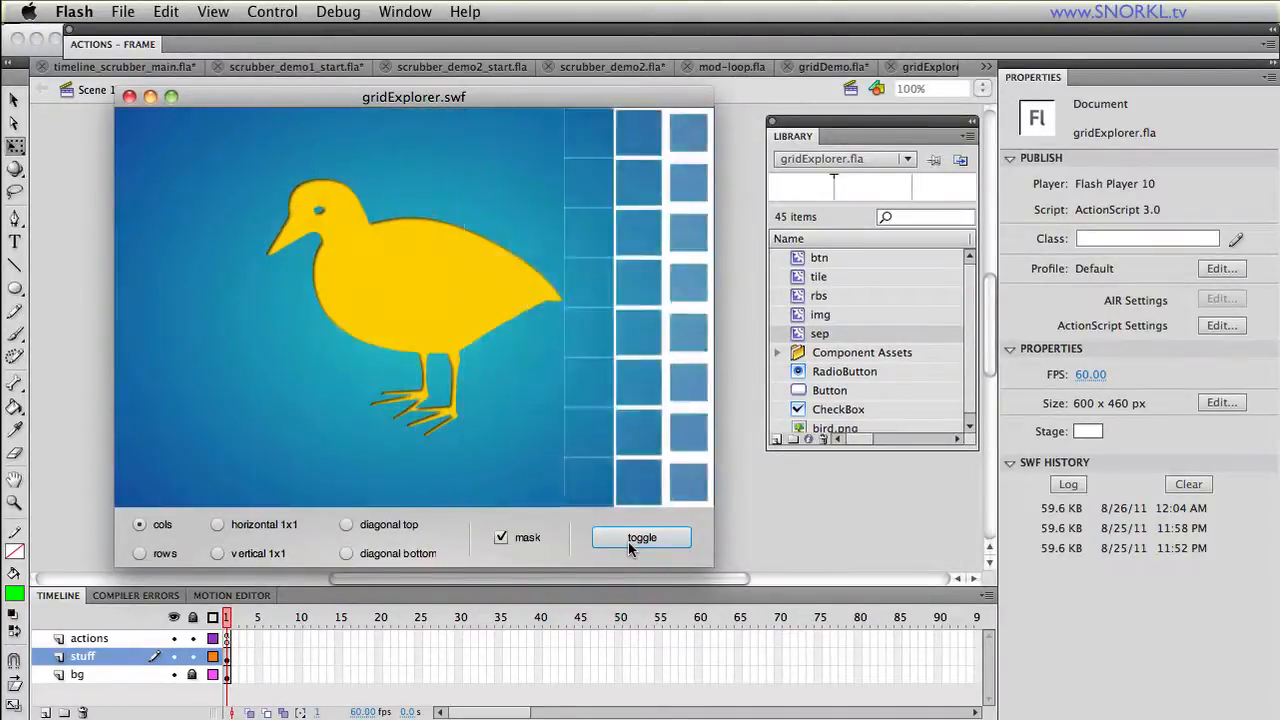
{"action": "left_click", "coordinate": [641, 537]}
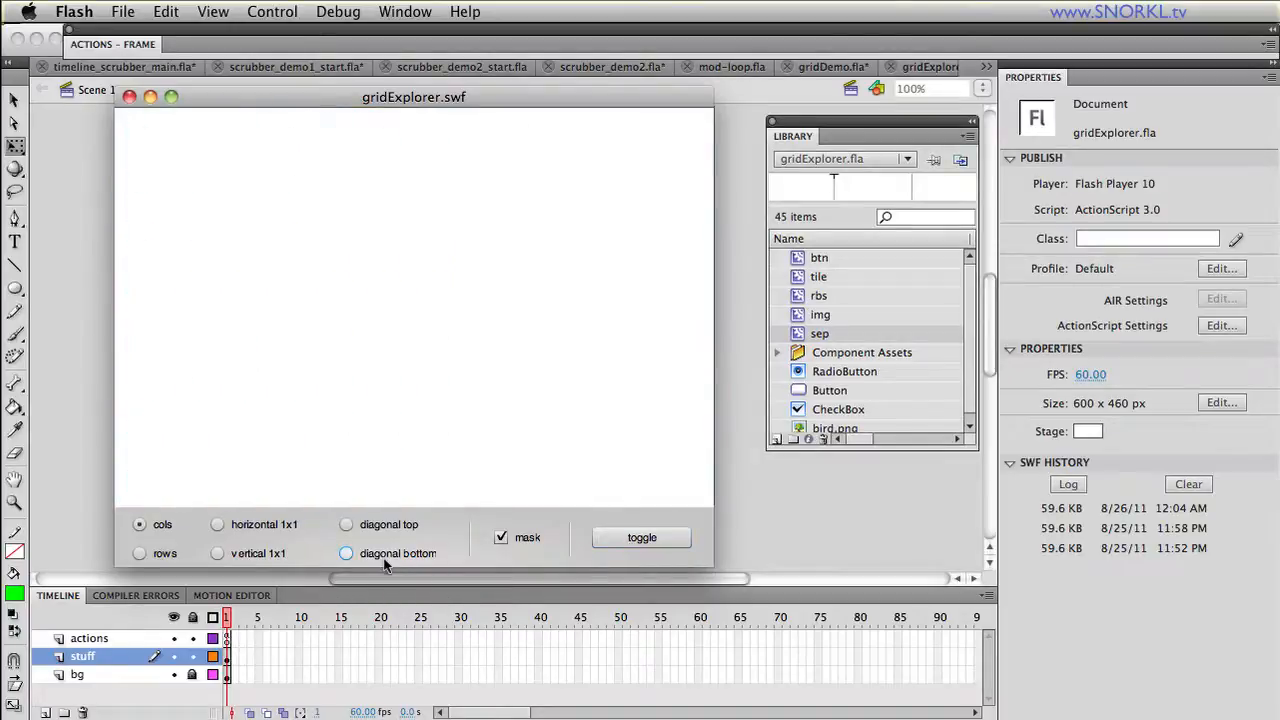
{"action": "left_click", "coordinate": [641, 537]}
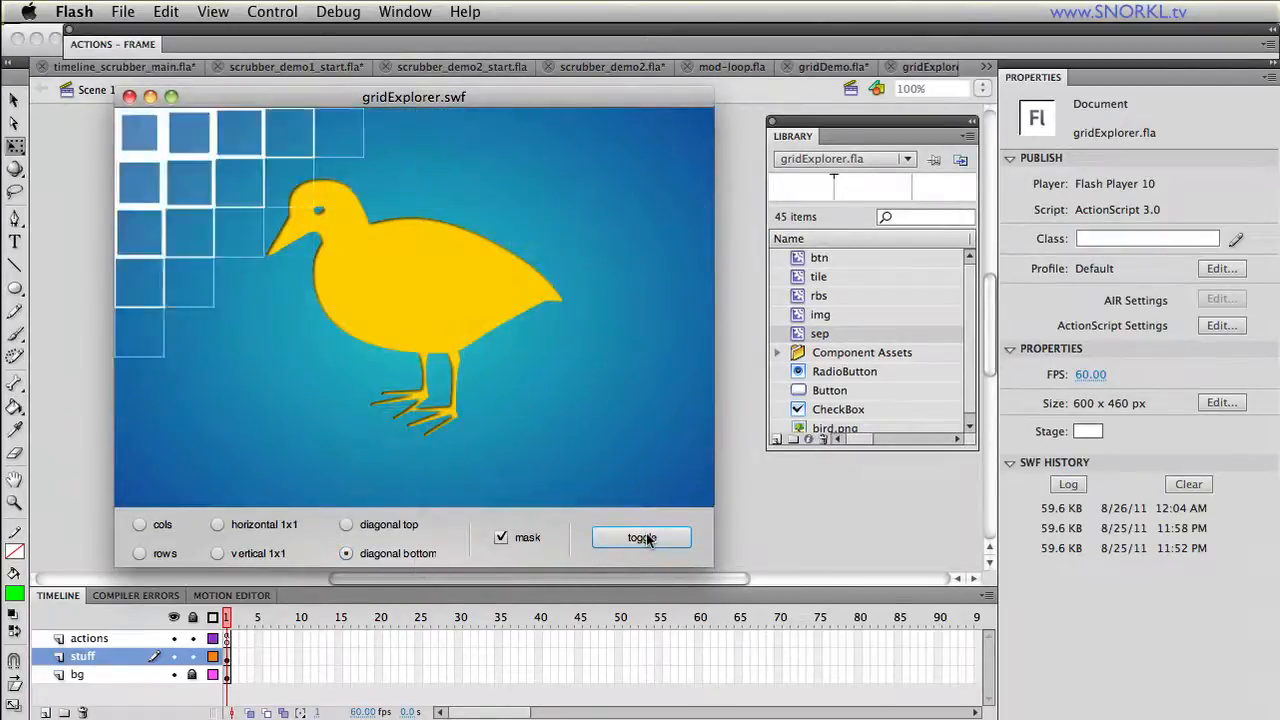
{"action": "left_click", "coordinate": [641, 537]}
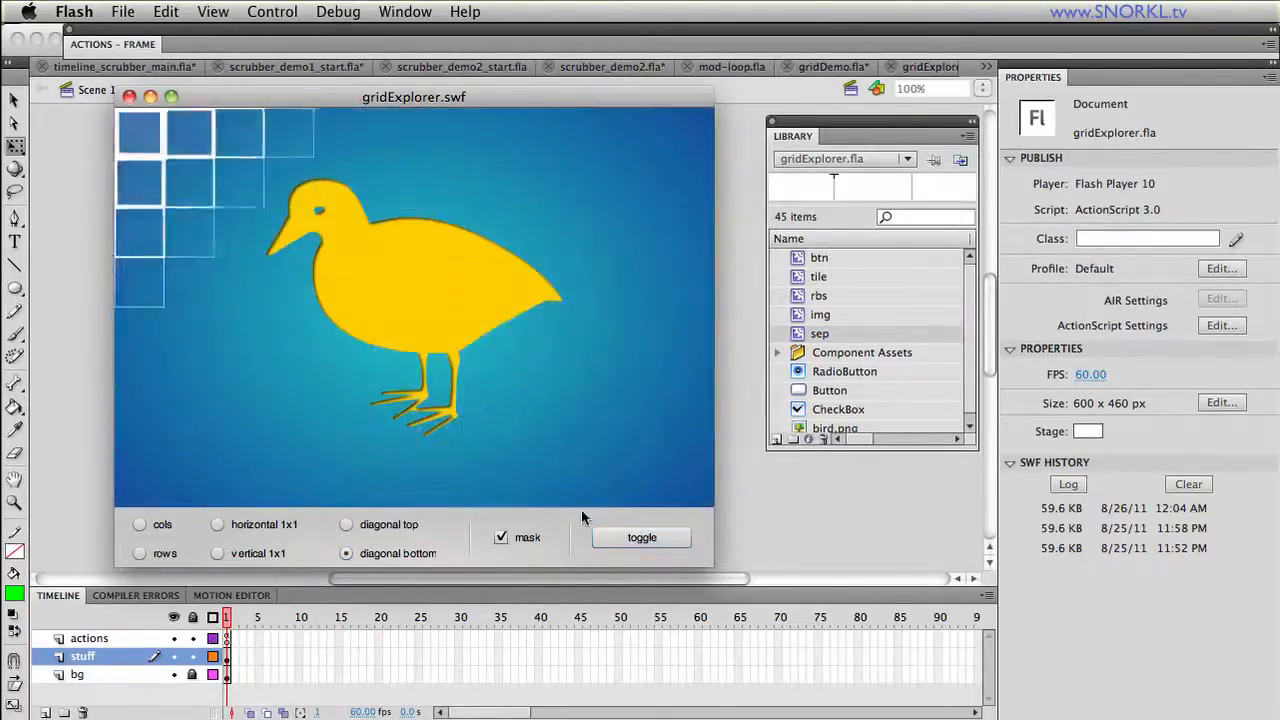
{"action": "left_click", "coordinate": [641, 537]}
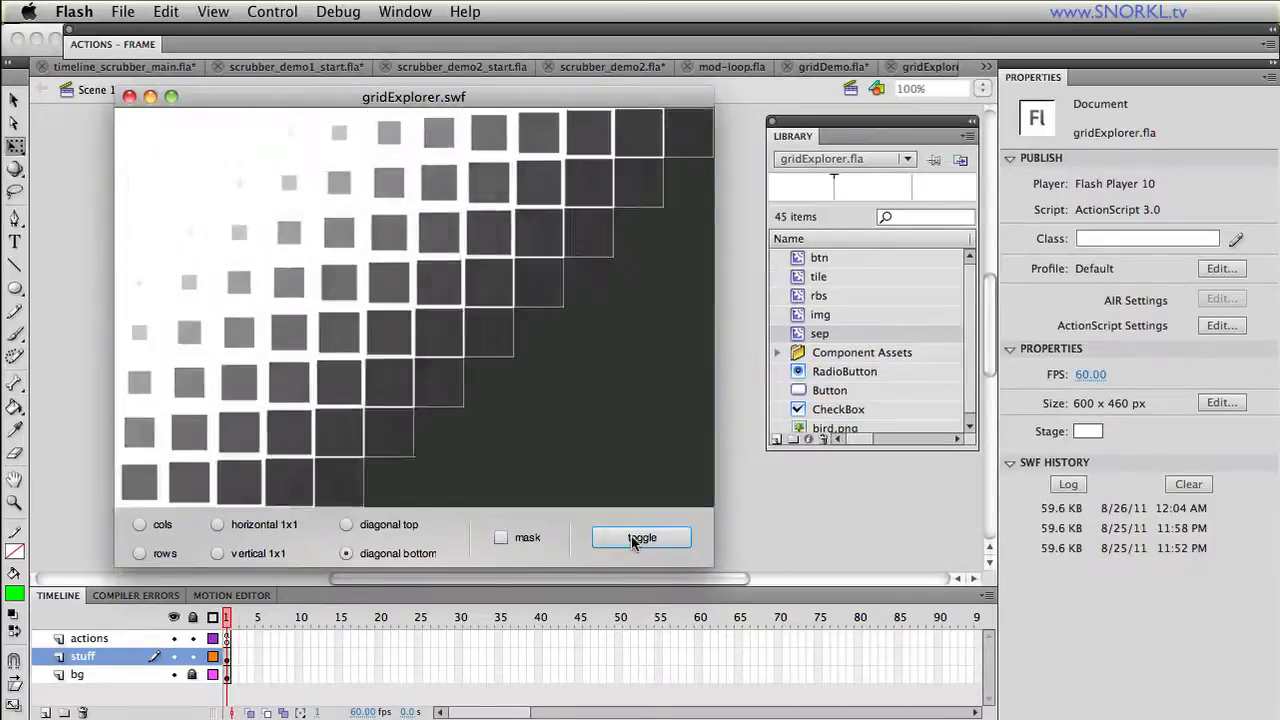
{"action": "left_click", "coordinate": [641, 538]}
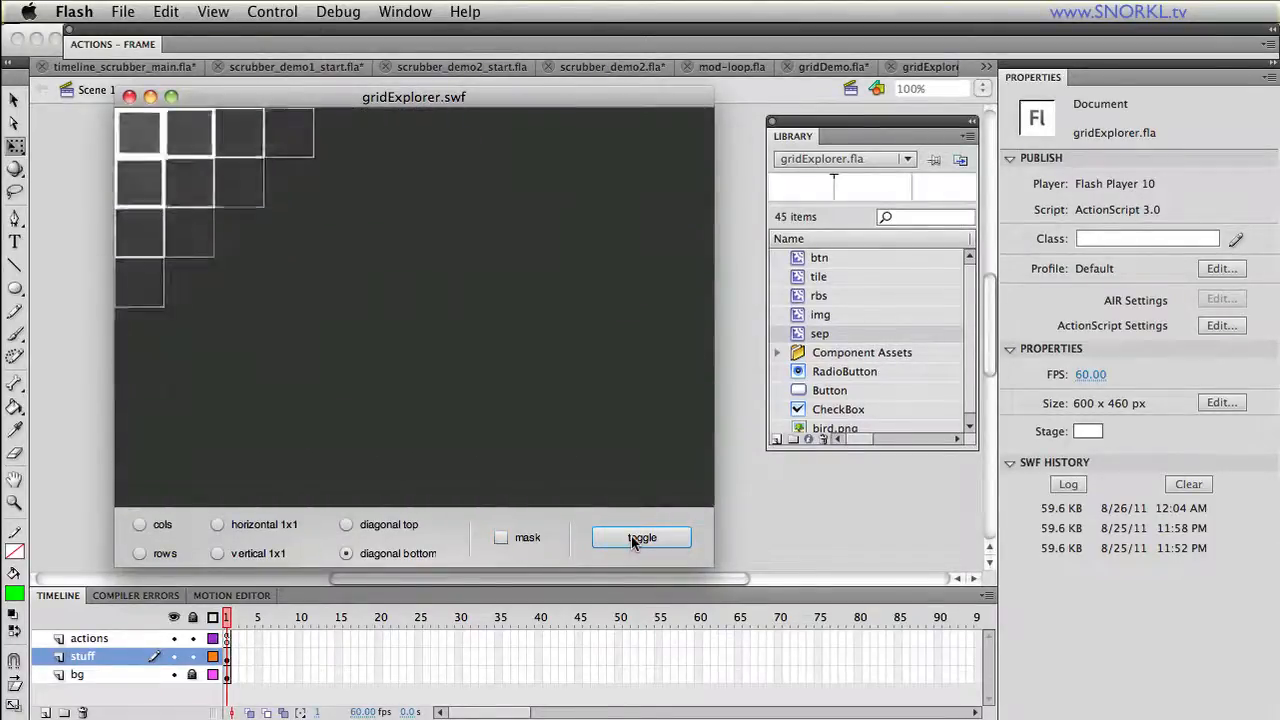
{"action": "left_click", "coordinate": [641, 537]}
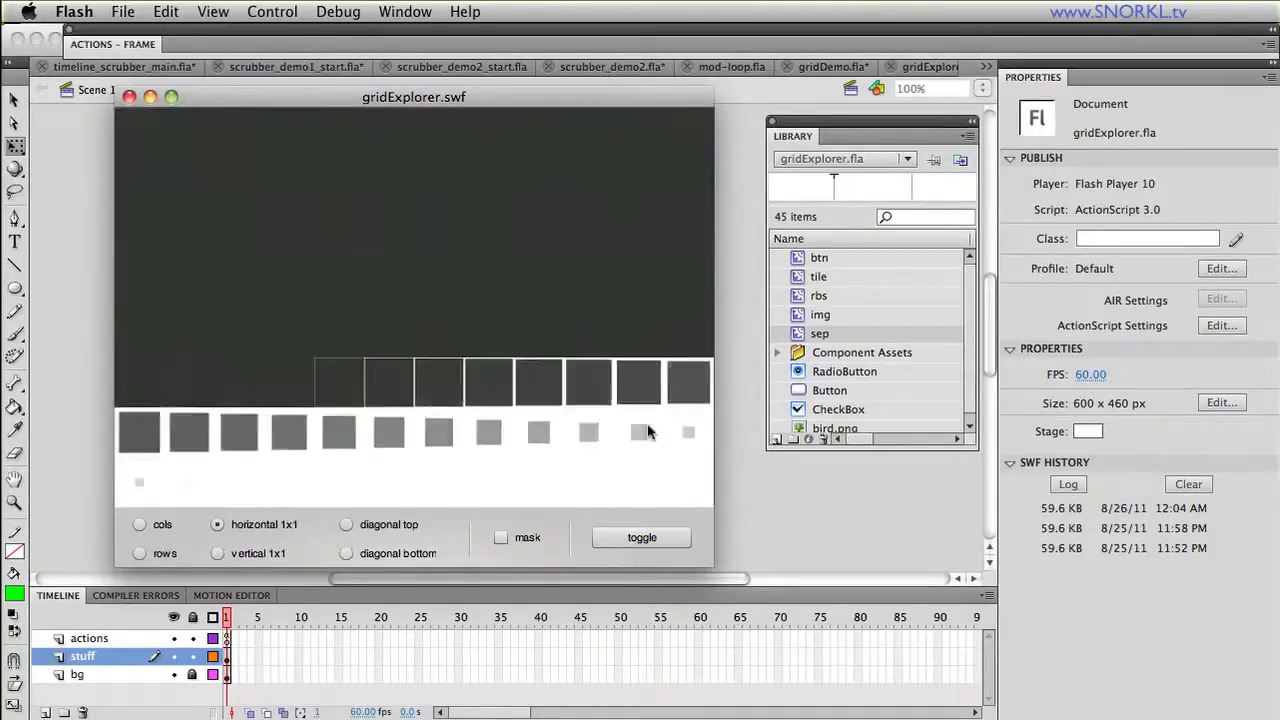
{"action": "left_click", "coordinate": [642, 537]}
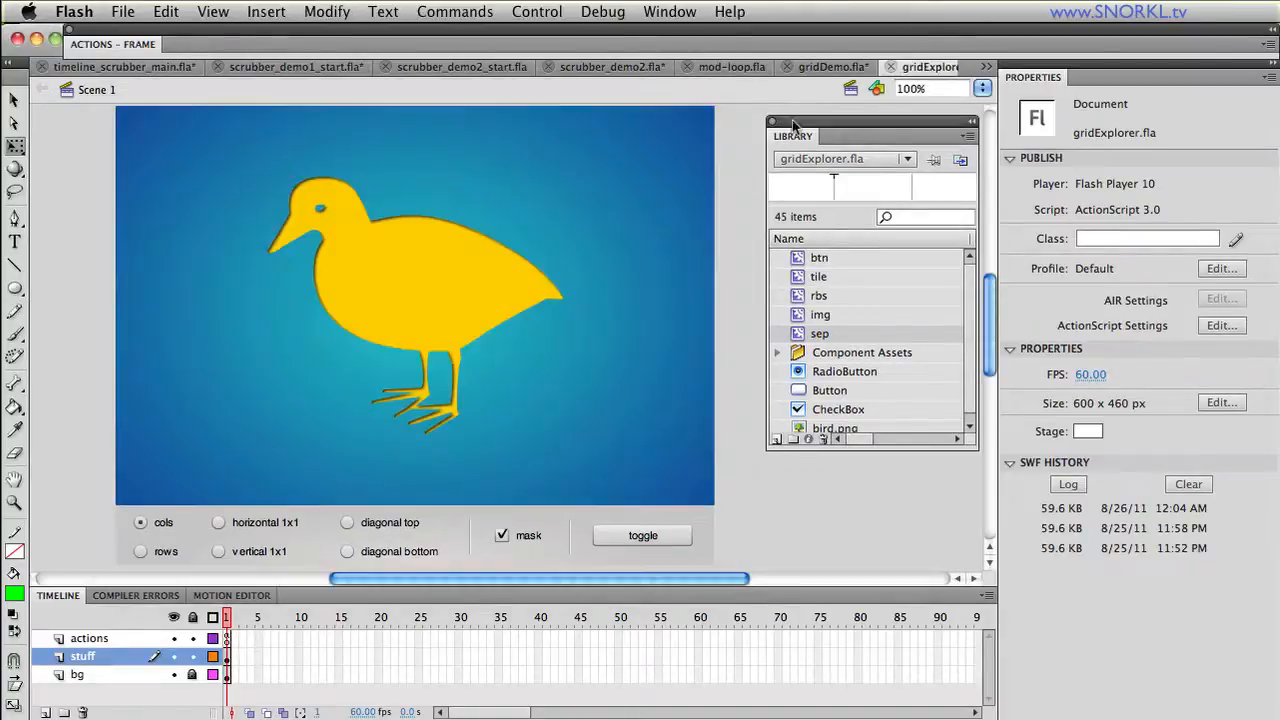
- Test gridDemo.fla and toggle its tiles out of and back into the grid several times
{"action": "left_click", "coordinate": [833, 66]}
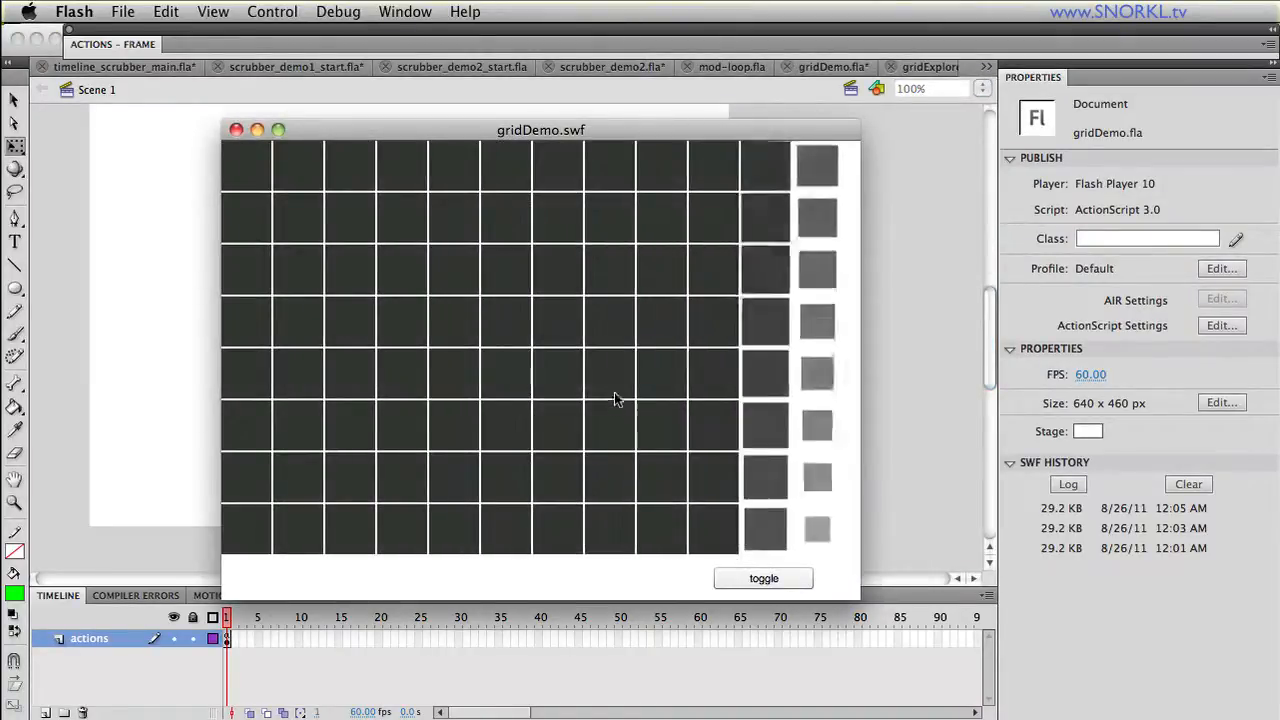
{"action": "left_click", "coordinate": [763, 578]}
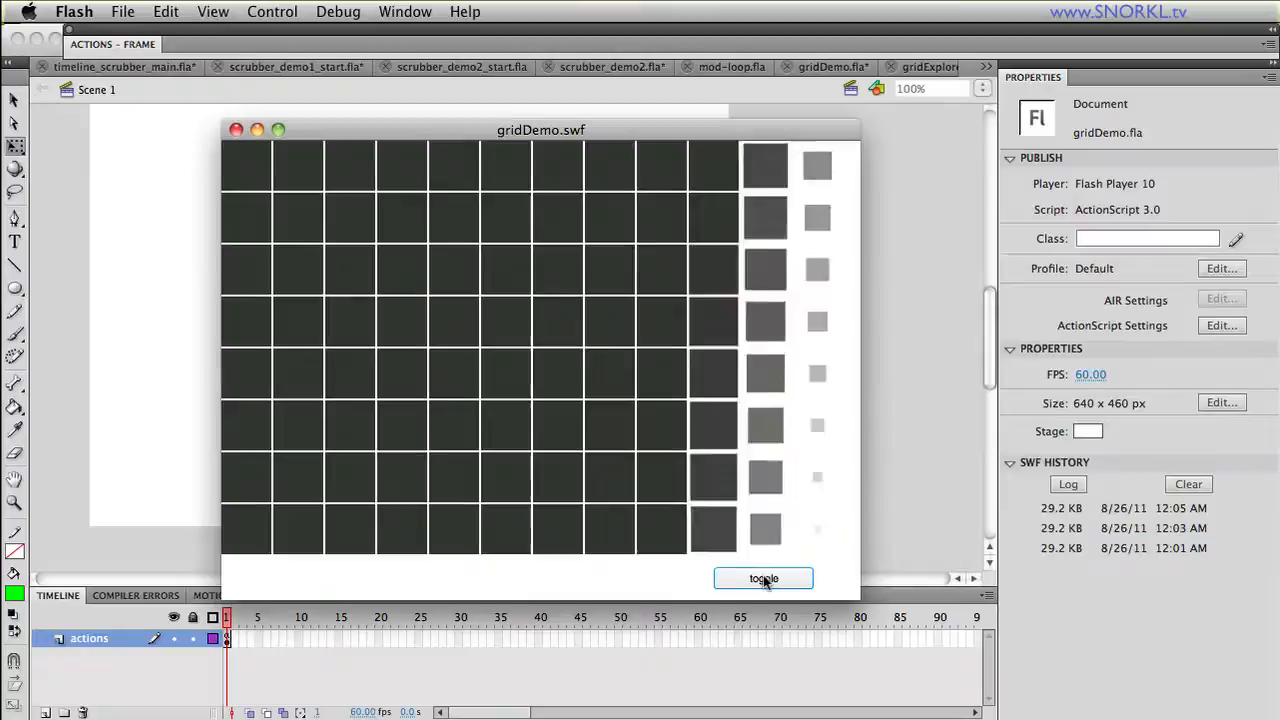
{"action": "left_click", "coordinate": [763, 578]}
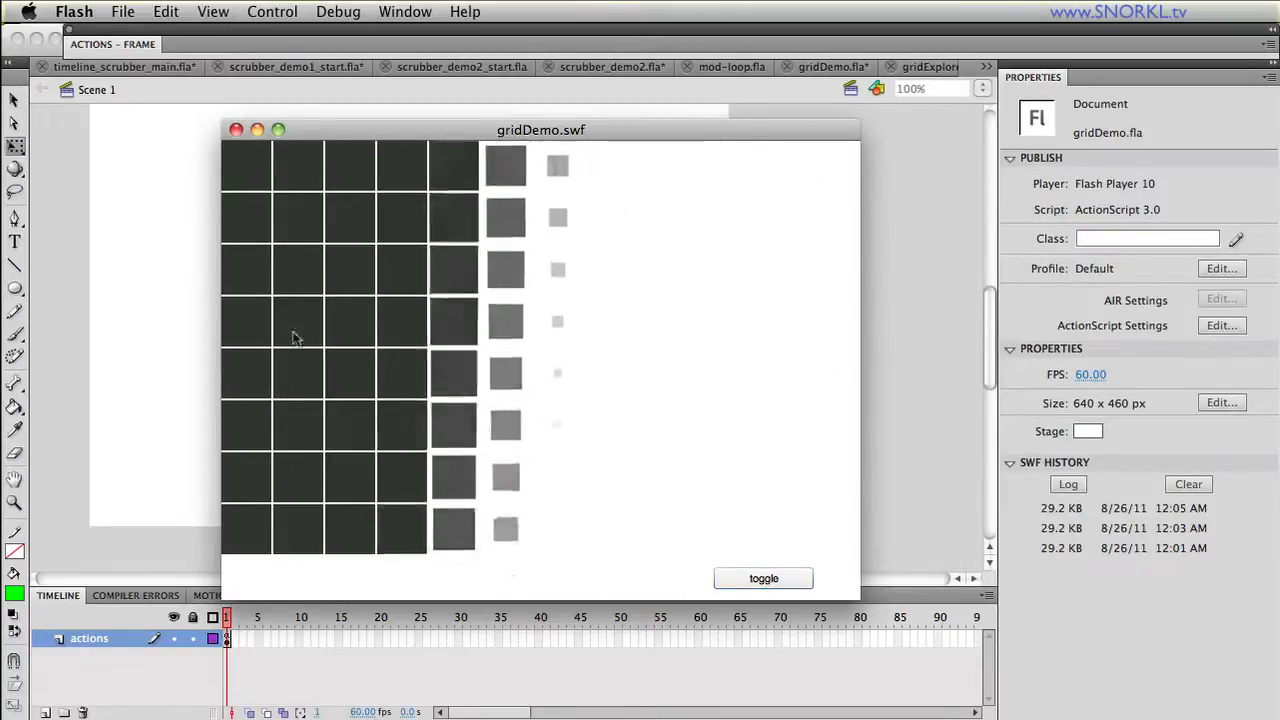
{"action": "left_click", "coordinate": [763, 578]}
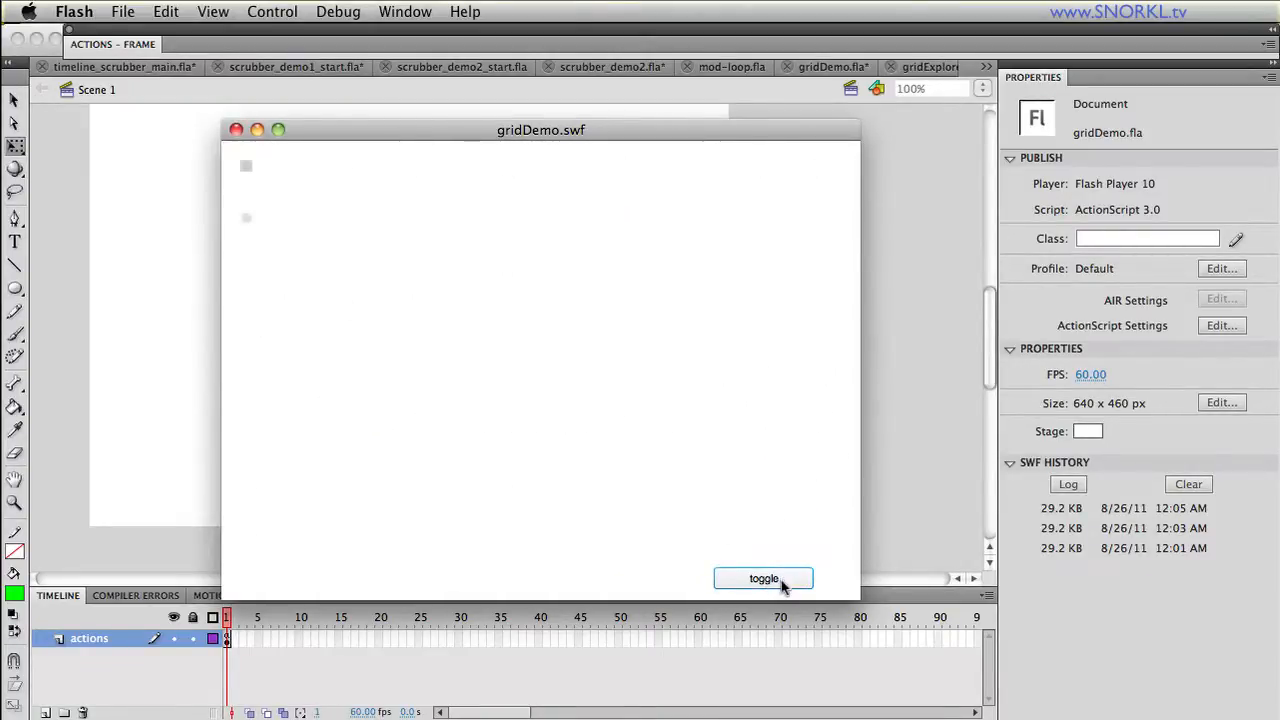
{"action": "left_click", "coordinate": [763, 578]}
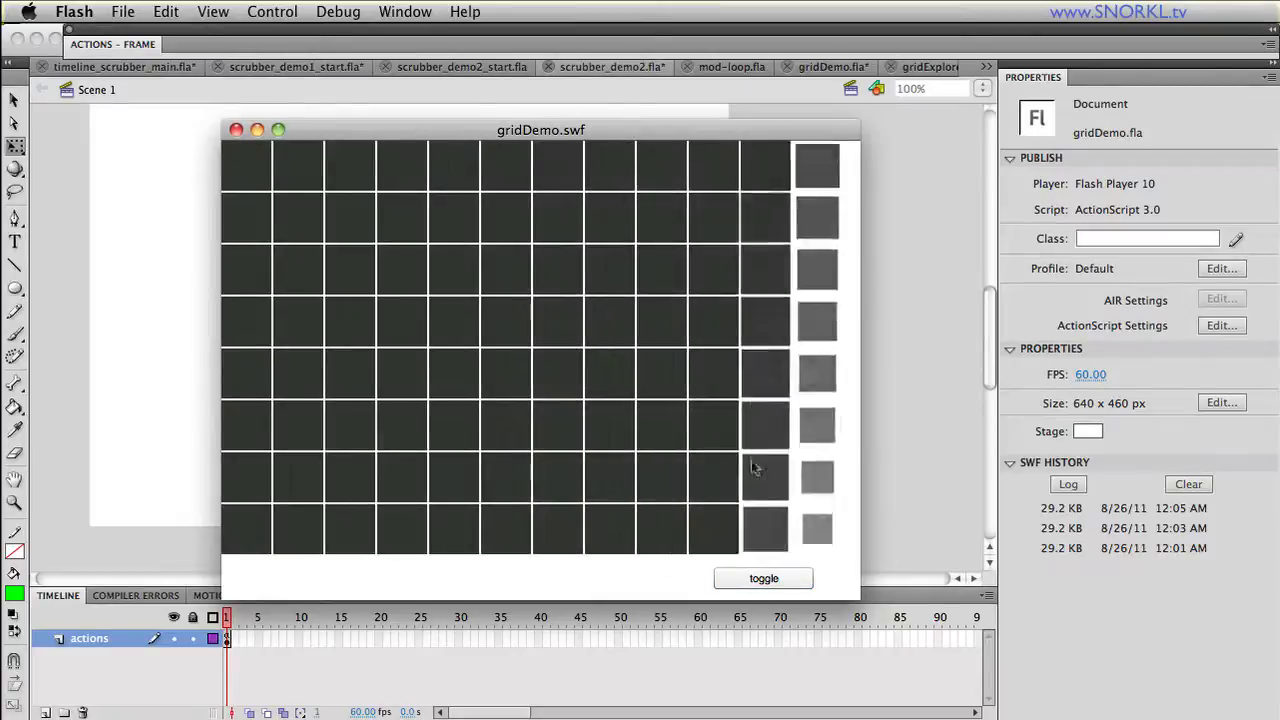
{"action": "left_click", "coordinate": [763, 578]}
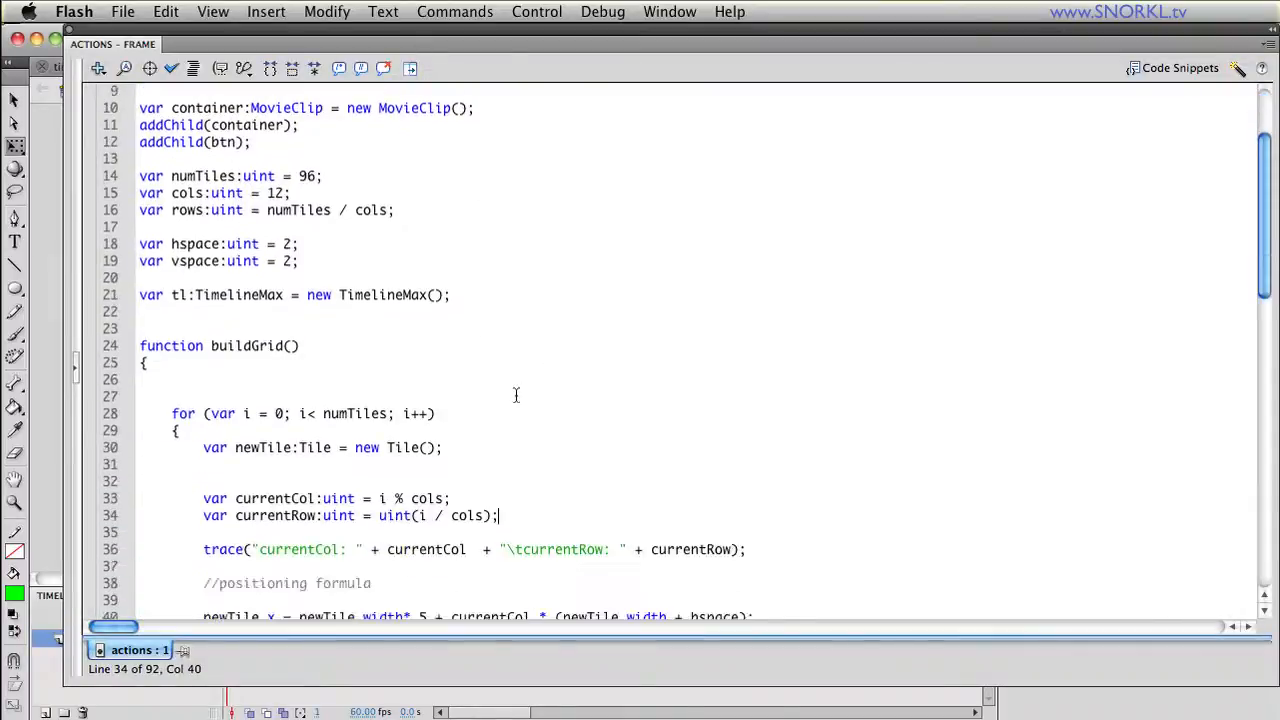
- Scroll past the currentCol/currentRow modulus lines and switch to the Chrome grids article
{"action": "scroll", "scroll_direction": "down", "scroll_amount": 3}
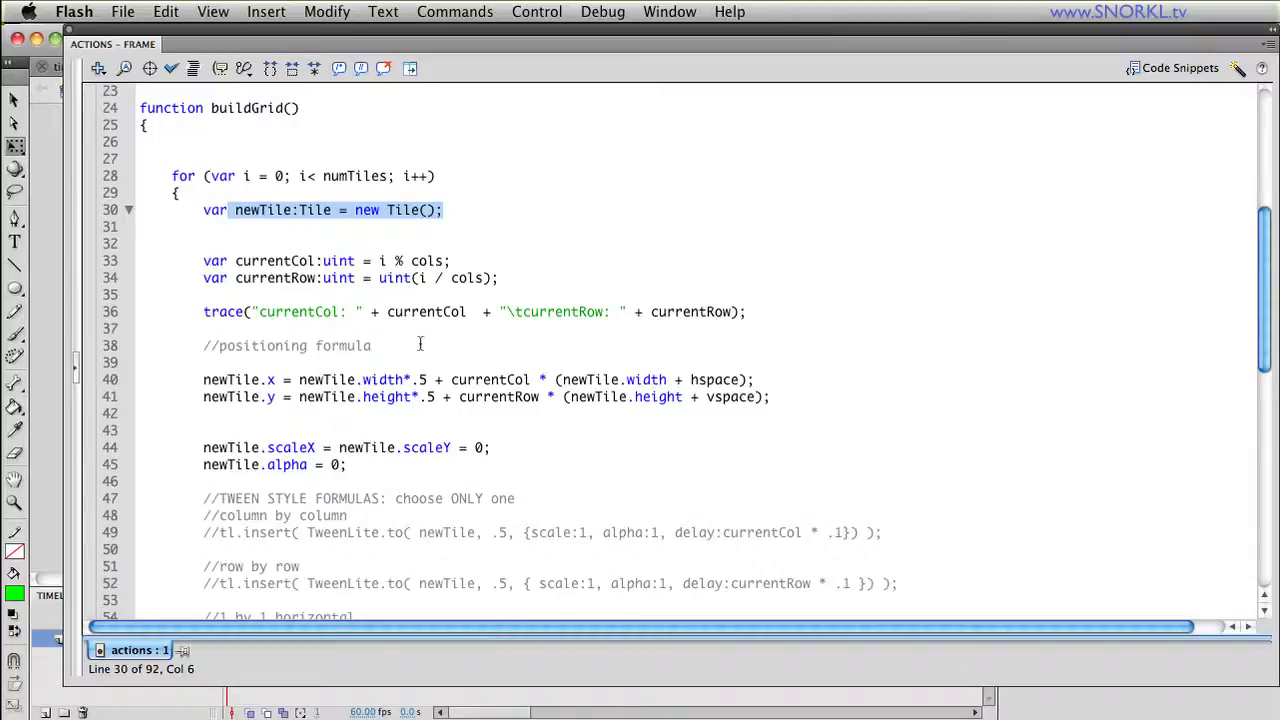
{"action": "mouse_move", "coordinate": [210, 278]}
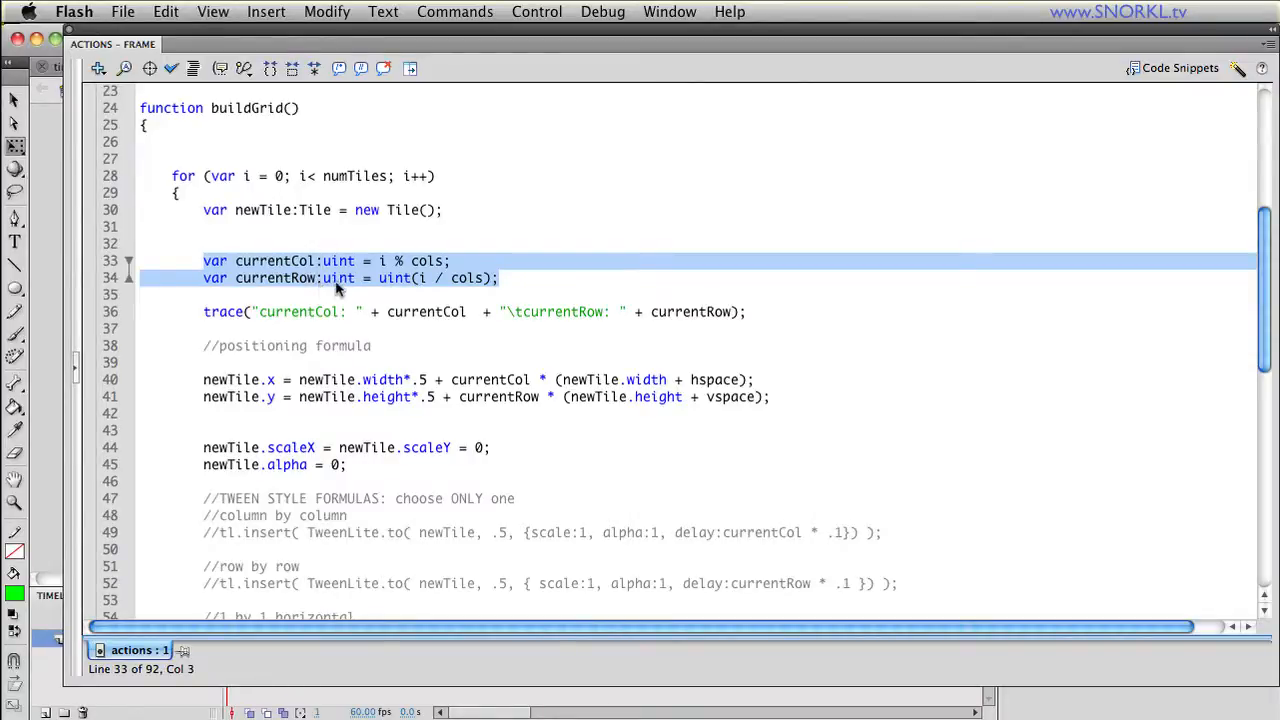
{"action": "mouse_move", "coordinate": [440, 267]}
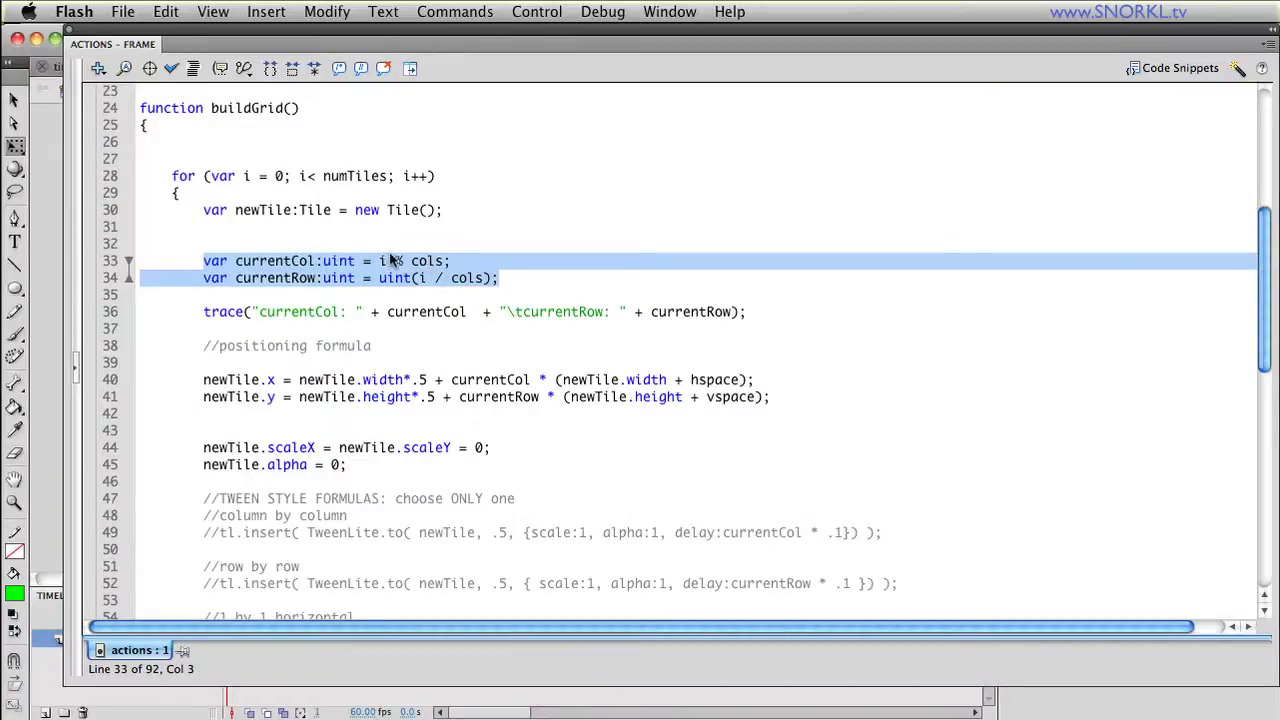
{"action": "left_click", "coordinate": [363, 688]}
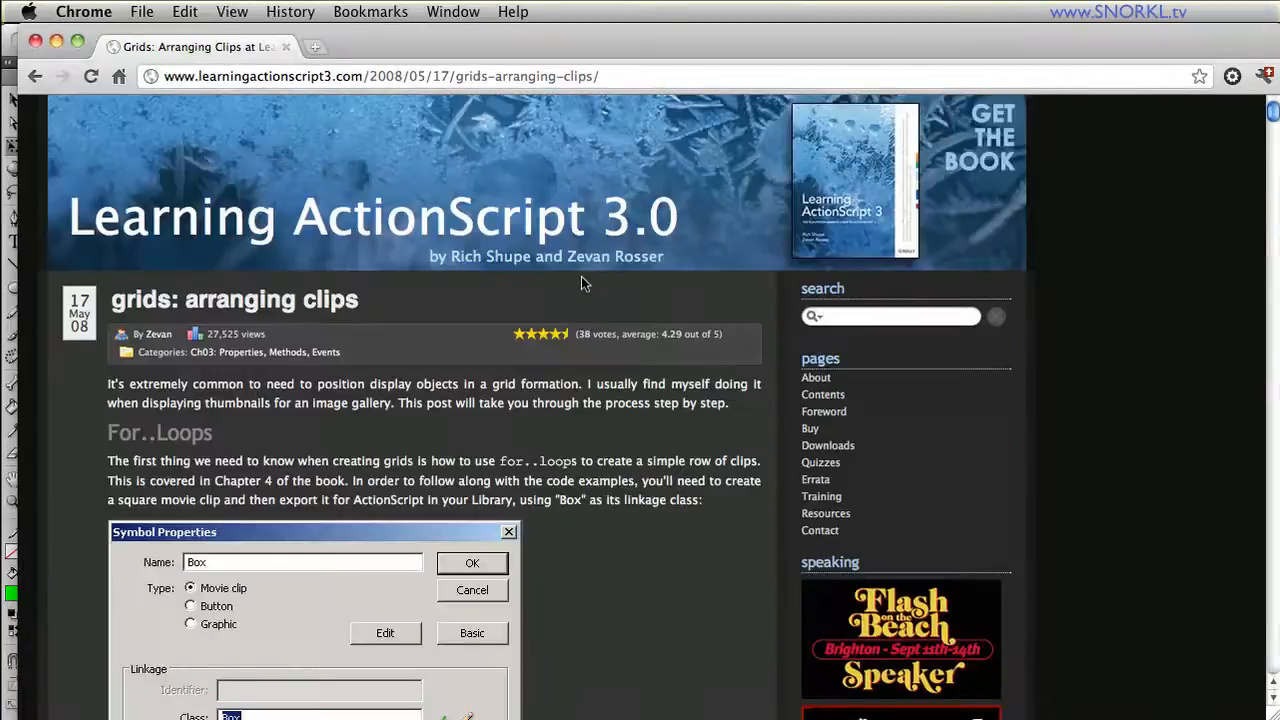
{"action": "mouse_move", "coordinate": [675, 93]}
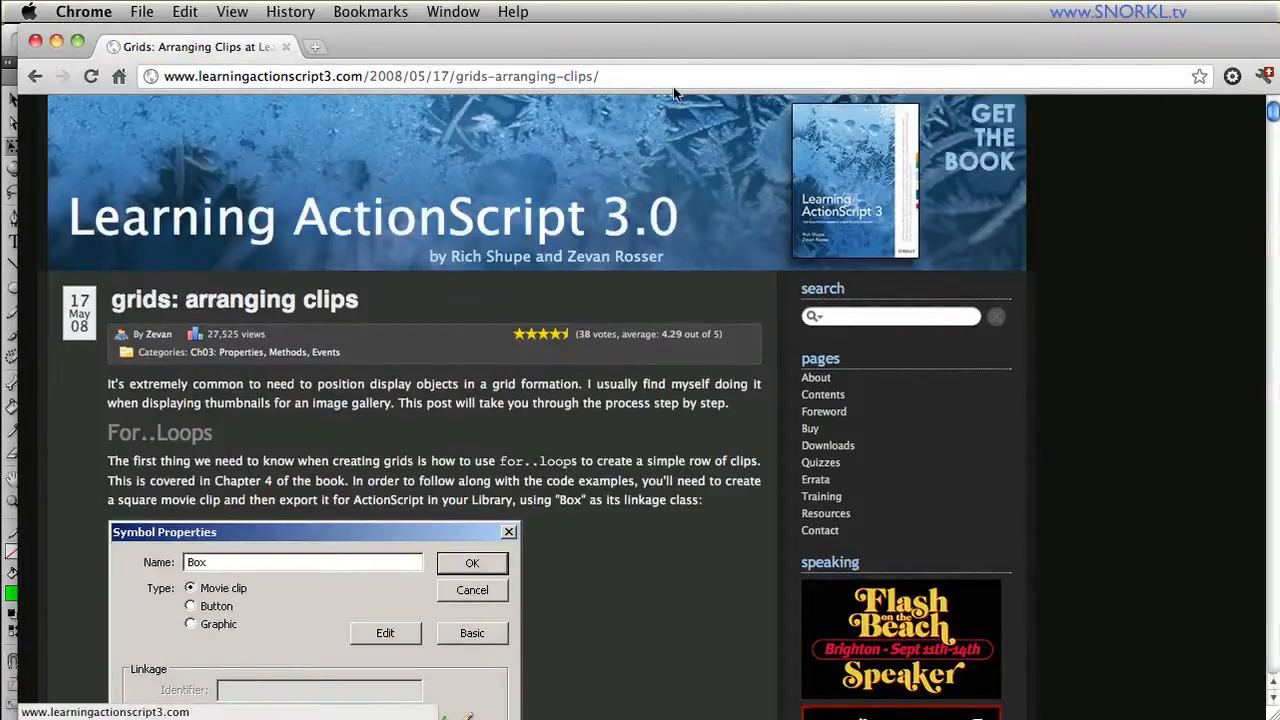
- Read the Learning ActionScript 3.0 grids post down to Using Modulus, then return to Flash
{"action": "scroll", "scroll_direction": "down", "scroll_amount": 3}
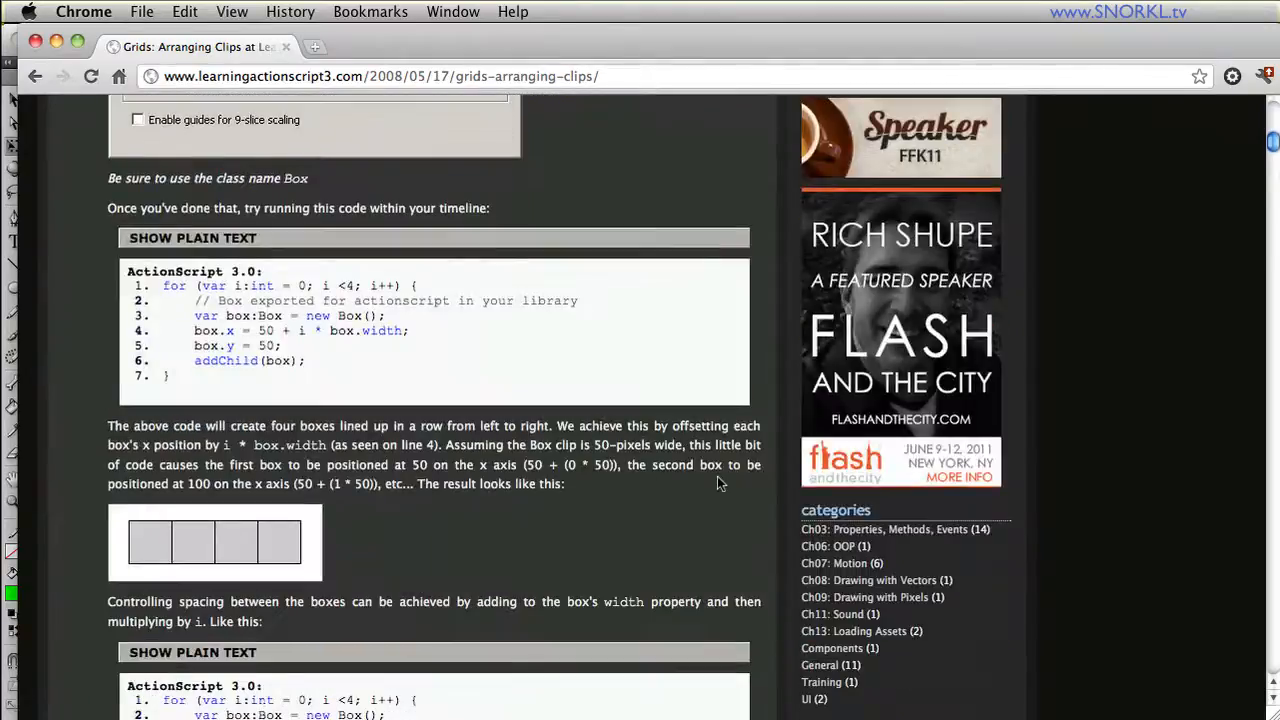
{"action": "scroll", "scroll_direction": "down", "scroll_amount": 3}
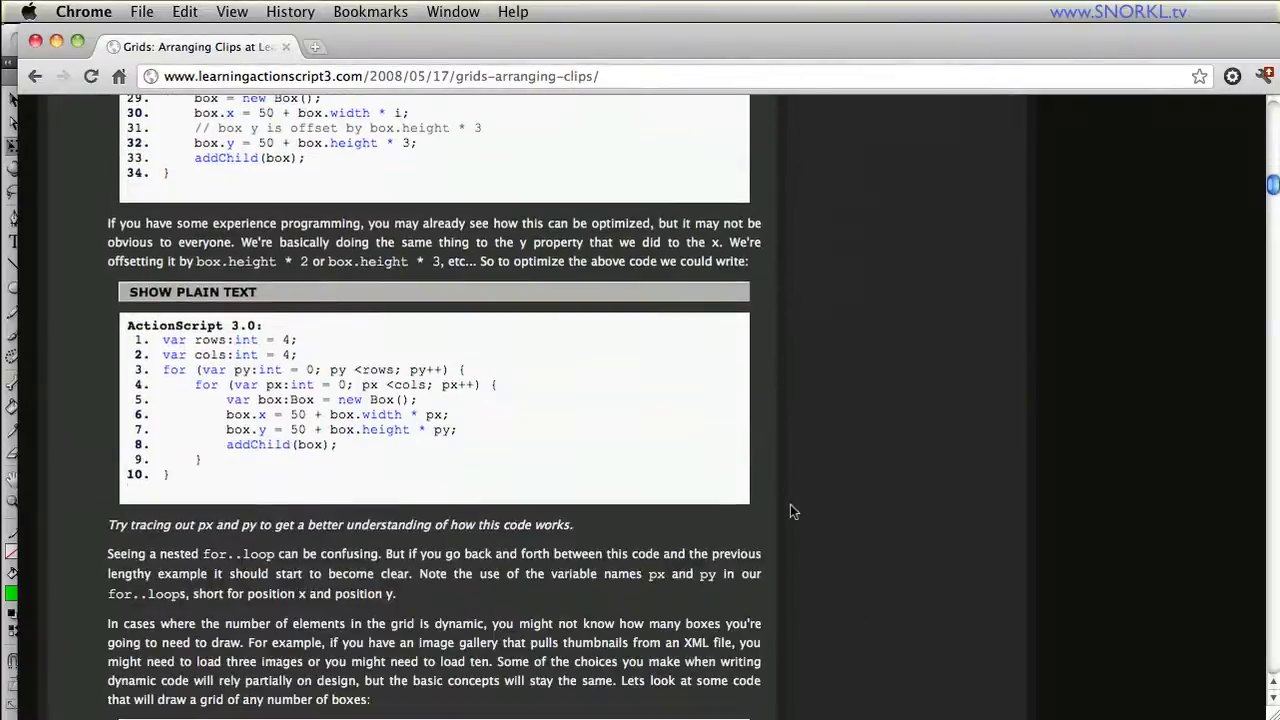
{"action": "scroll", "scroll_direction": "down", "scroll_amount": 3}
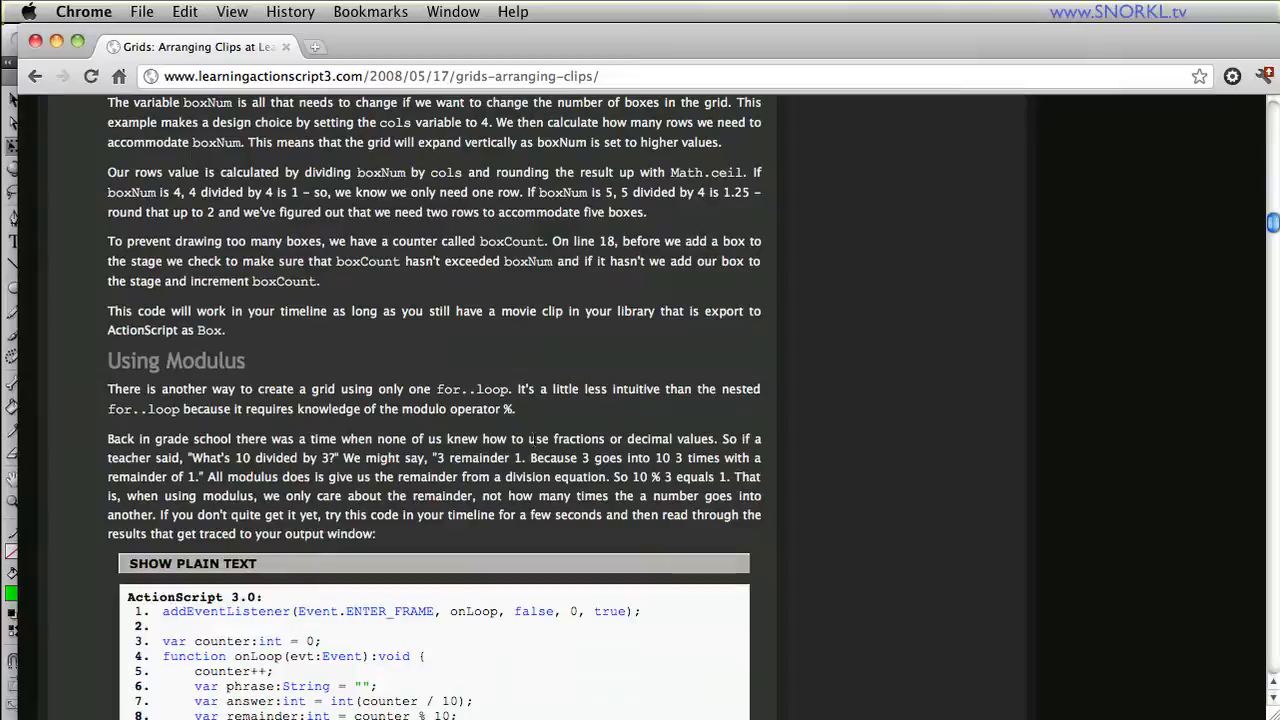
{"action": "scroll", "scroll_direction": "down", "scroll_amount": 3}
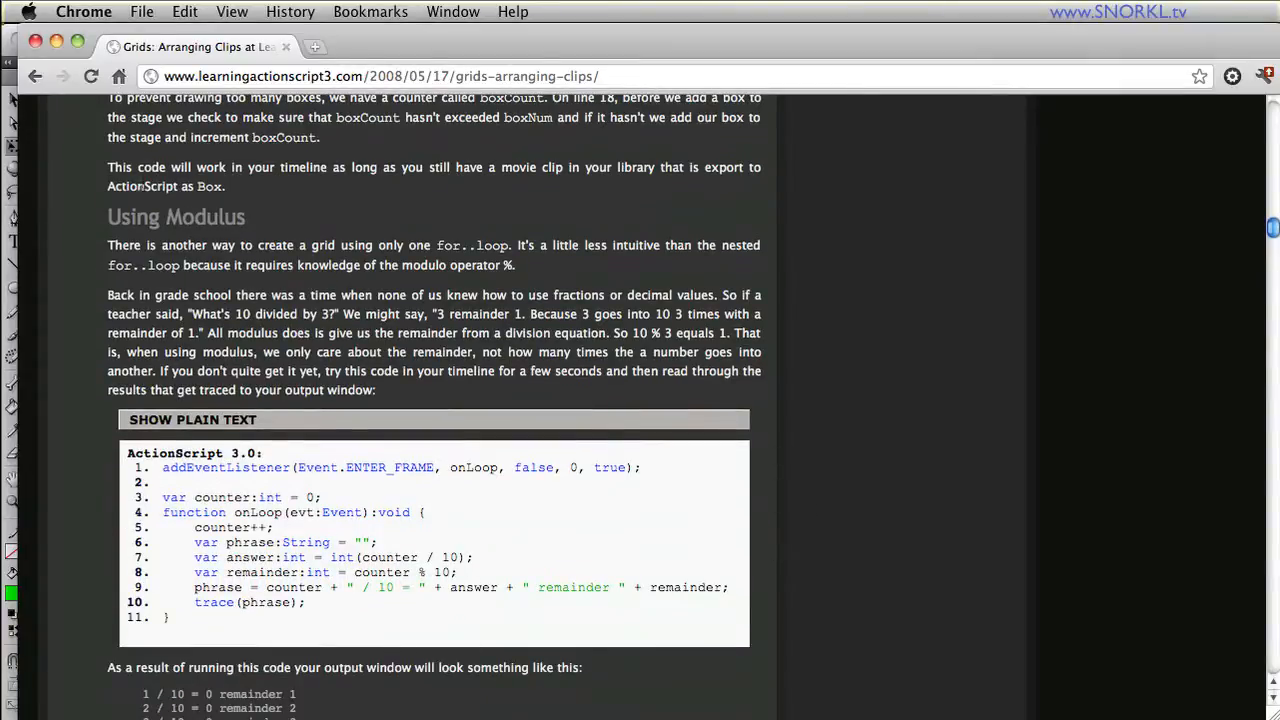
{"action": "mouse_move", "coordinate": [384, 383]}
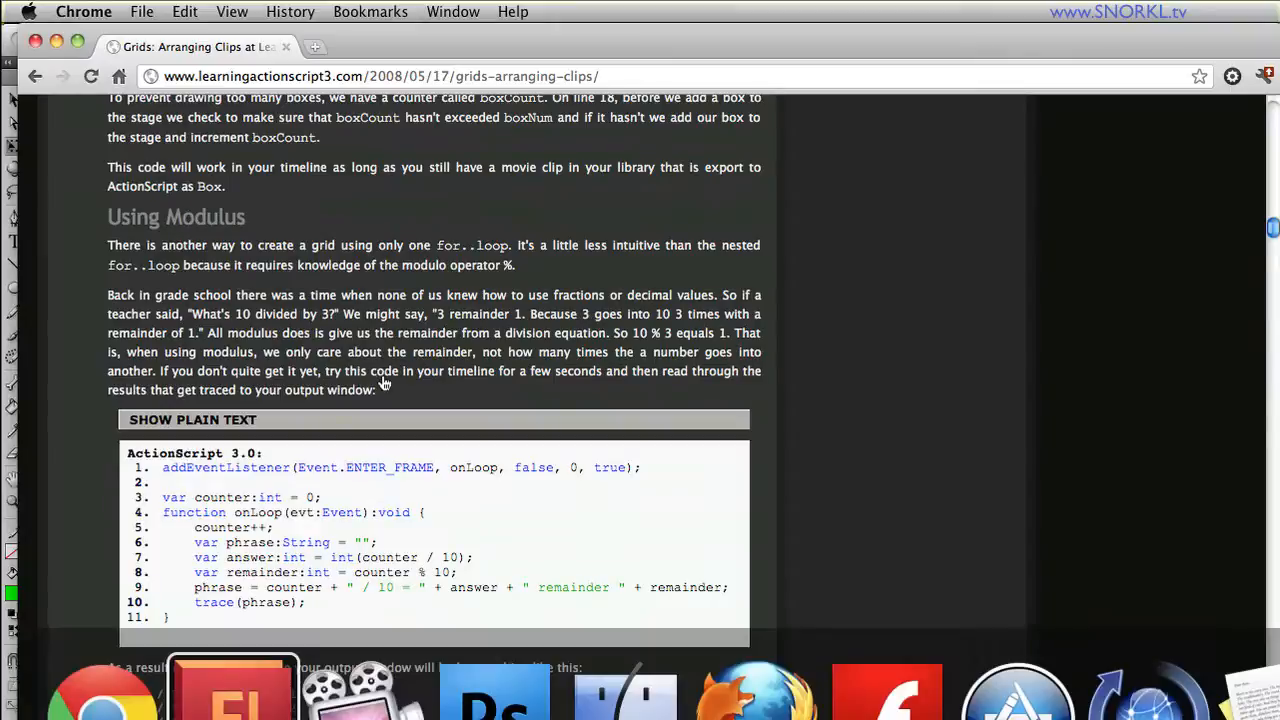
{"action": "left_click", "coordinate": [232, 685]}
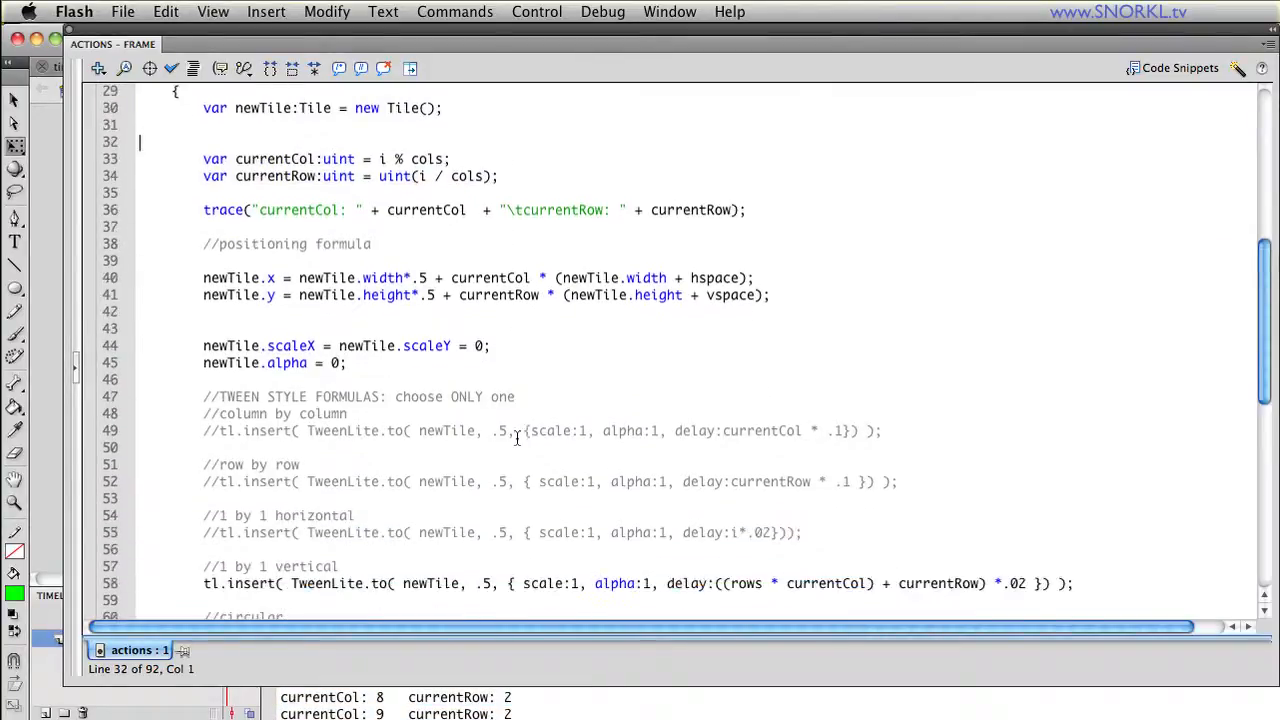
- Add // before line 58's 1 by 1 vertical TweenLite tl.insert line
{"action": "scroll", "scroll_direction": "down", "scroll_amount": 3}
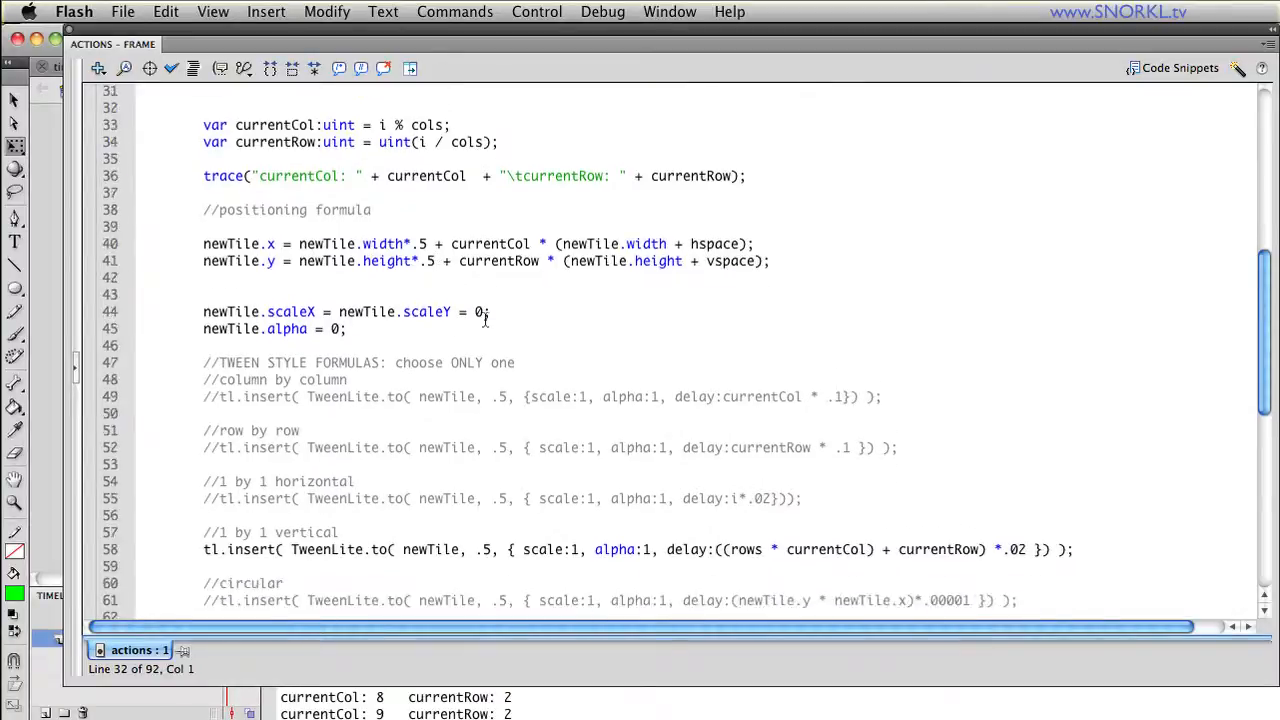
{"action": "scroll", "scroll_direction": "down", "scroll_amount": 3}
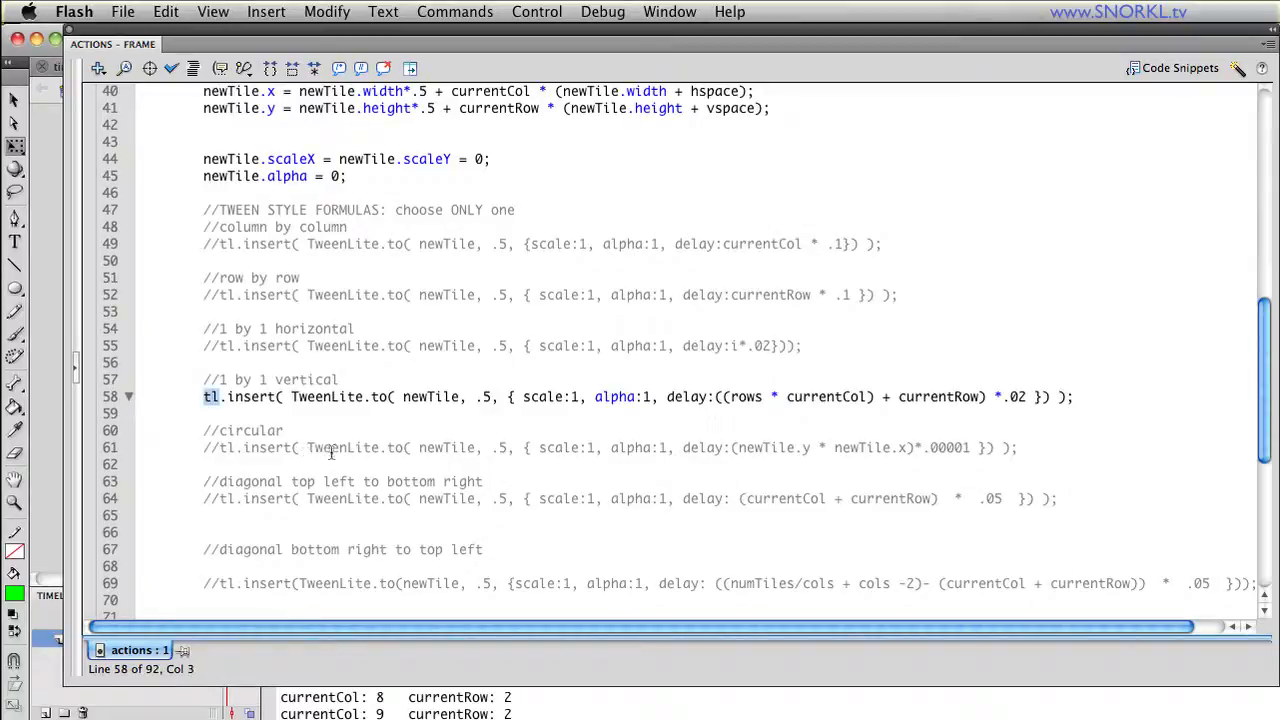
{"action": "mouse_move", "coordinate": [729, 476]}
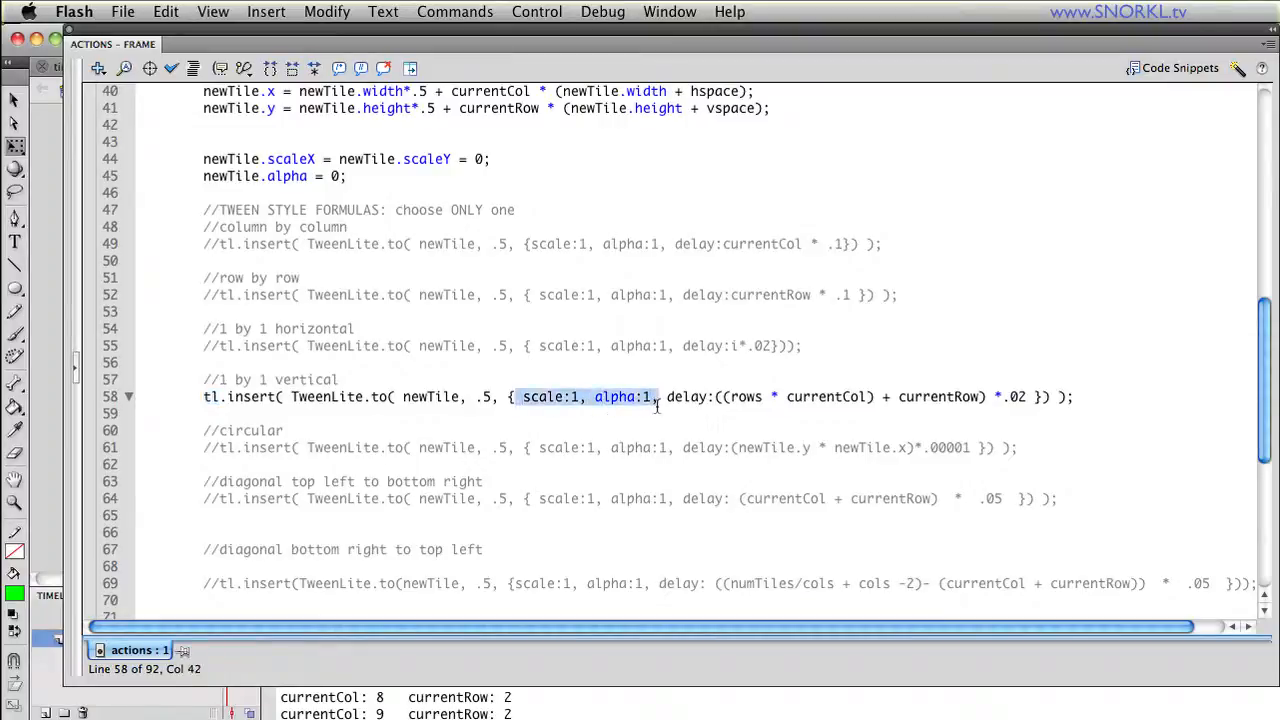
{"action": "mouse_move", "coordinate": [786, 417]}
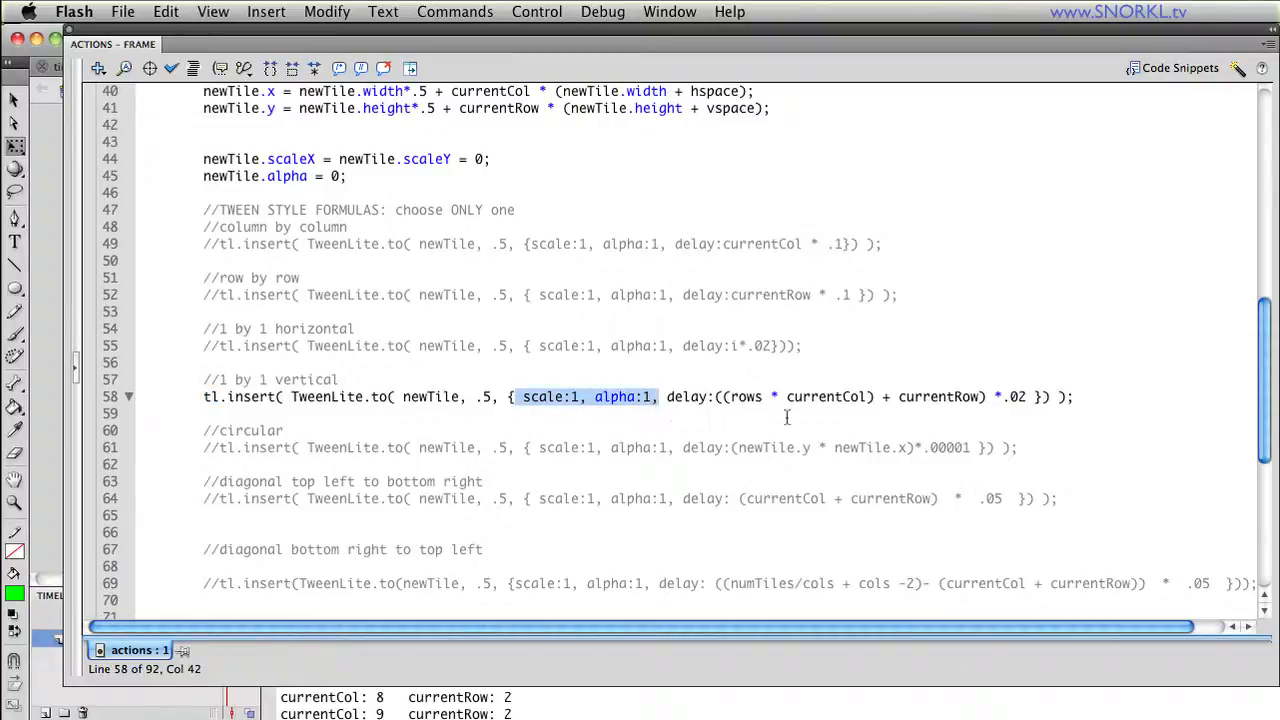
{"action": "left_click", "coordinate": [140, 413]}
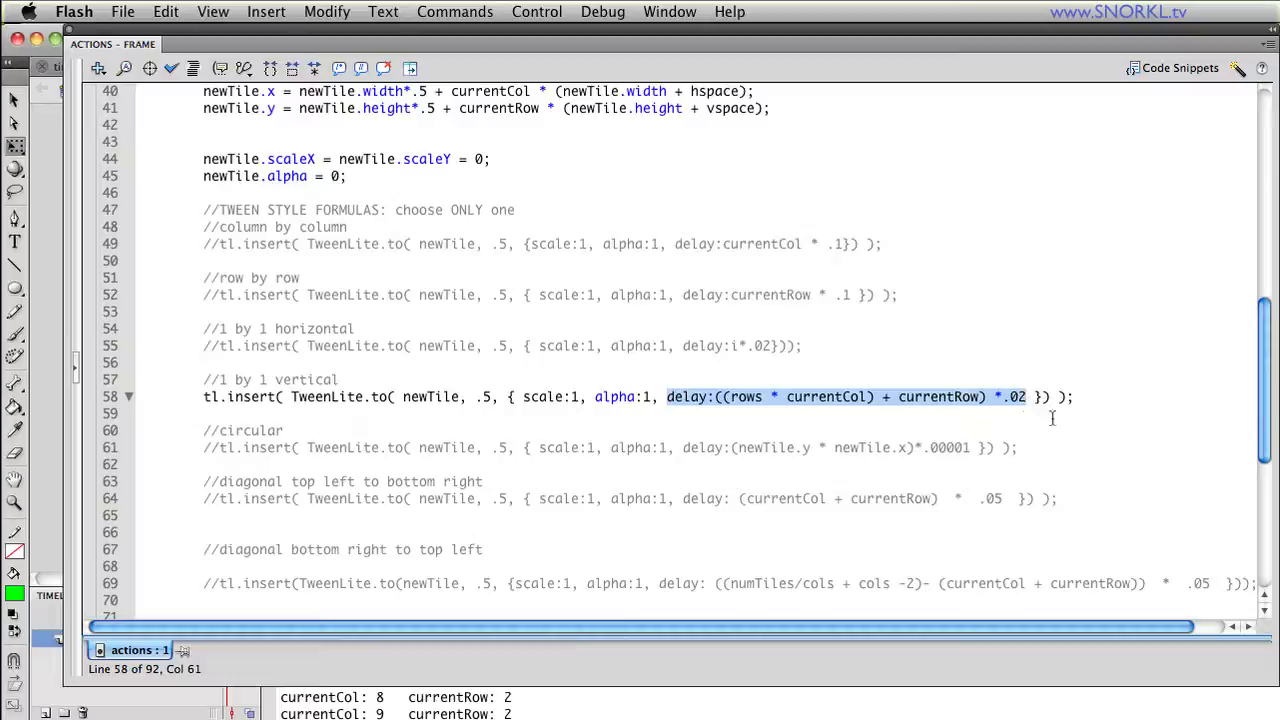
{"action": "mouse_move", "coordinate": [812, 425]}
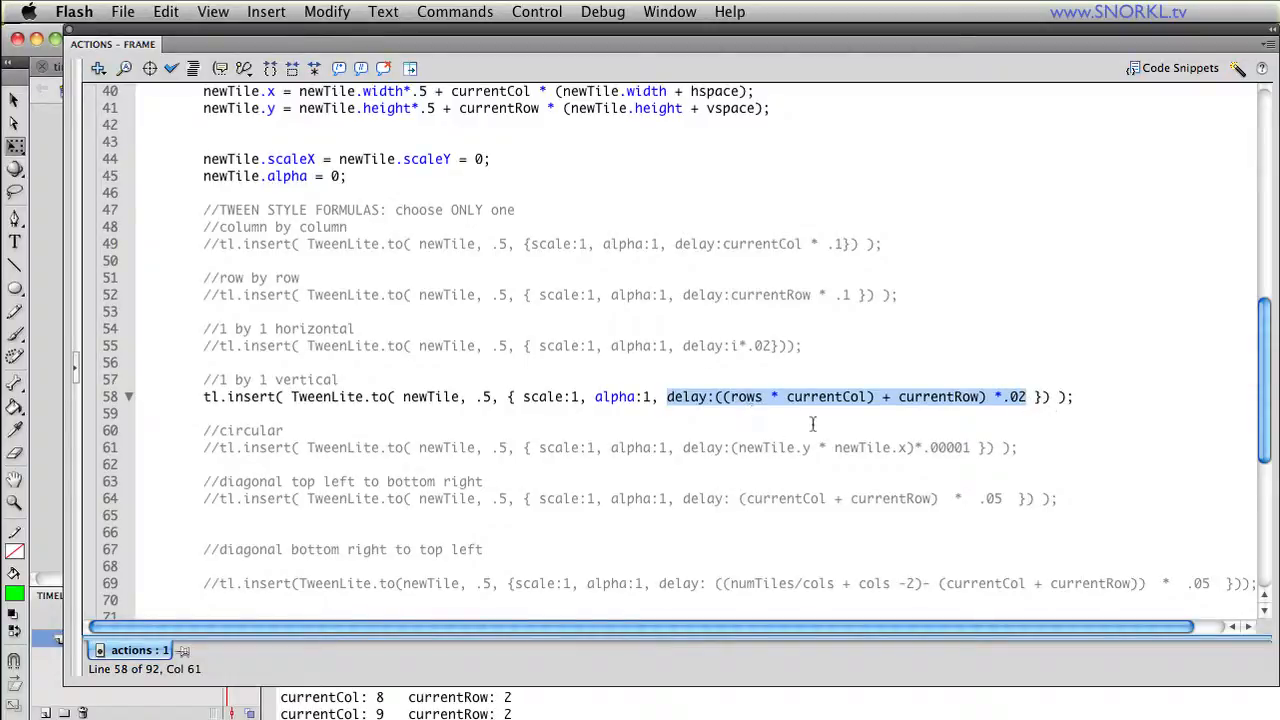
{"action": "left_click", "coordinate": [875, 397]}
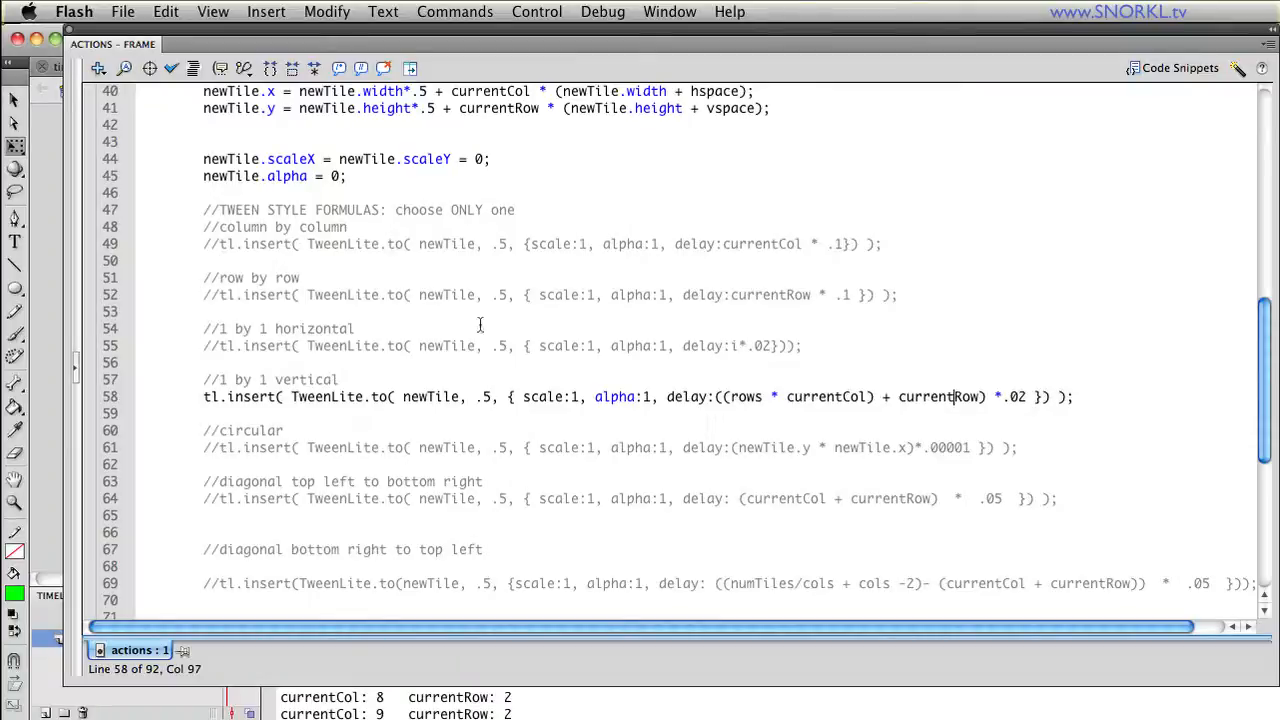
{"action": "mouse_move", "coordinate": [208, 397]}
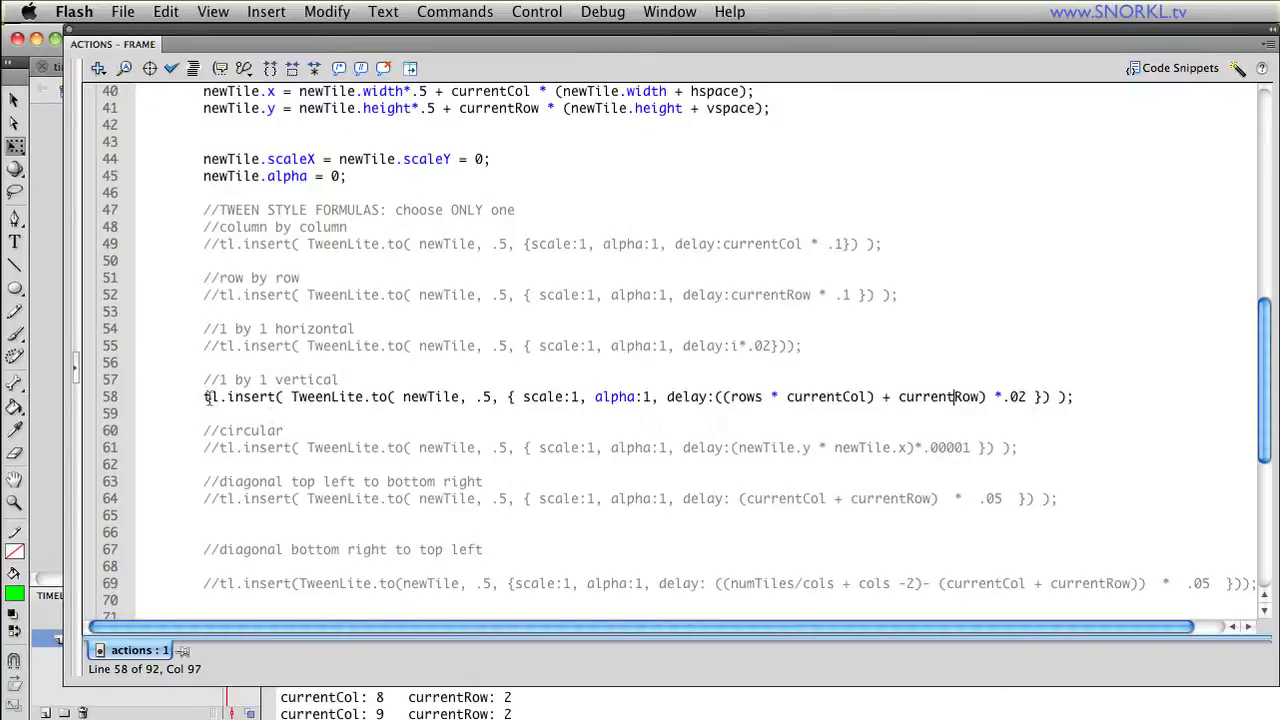
{"action": "left_click", "coordinate": [220, 397]}
{"action": "type", "text": "//"}
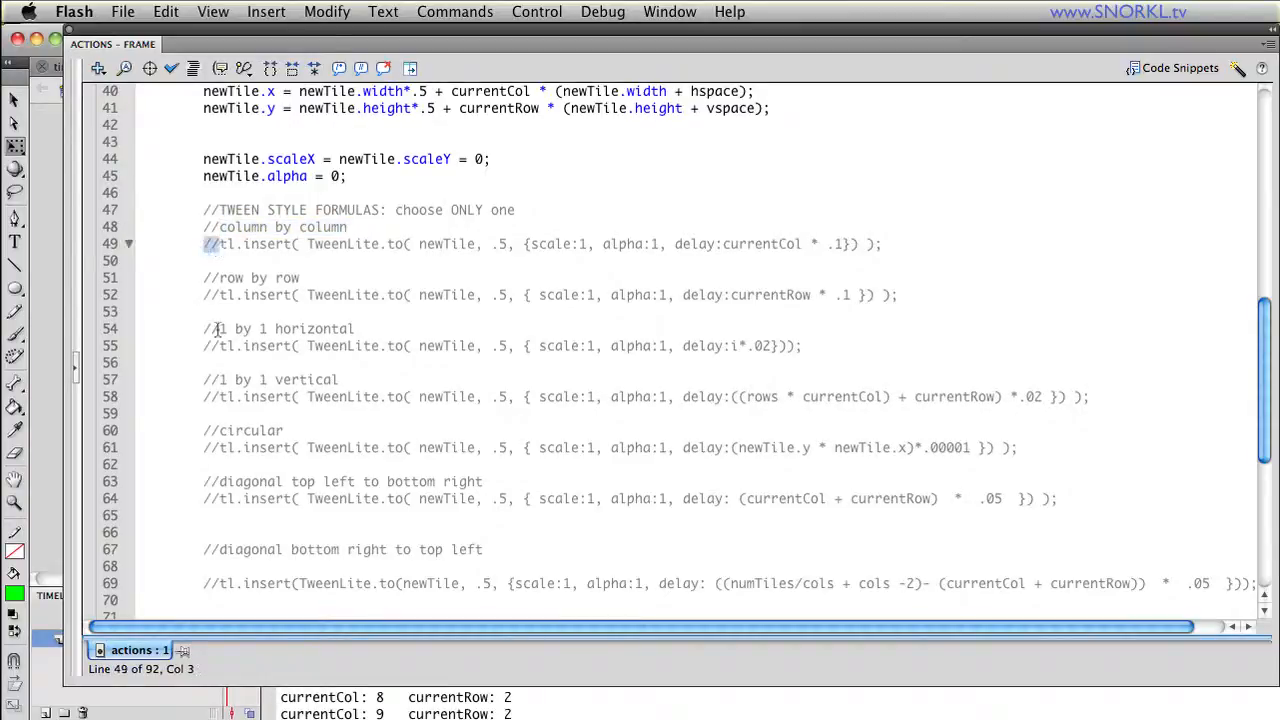
- Uncomment line 49's column-by-column tween, test the movie, and toggle the tiles repeatedly
{"action": "left_click", "coordinate": [537, 11]}
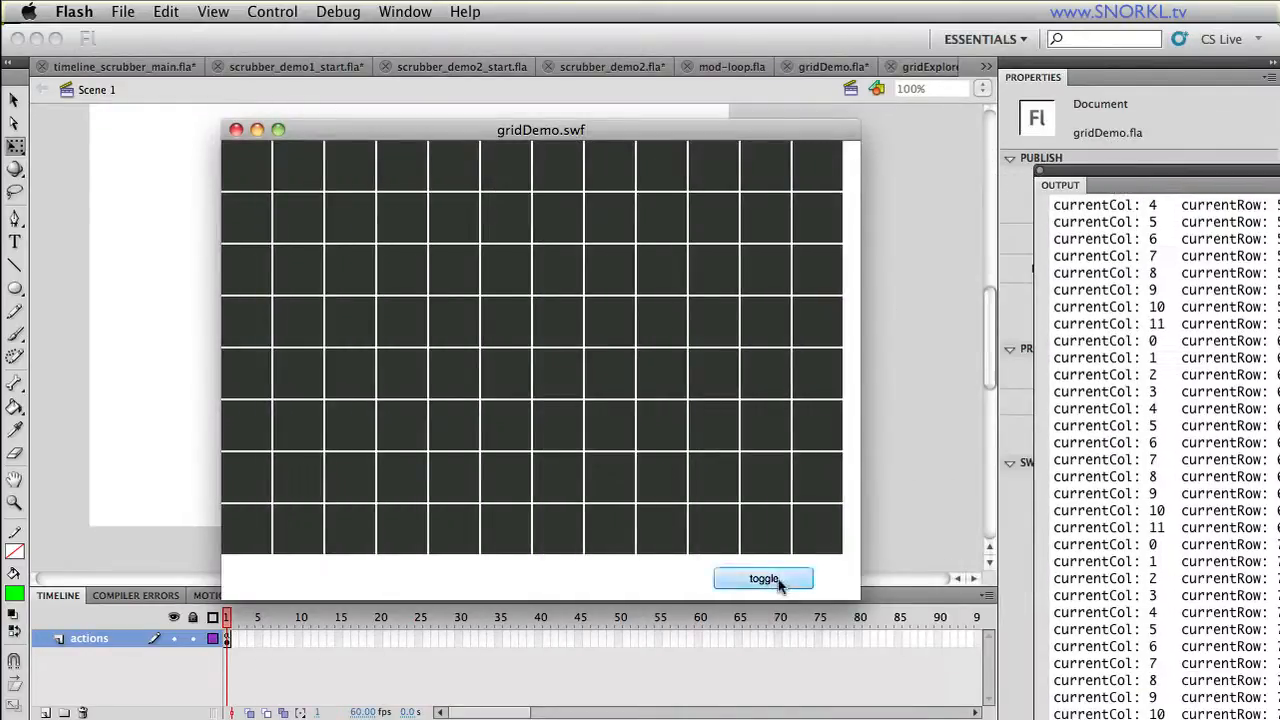
{"action": "left_click", "coordinate": [763, 579]}
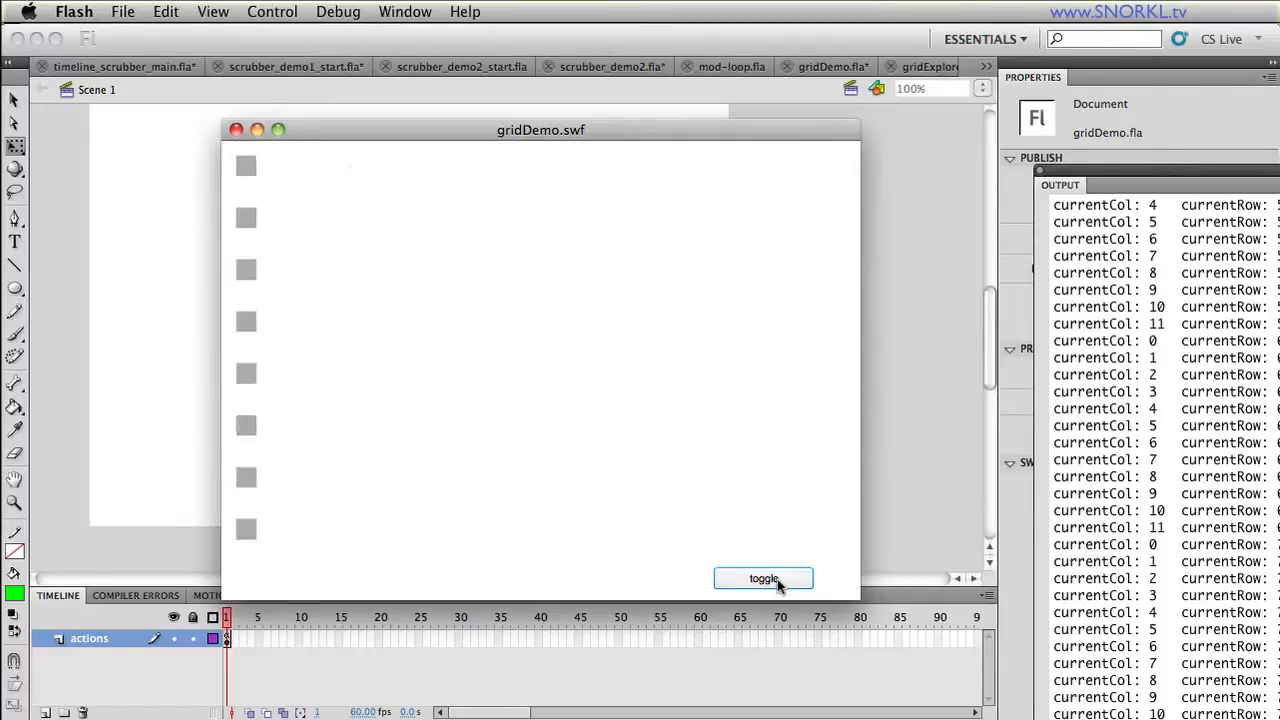
{"action": "left_click", "coordinate": [763, 578]}
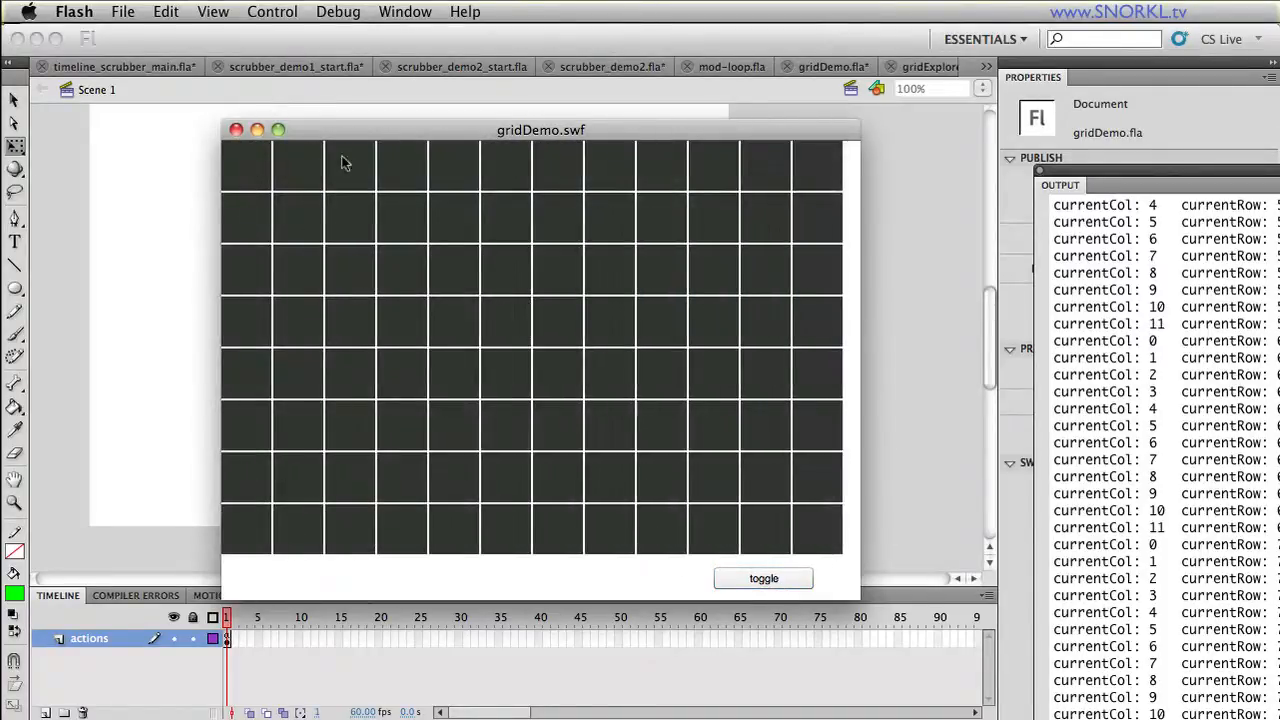
{"action": "left_click", "coordinate": [763, 578]}
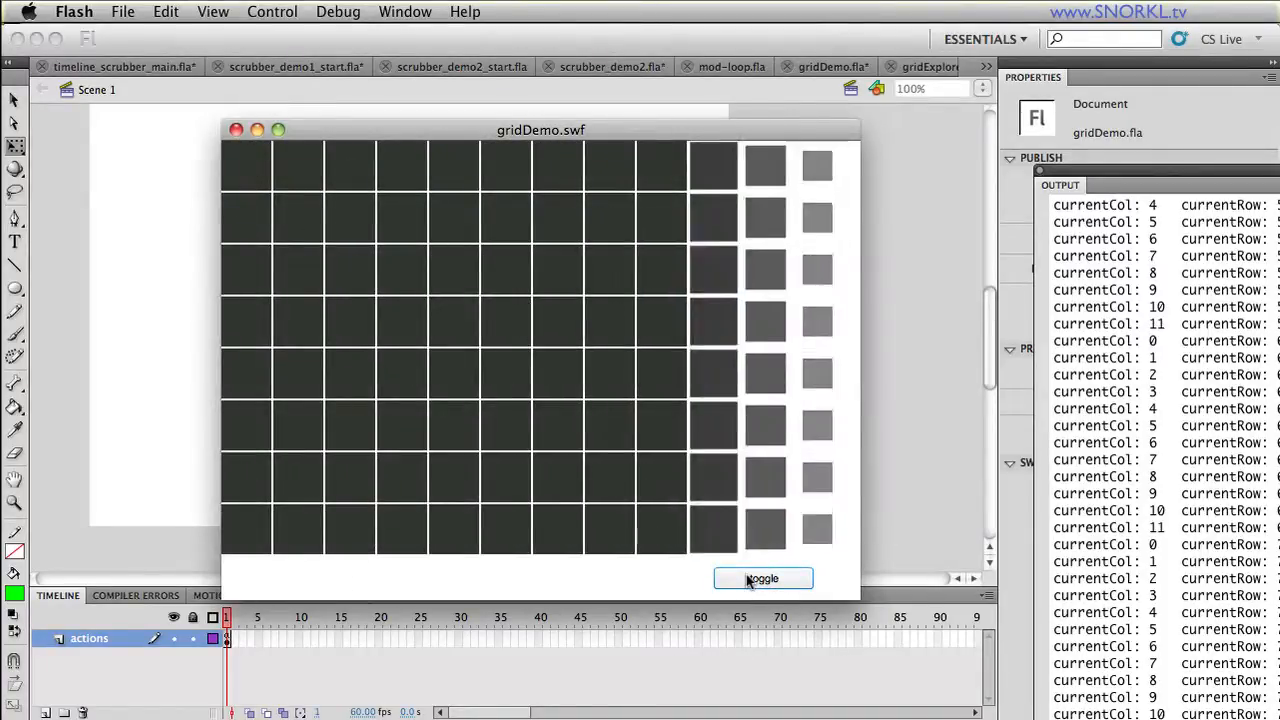
{"action": "left_click", "coordinate": [763, 578]}
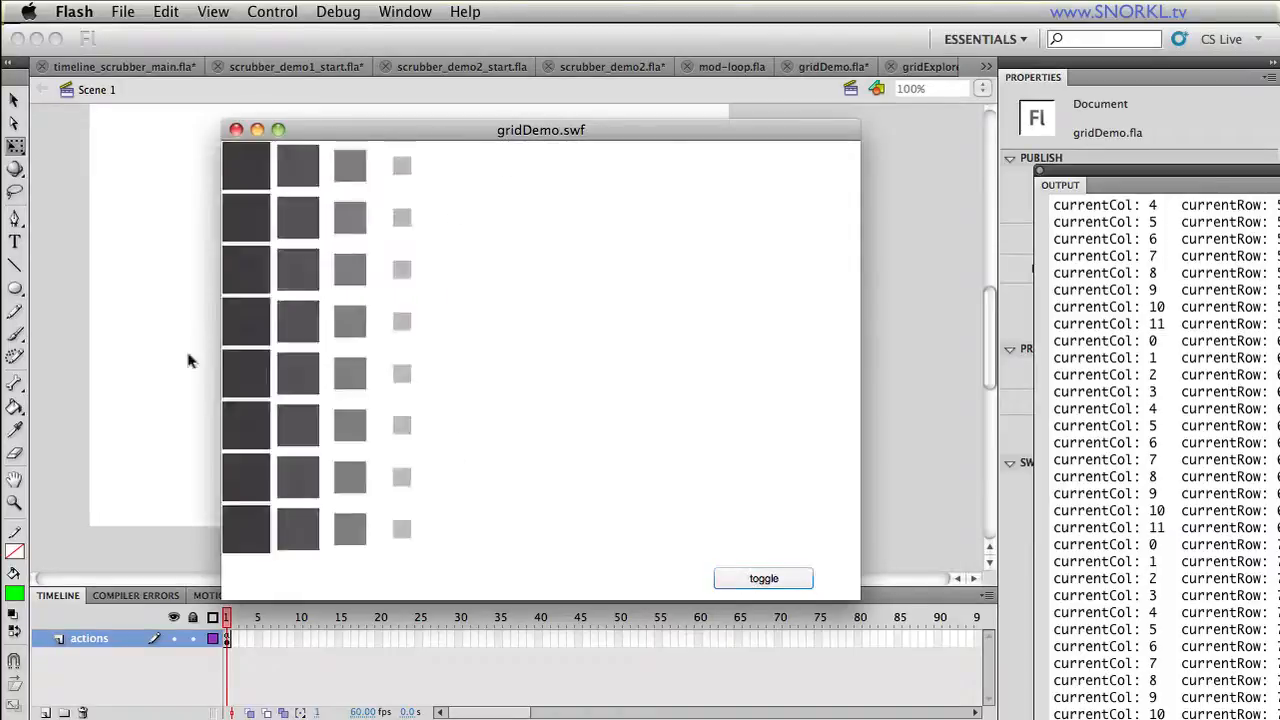
{"action": "left_click", "coordinate": [763, 578]}
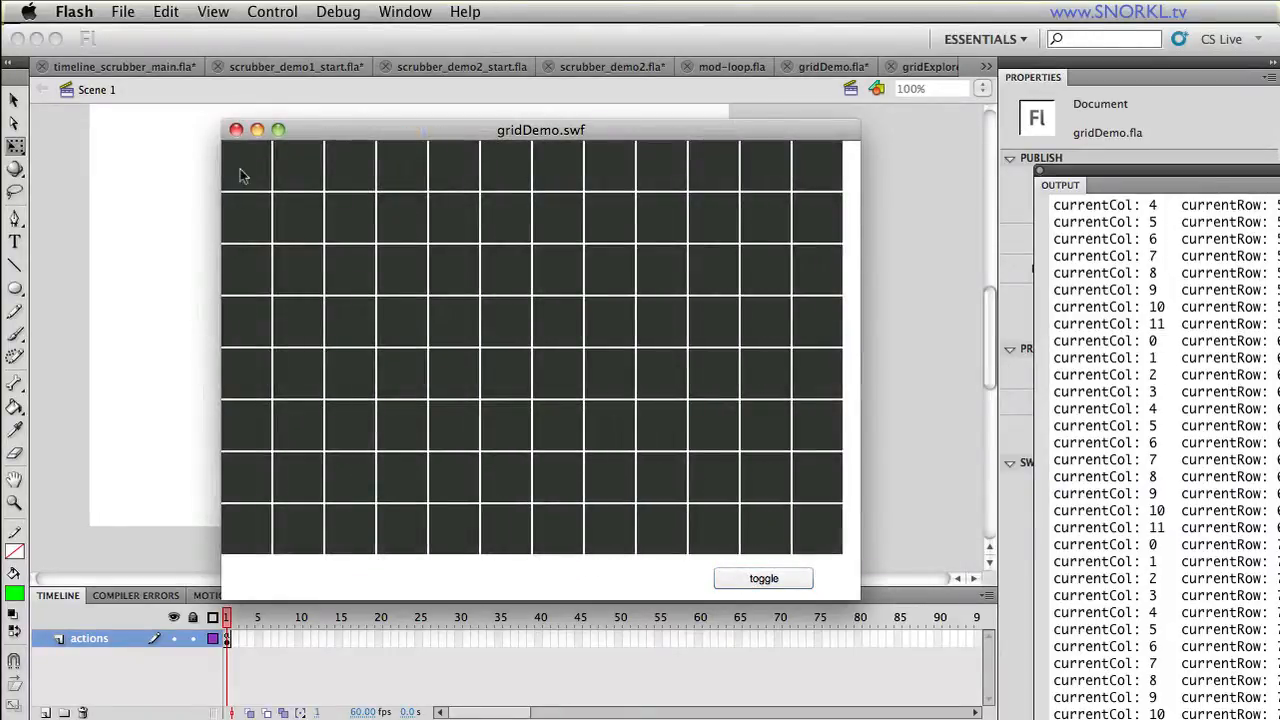
{"action": "mouse_move", "coordinate": [237, 130]}
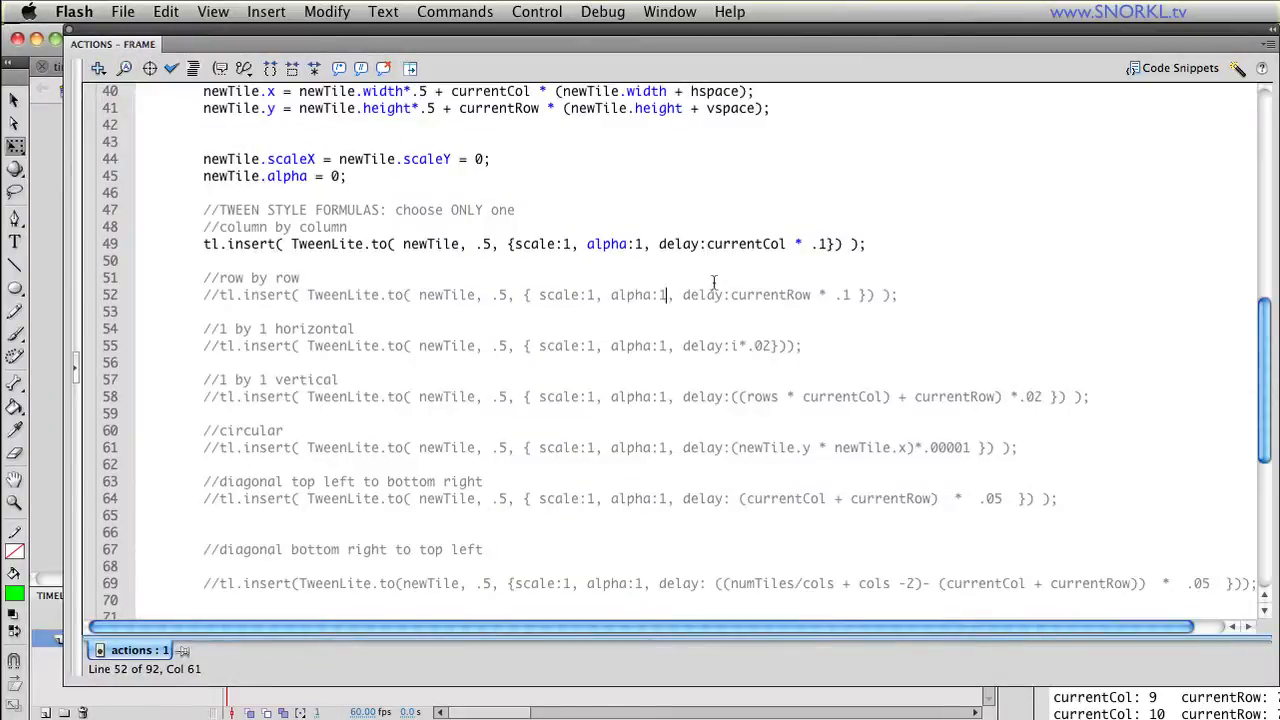
- Comment out the column-by-column tween, uncomment the bottom-right diagonal tween, and test the movie
{"action": "double_click", "coordinate": [745, 244]}
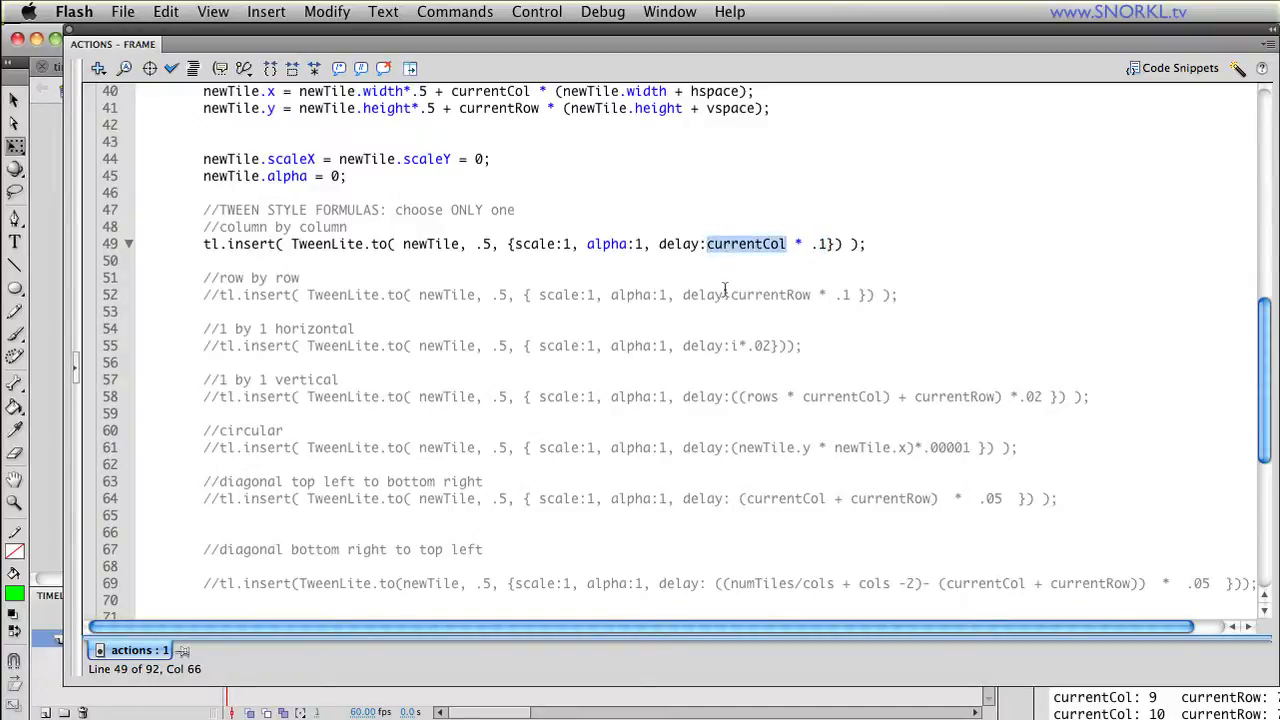
{"action": "scroll", "scroll_direction": "down", "scroll_amount": 3}
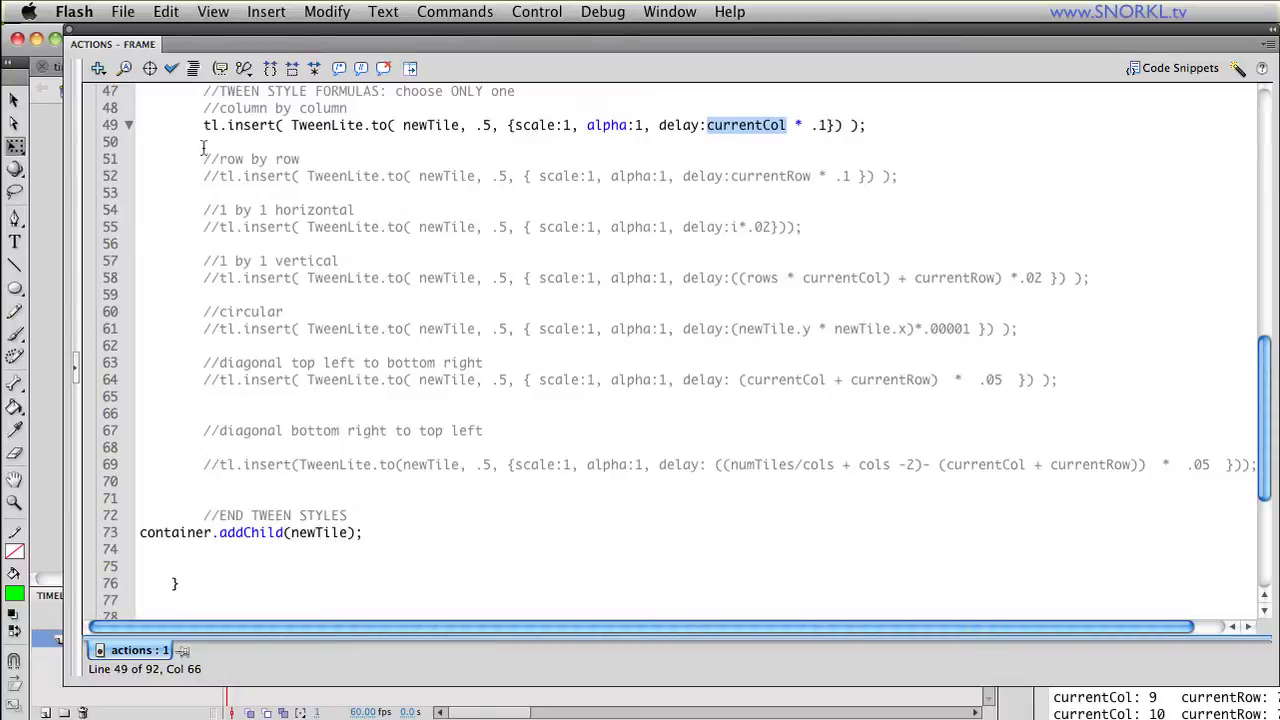
{"action": "left_click", "coordinate": [203, 125]}
{"action": "type", "text": "//"}
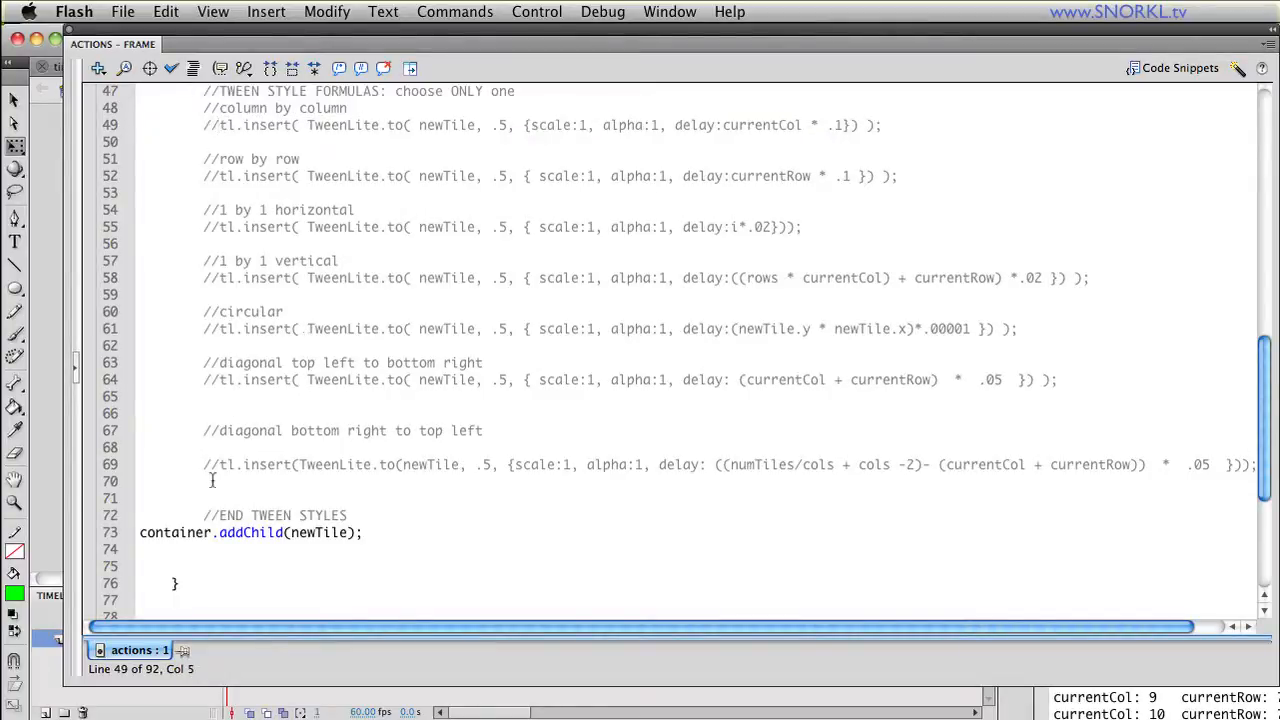
{"action": "left_click", "coordinate": [210, 464]}
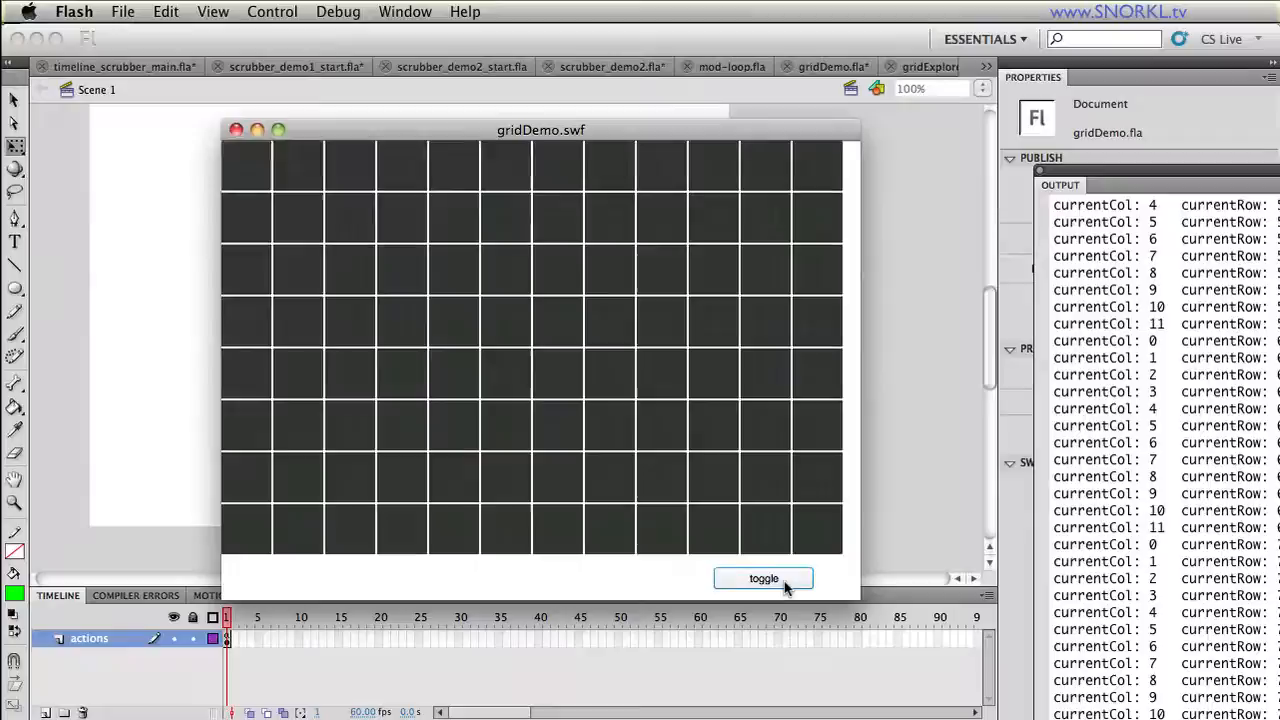
- Toggle the diagonal tile animation five times, then close the gridDemo.swf window
{"action": "left_click", "coordinate": [764, 579]}
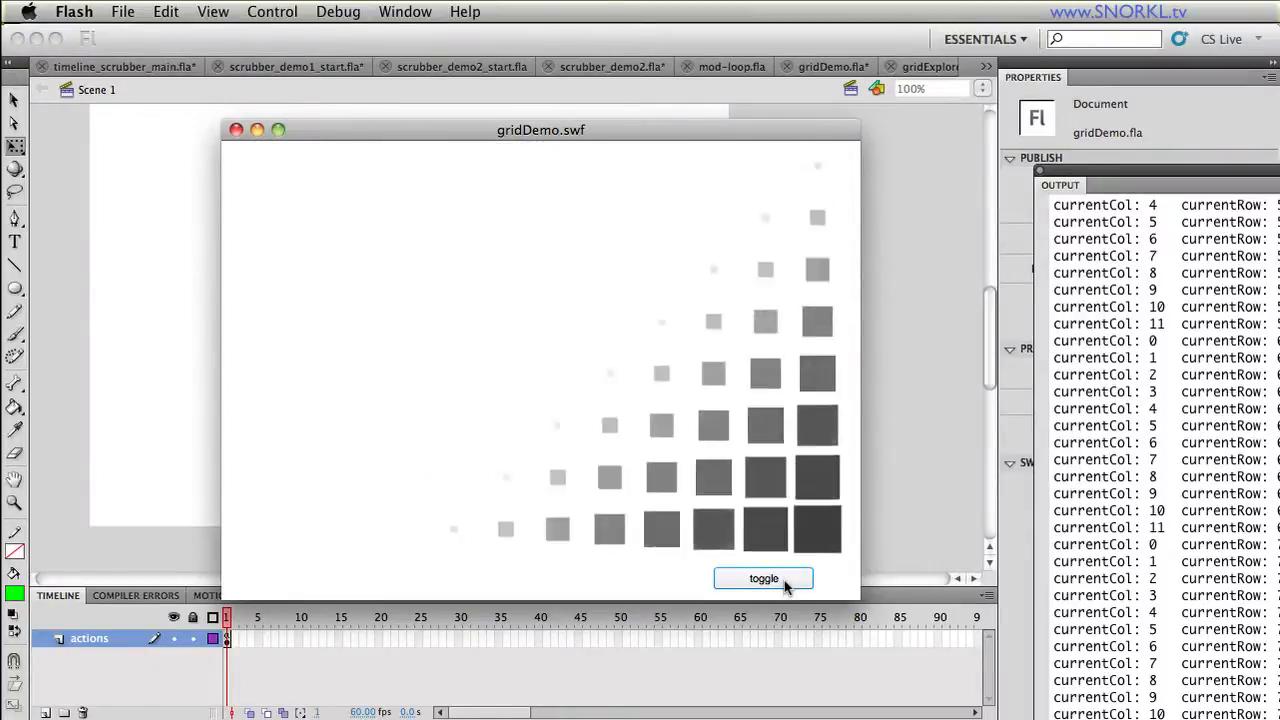
{"action": "left_click", "coordinate": [764, 578]}
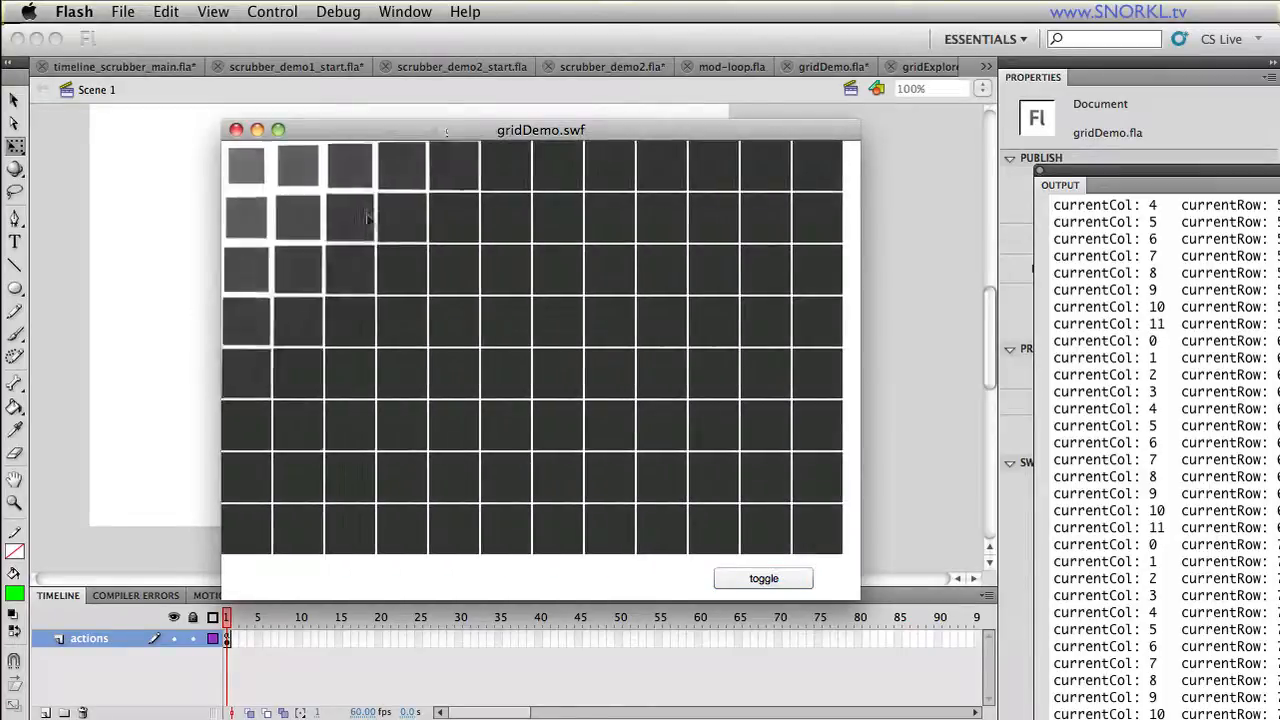
{"action": "left_click", "coordinate": [763, 578]}
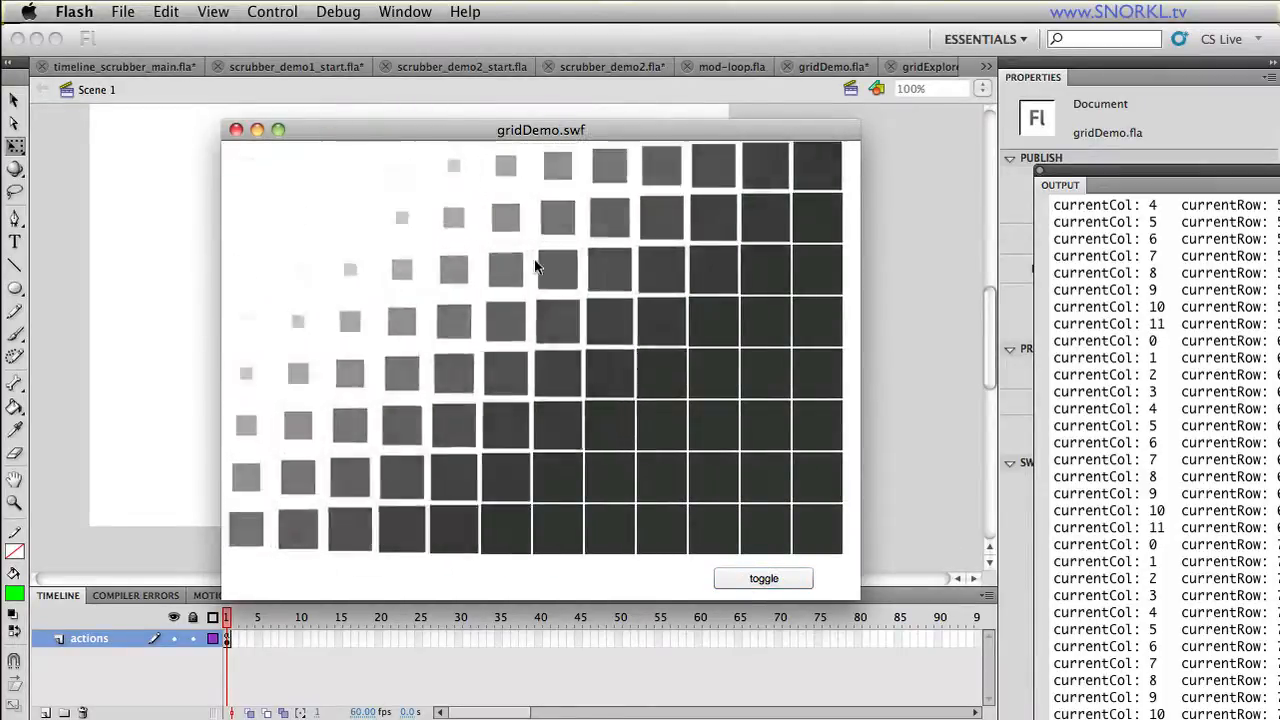
{"action": "left_click", "coordinate": [763, 578]}
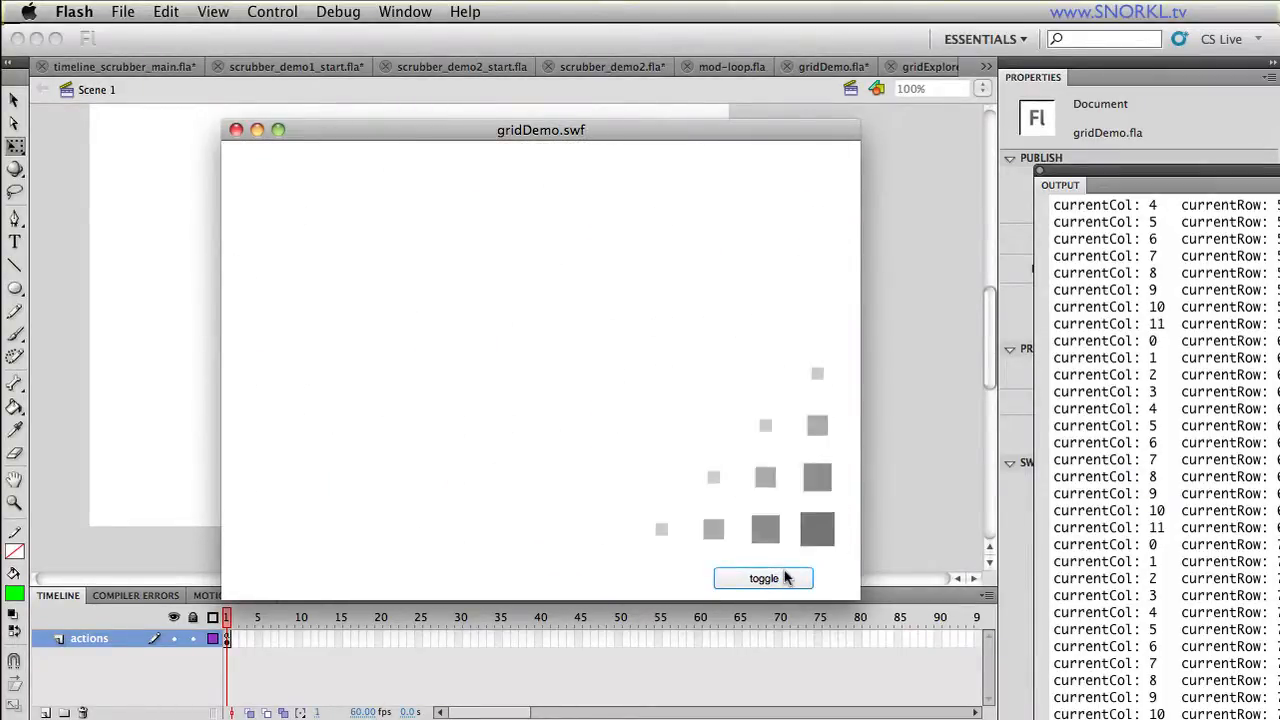
{"action": "left_click", "coordinate": [763, 578]}
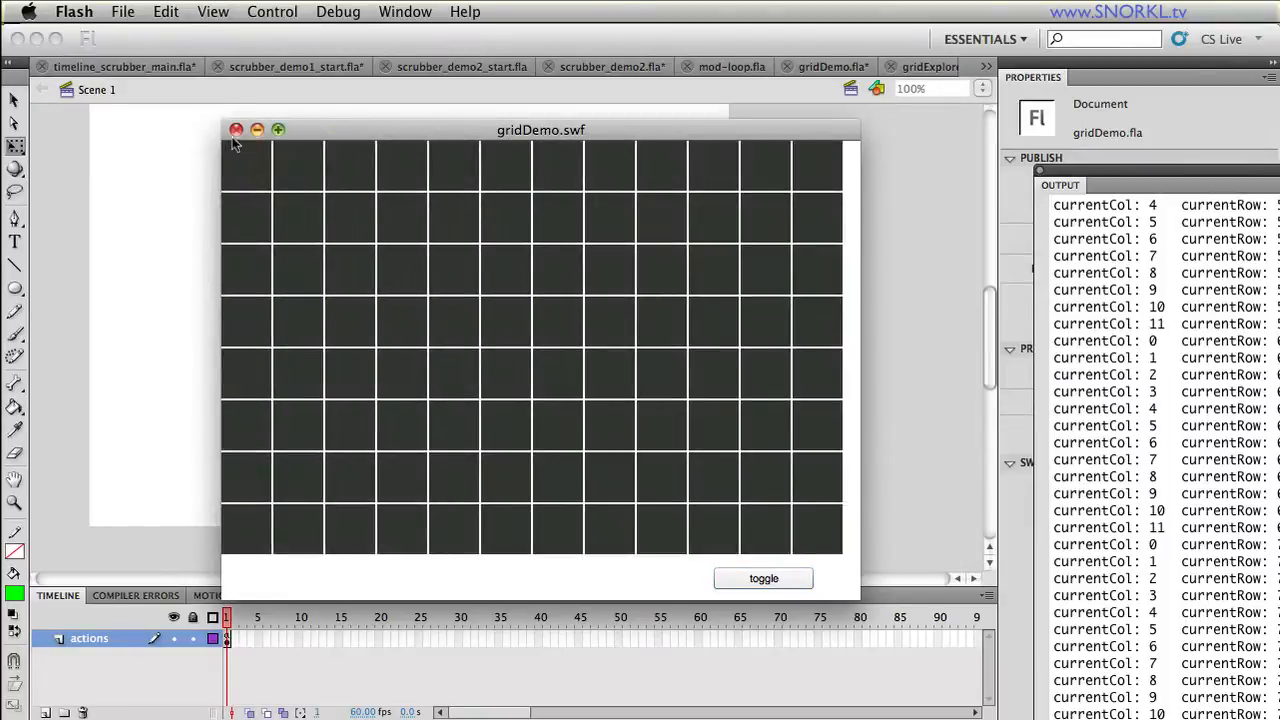
{"action": "left_click", "coordinate": [237, 130]}
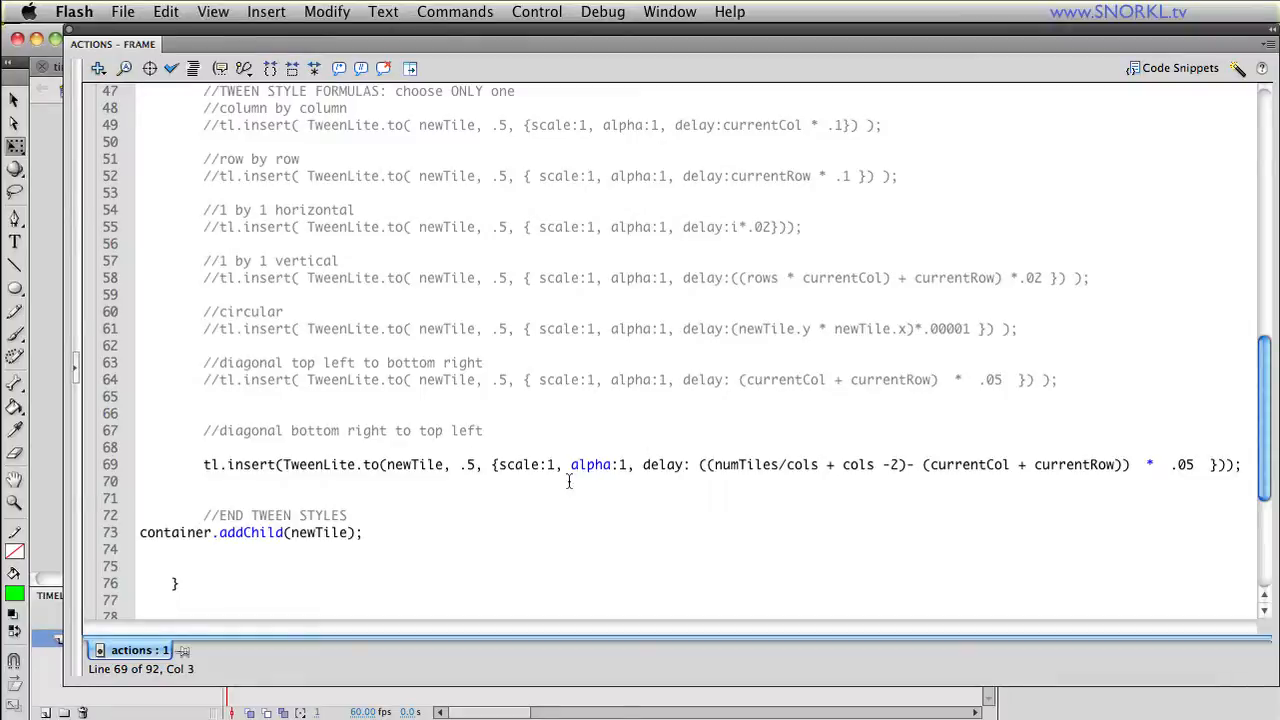
- Change hspace from 2 to 0 in the script and test the movie again
{"action": "scroll", "scroll_direction": "up", "scroll_amount": 3}
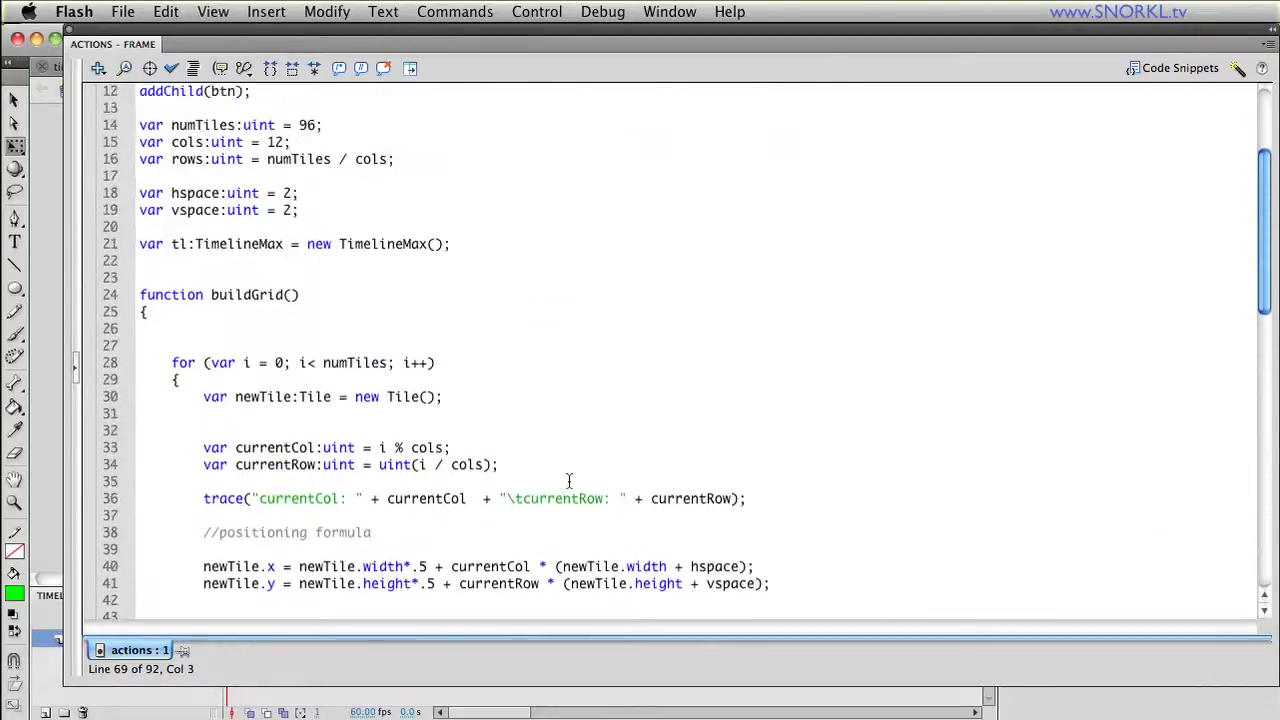
{"action": "scroll", "scroll_direction": "up", "scroll_amount": 3}
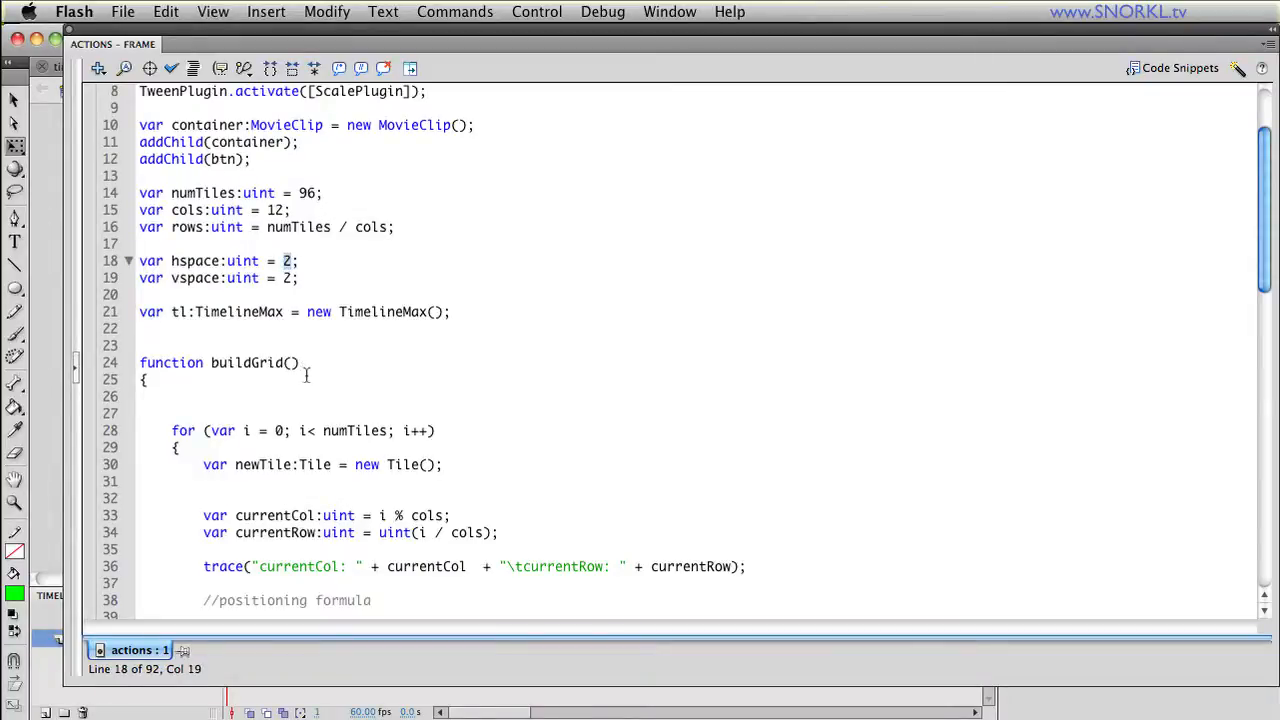
{"action": "type", "text": "0"}
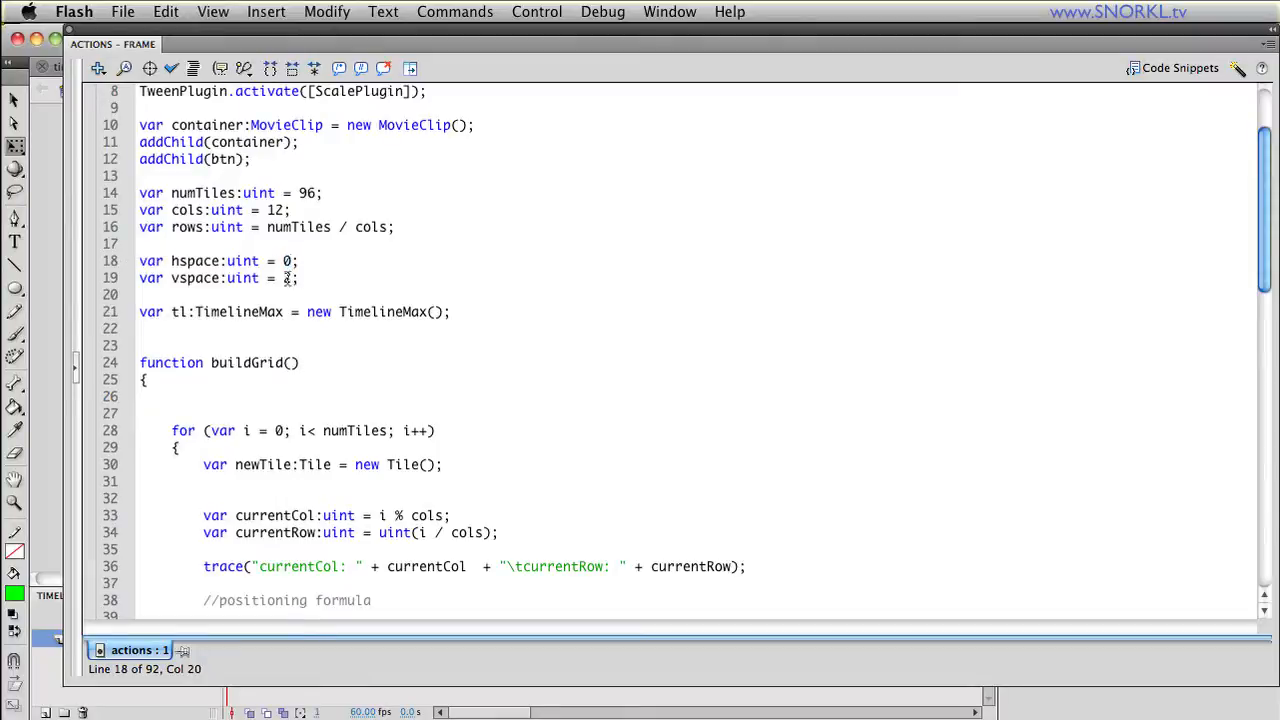
{"action": "left_click", "coordinate": [290, 278]}
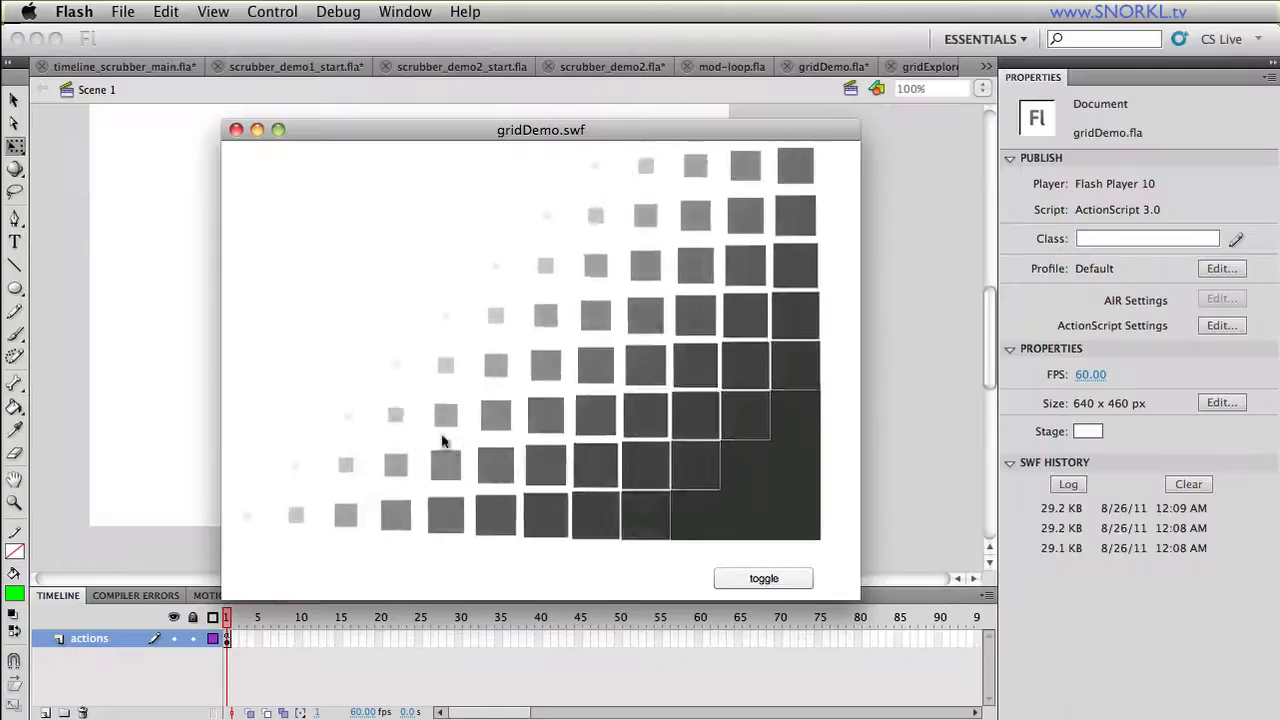
- Toggle the animation, close the SWF, then open the 'tile' library symbol and check its shape size
{"action": "left_click", "coordinate": [763, 578]}
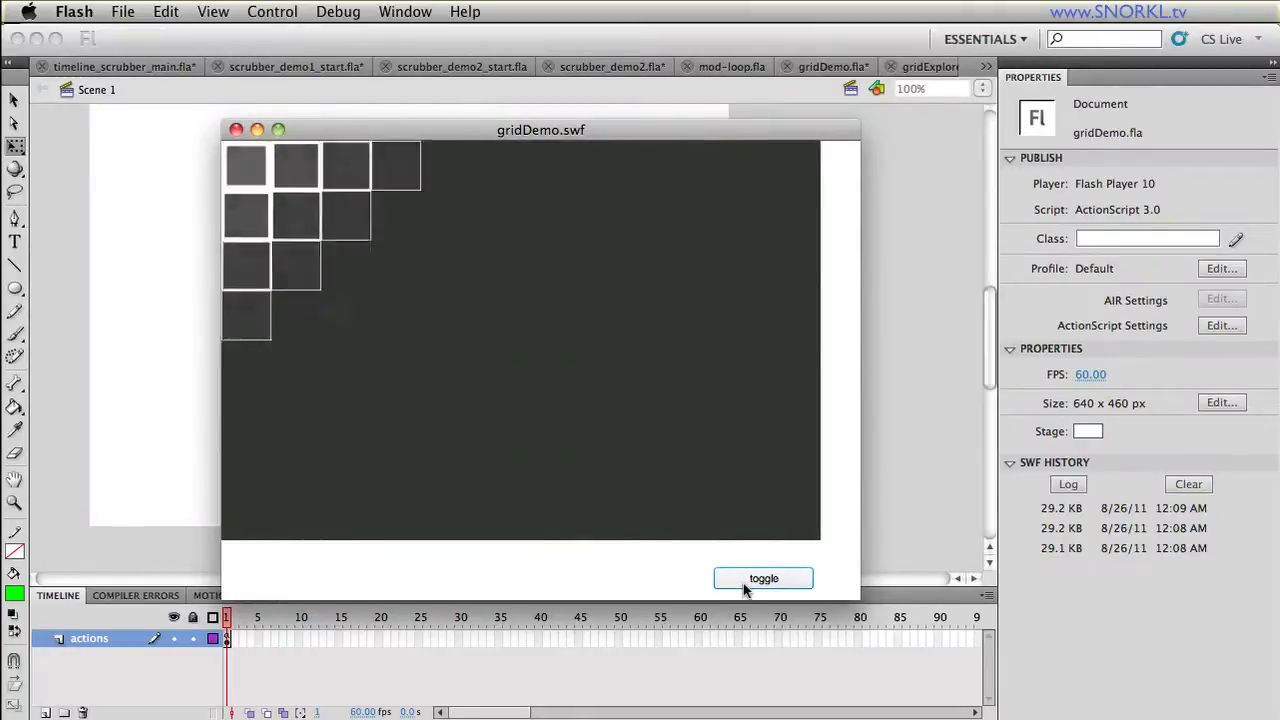
{"action": "left_click", "coordinate": [763, 578]}
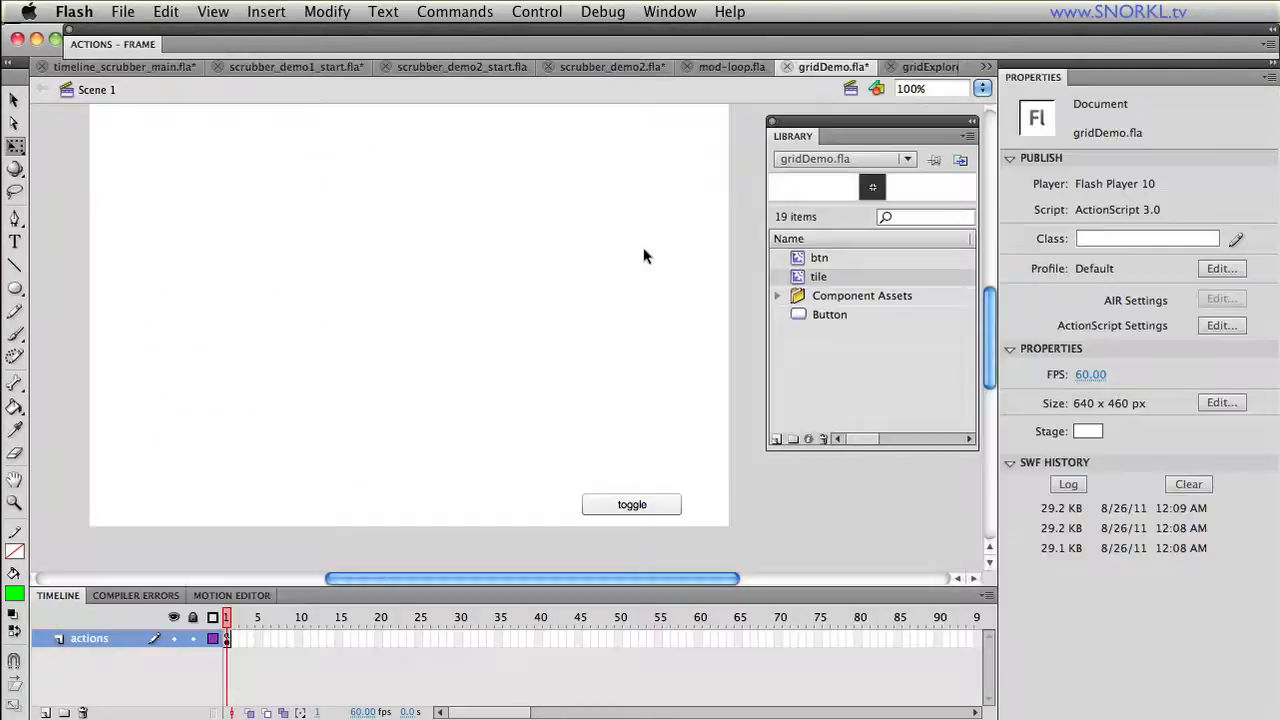
{"action": "double_click", "coordinate": [818, 276]}
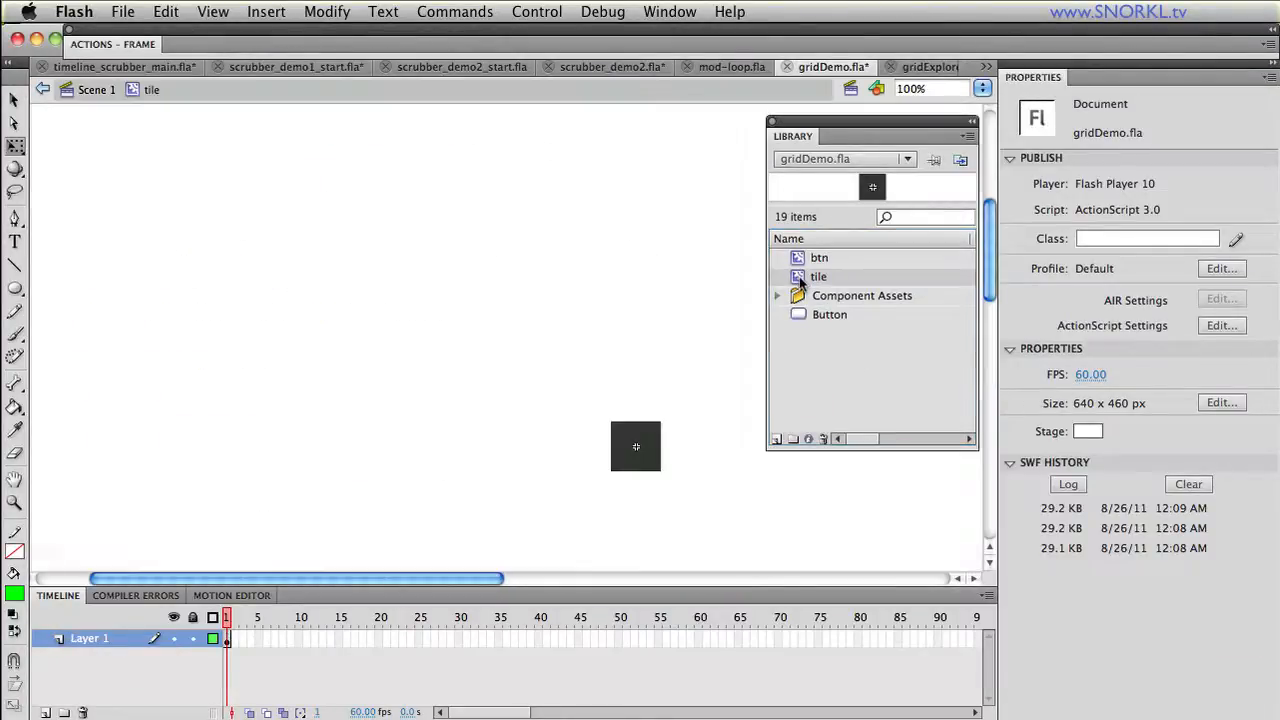
{"action": "mouse_move", "coordinate": [668, 459]}
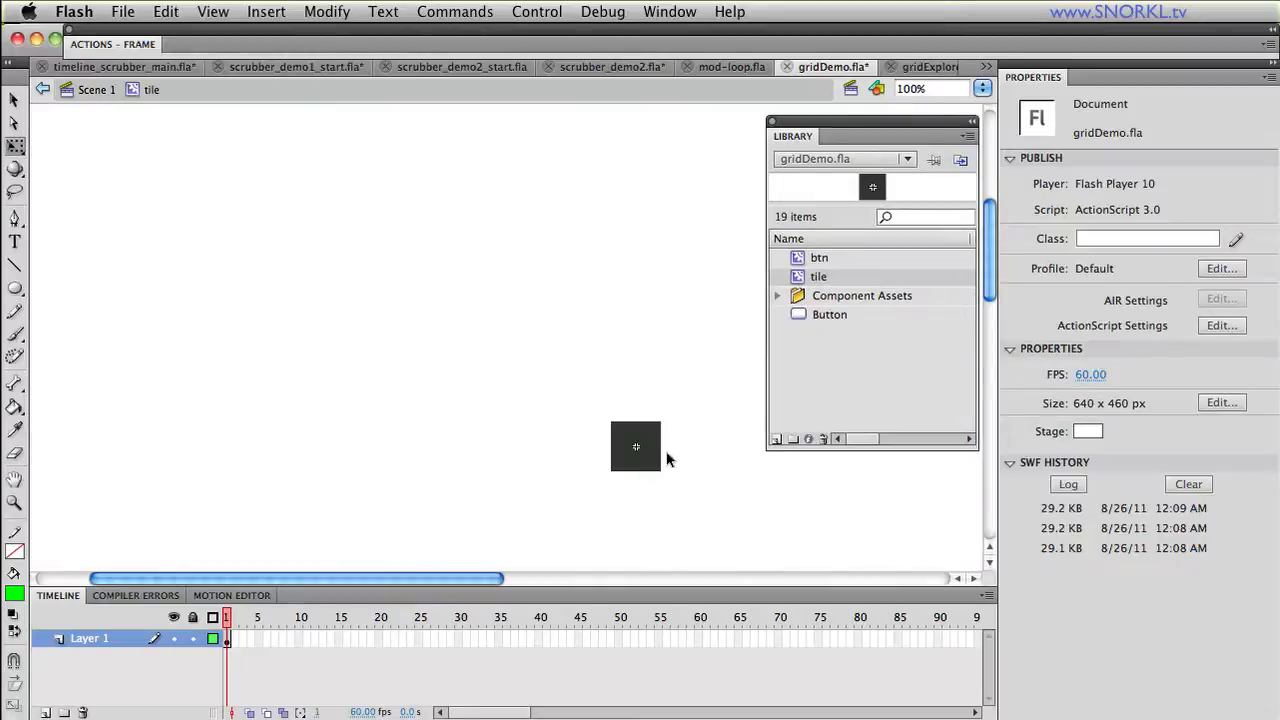
{"action": "left_click", "coordinate": [635, 446]}
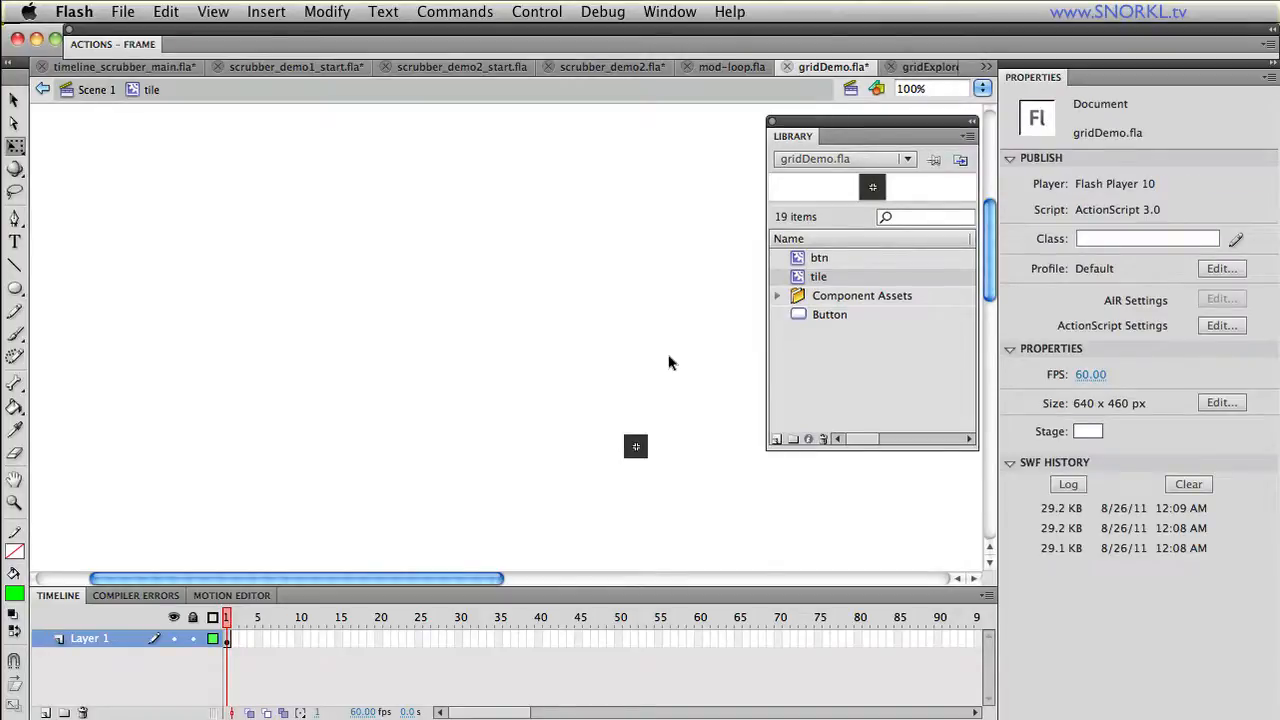
{"action": "left_click", "coordinate": [635, 446]}
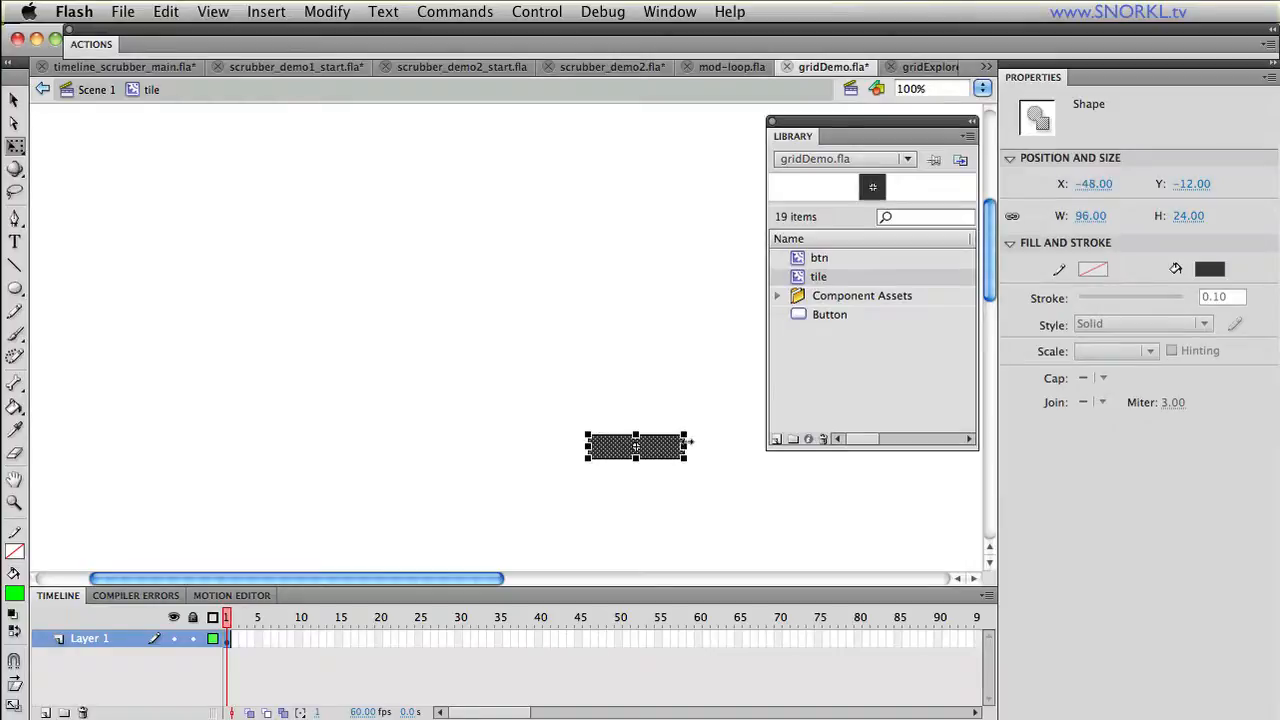
{"action": "left_click", "coordinate": [537, 11]}
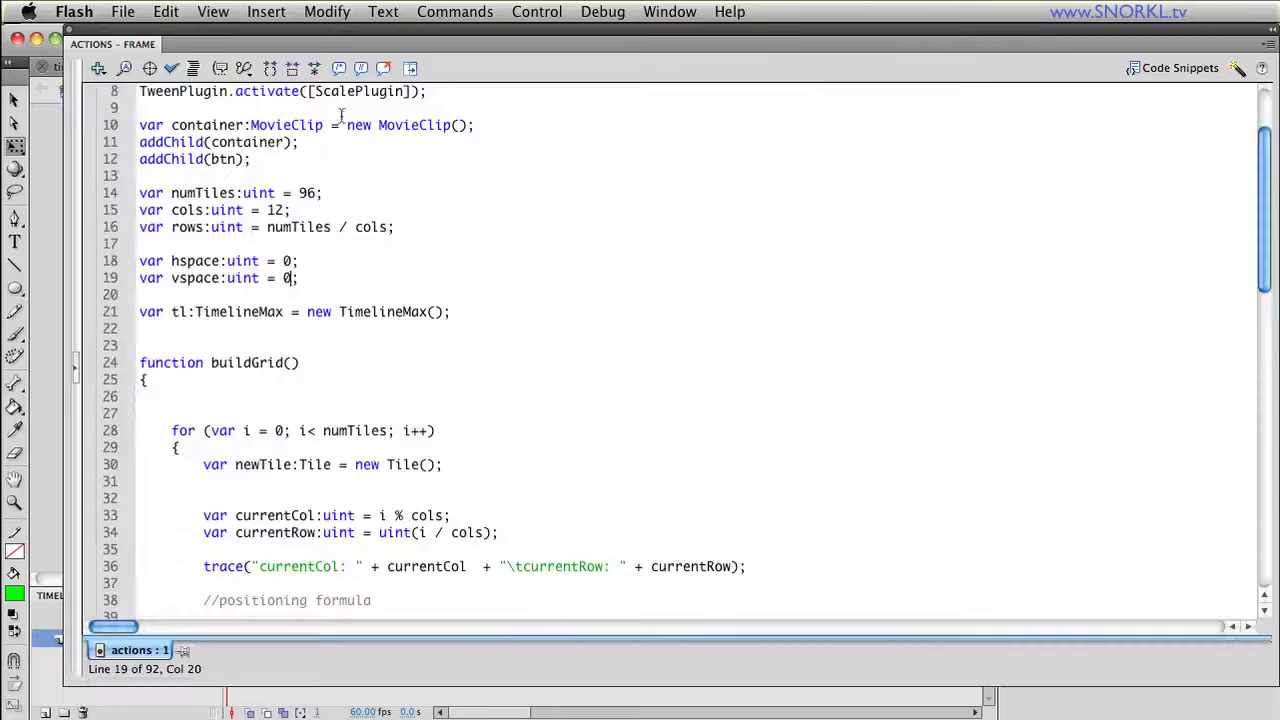
{"action": "scroll", "scroll_direction": "down", "scroll_amount": 3}
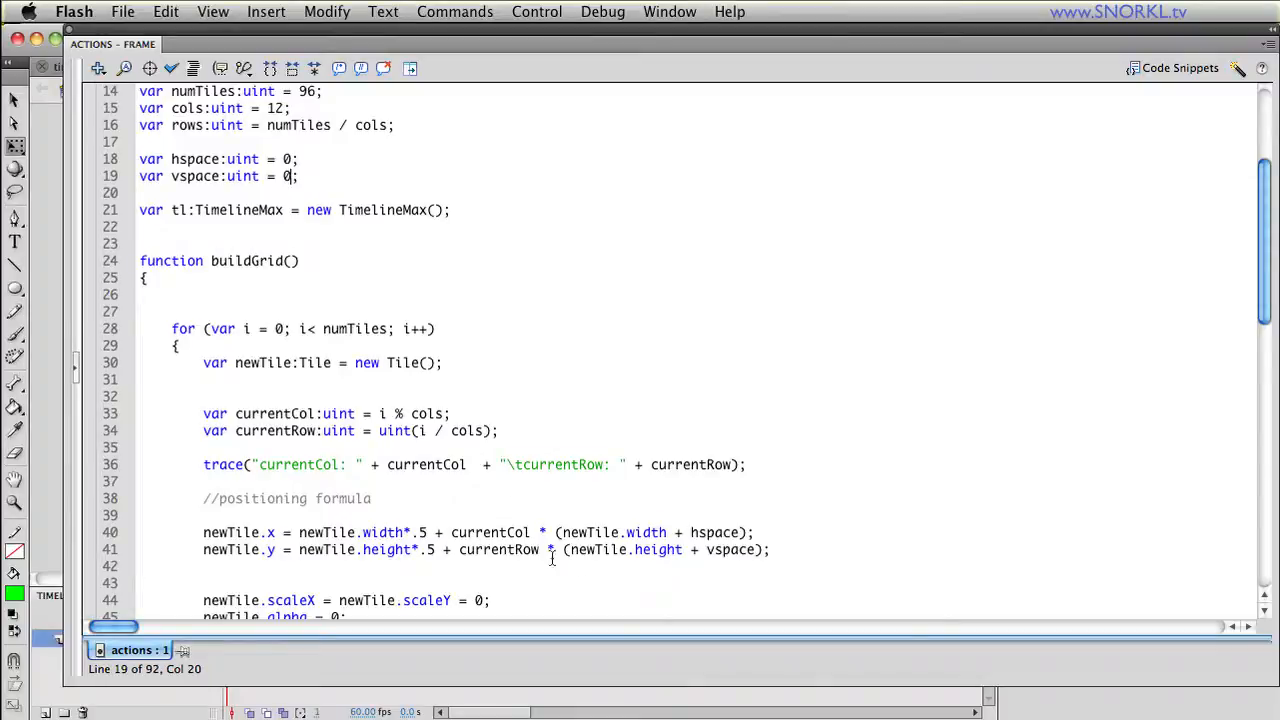
{"action": "scroll", "scroll_direction": "up", "scroll_amount": 3}
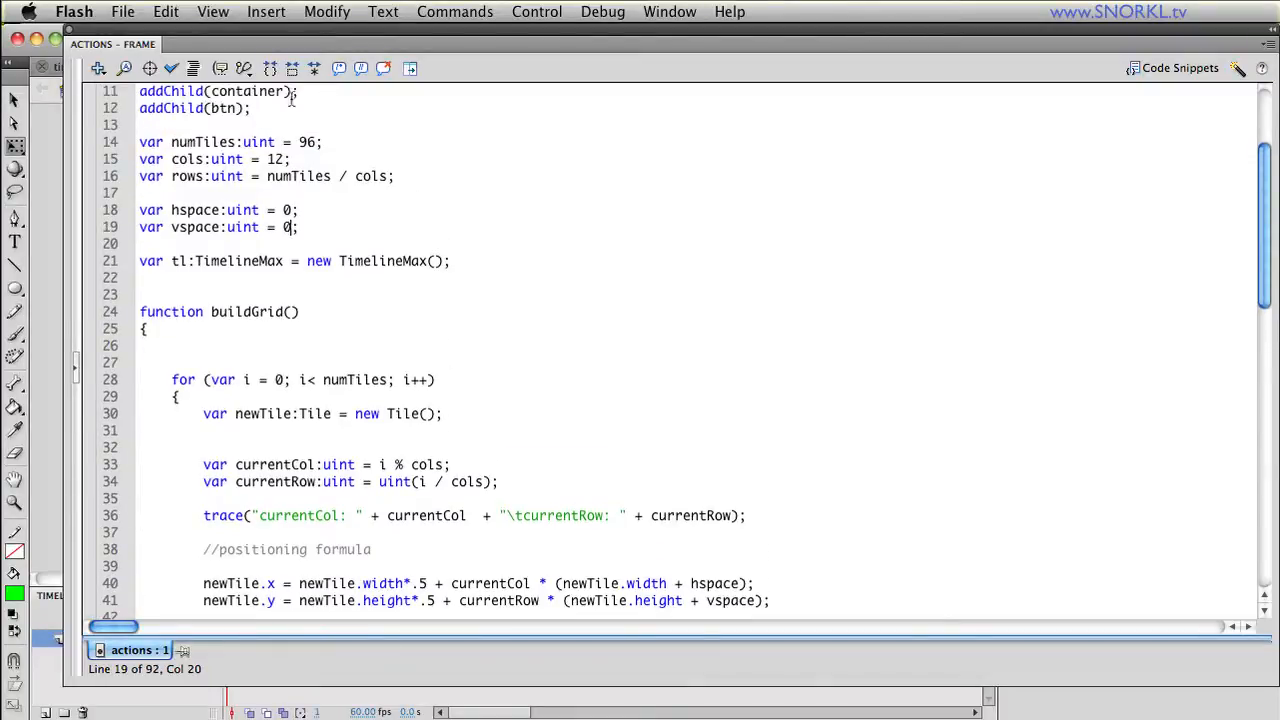
{"action": "scroll", "scroll_direction": "up", "scroll_amount": 3}
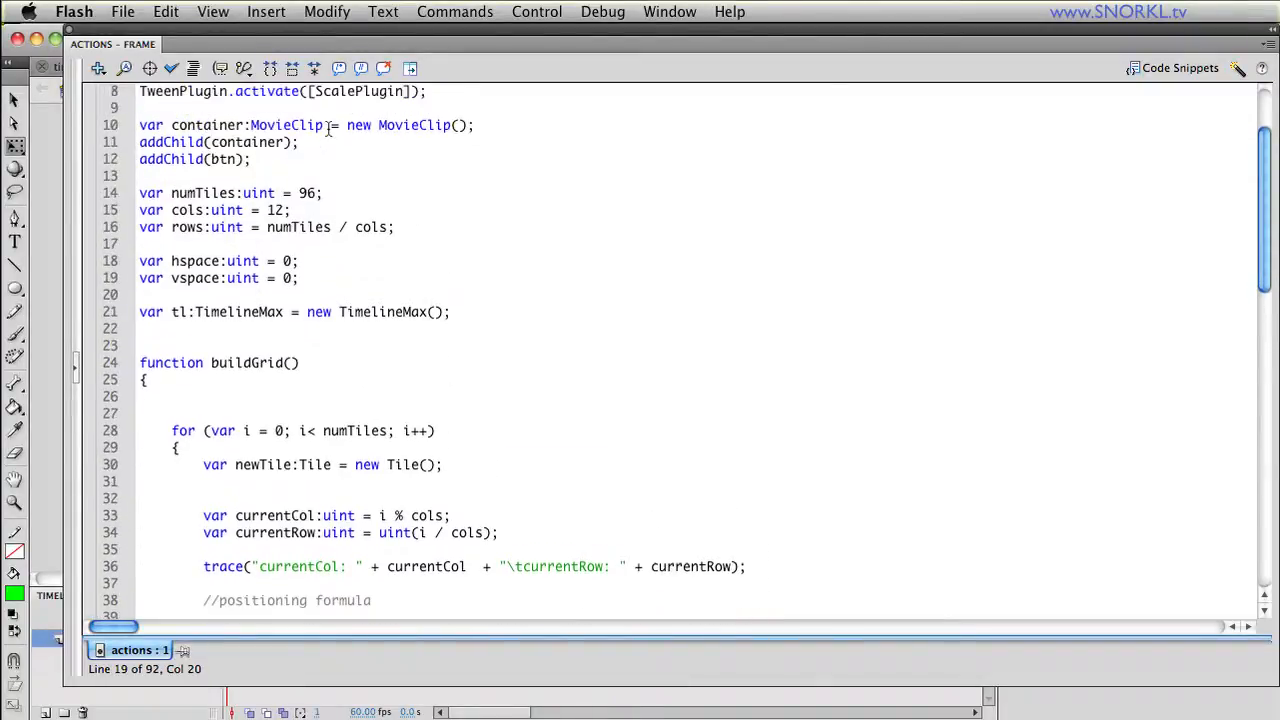
{"action": "scroll", "scroll_direction": "down", "scroll_amount": 3}
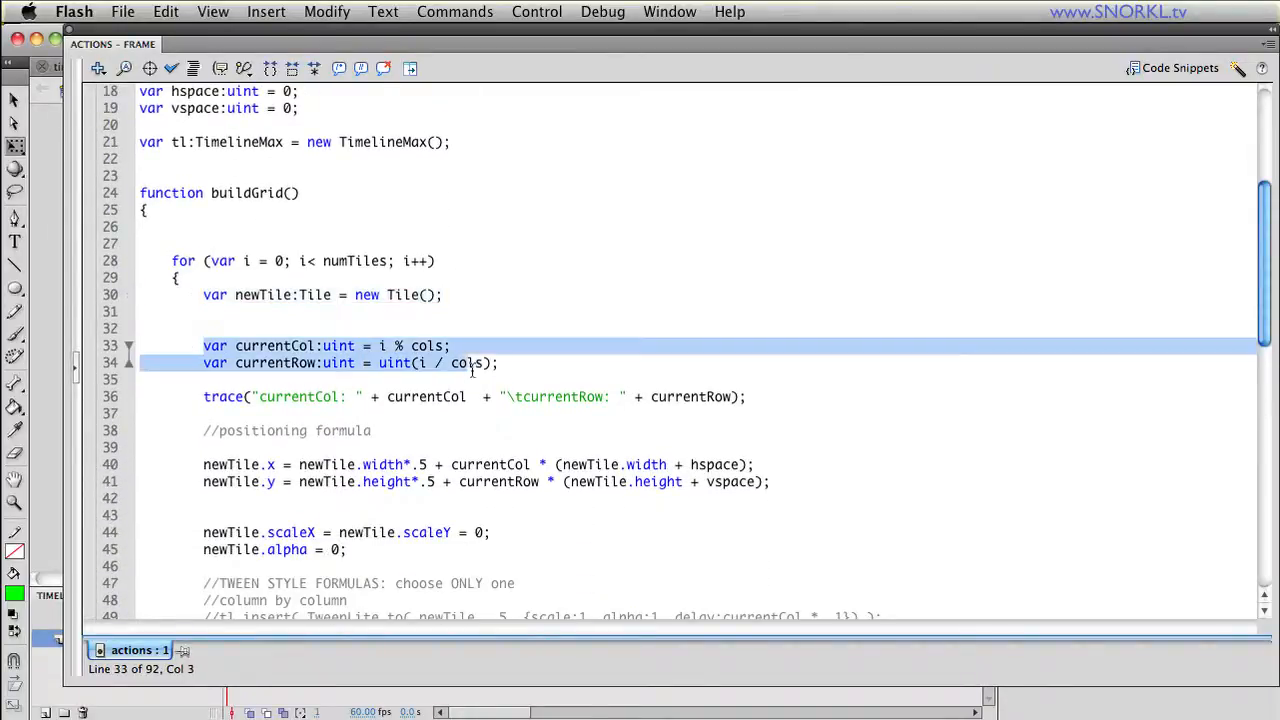
{"action": "scroll", "scroll_direction": "down", "scroll_amount": 3}
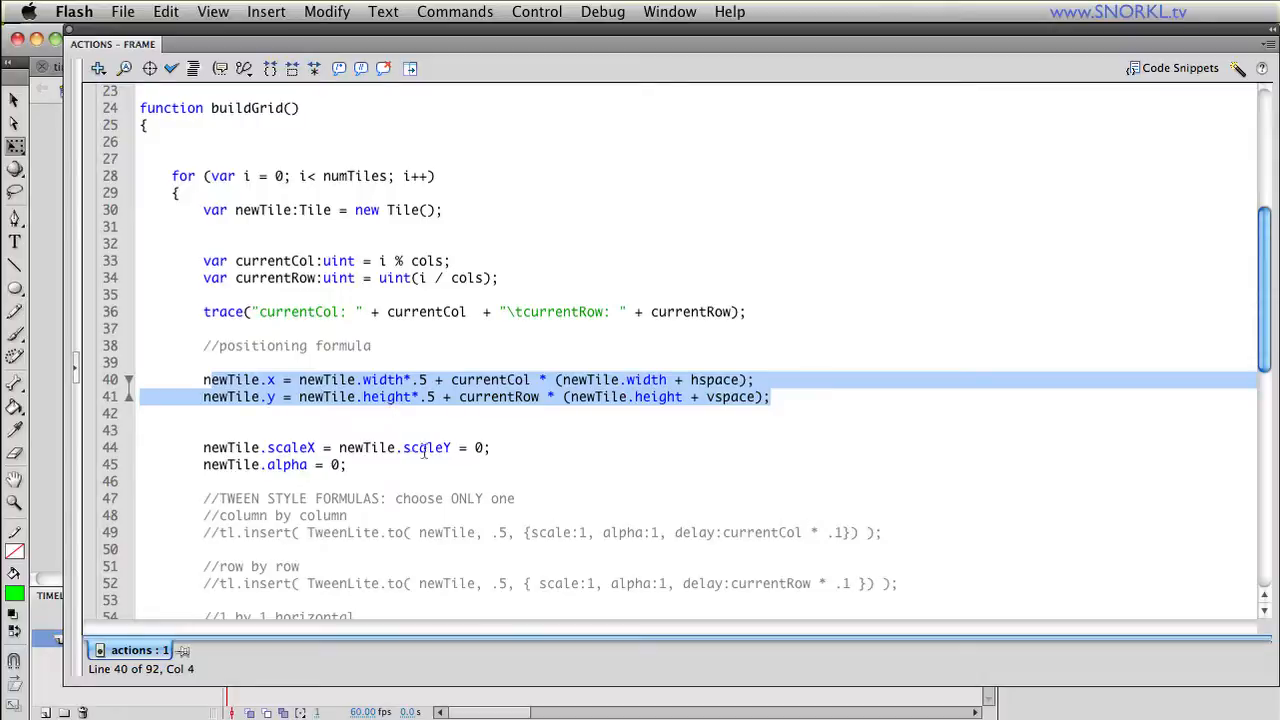
{"action": "mouse_move", "coordinate": [525, 390]}
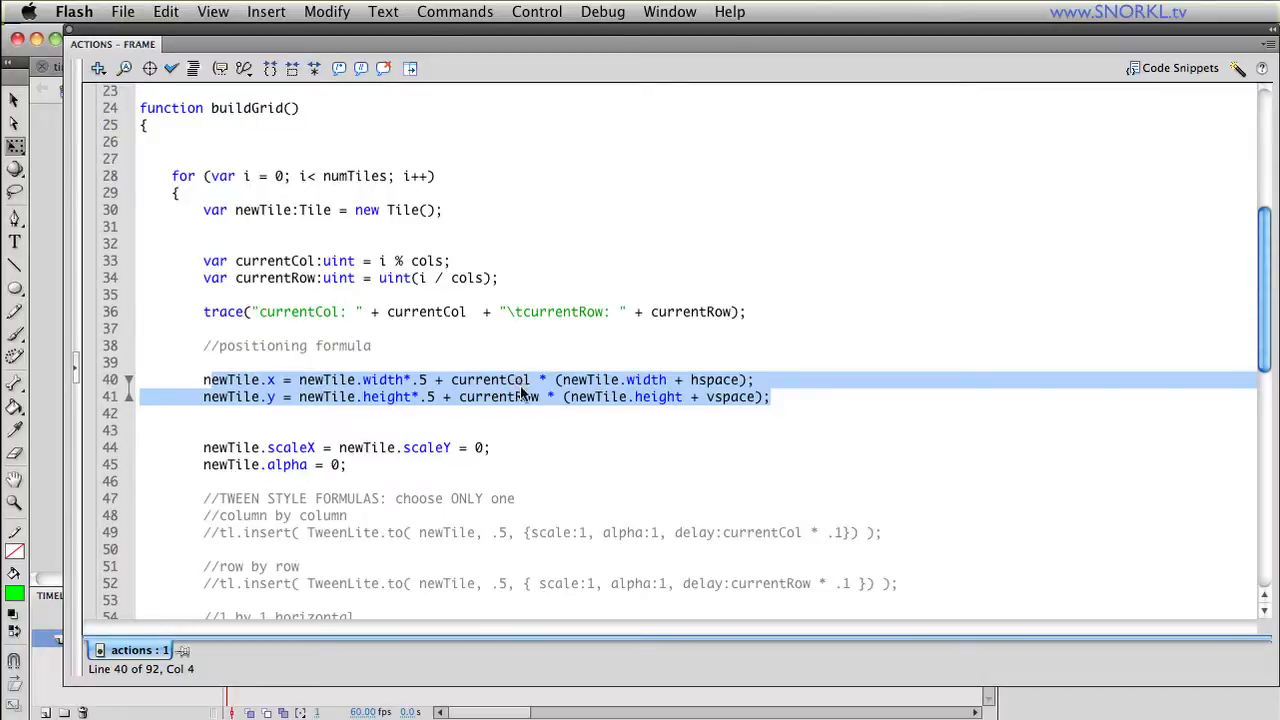
{"action": "mouse_move", "coordinate": [705, 402]}
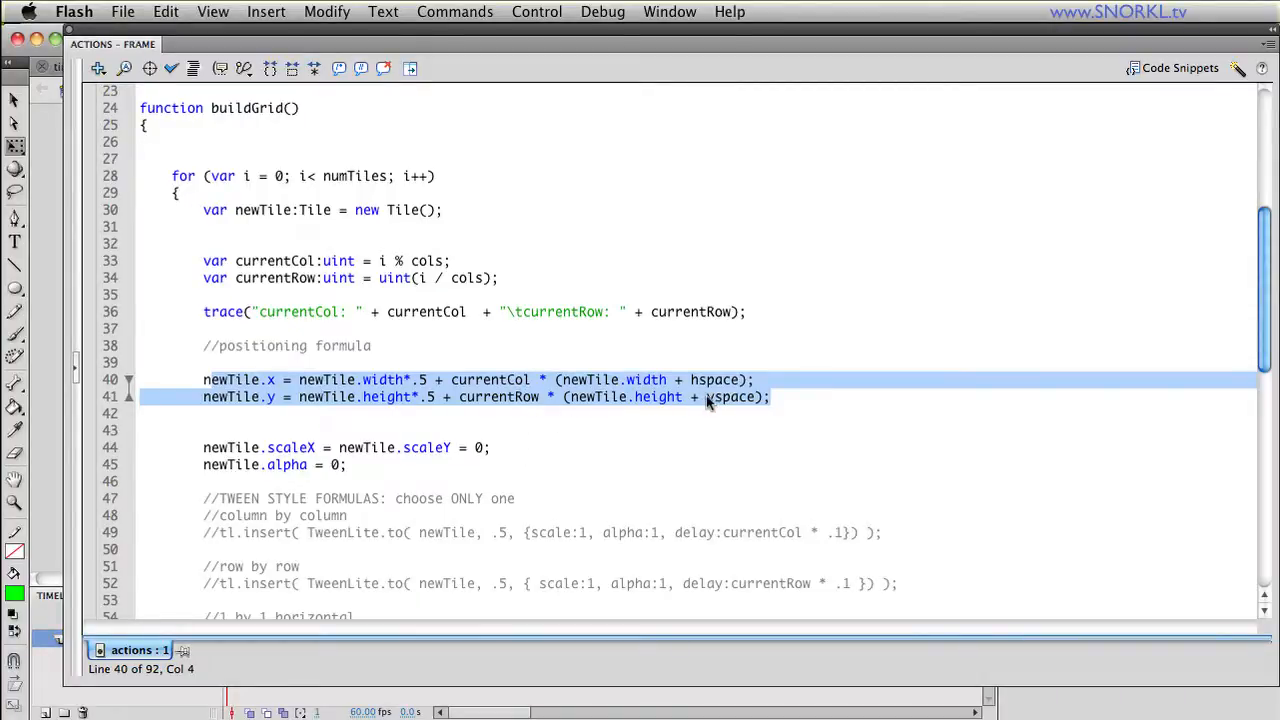
{"action": "mouse_move", "coordinate": [645, 408]}
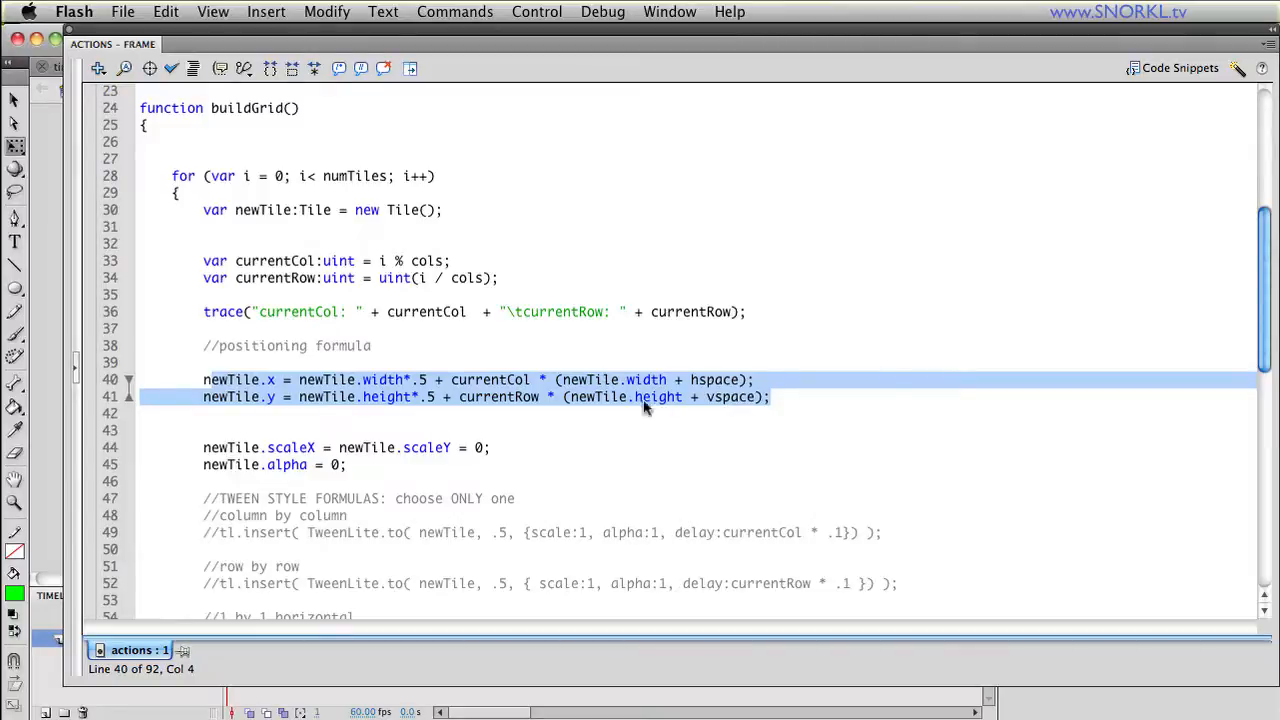
{"action": "scroll", "scroll_direction": "down", "scroll_amount": 3}
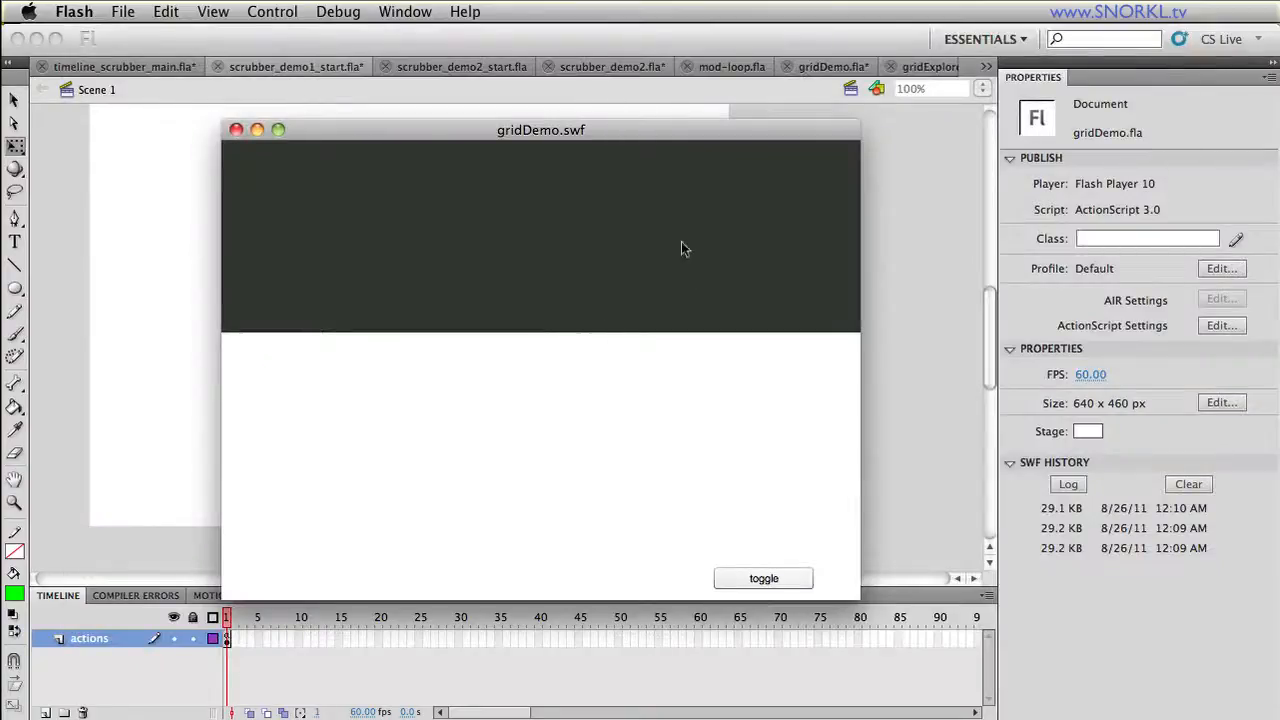
{"action": "mouse_move", "coordinate": [237, 129]}
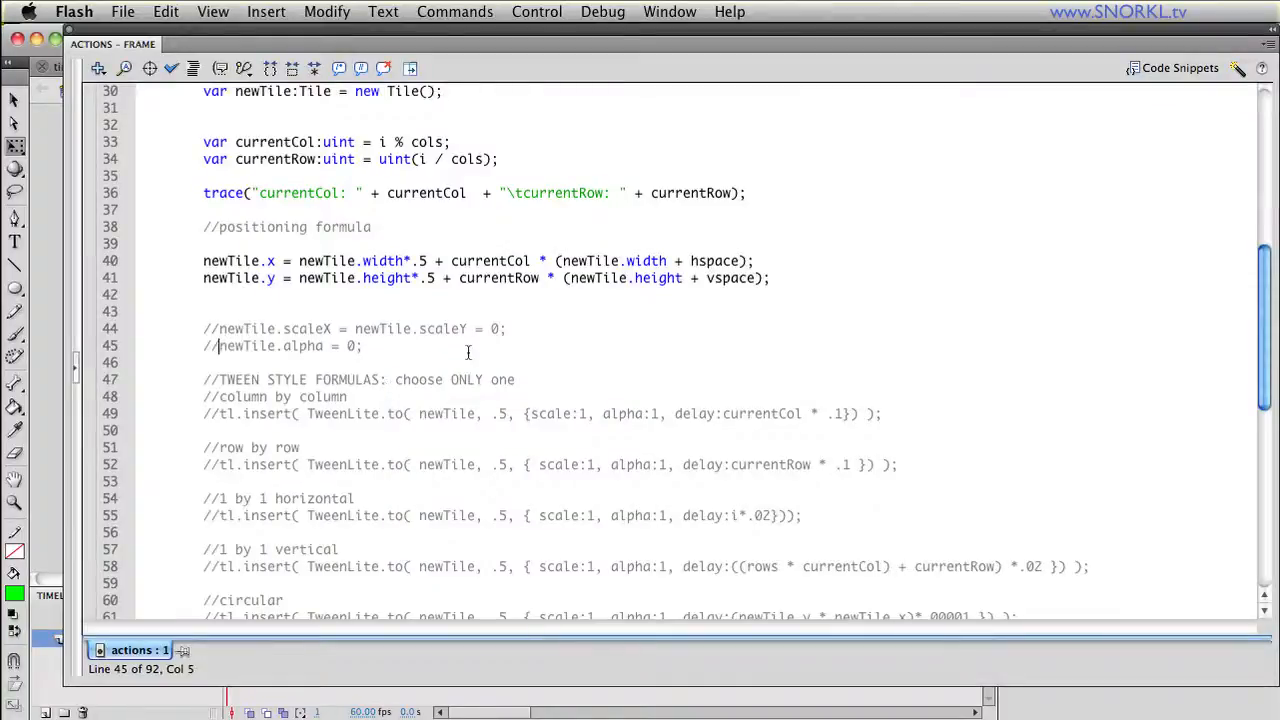
- Scroll to the tile scale and alpha lines, then close the fully built grid preview
{"action": "scroll", "scroll_direction": "up", "scroll_amount": 3}
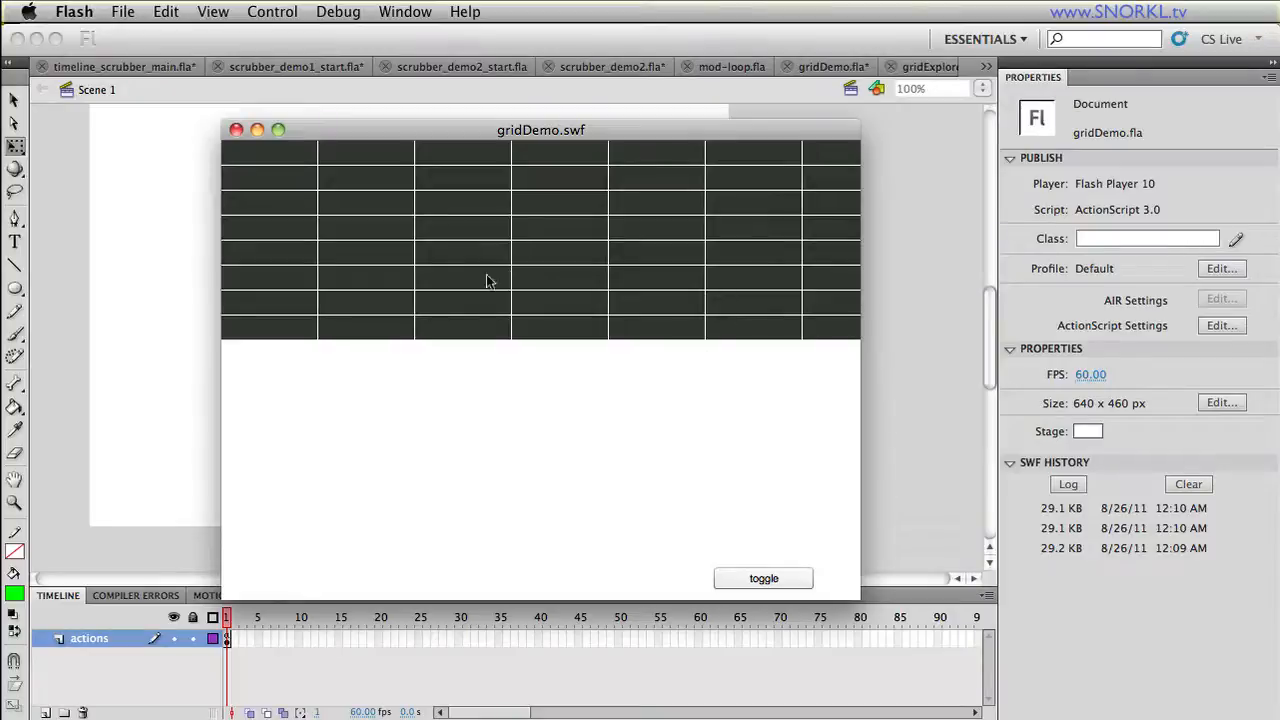
{"action": "mouse_move", "coordinate": [700, 234]}
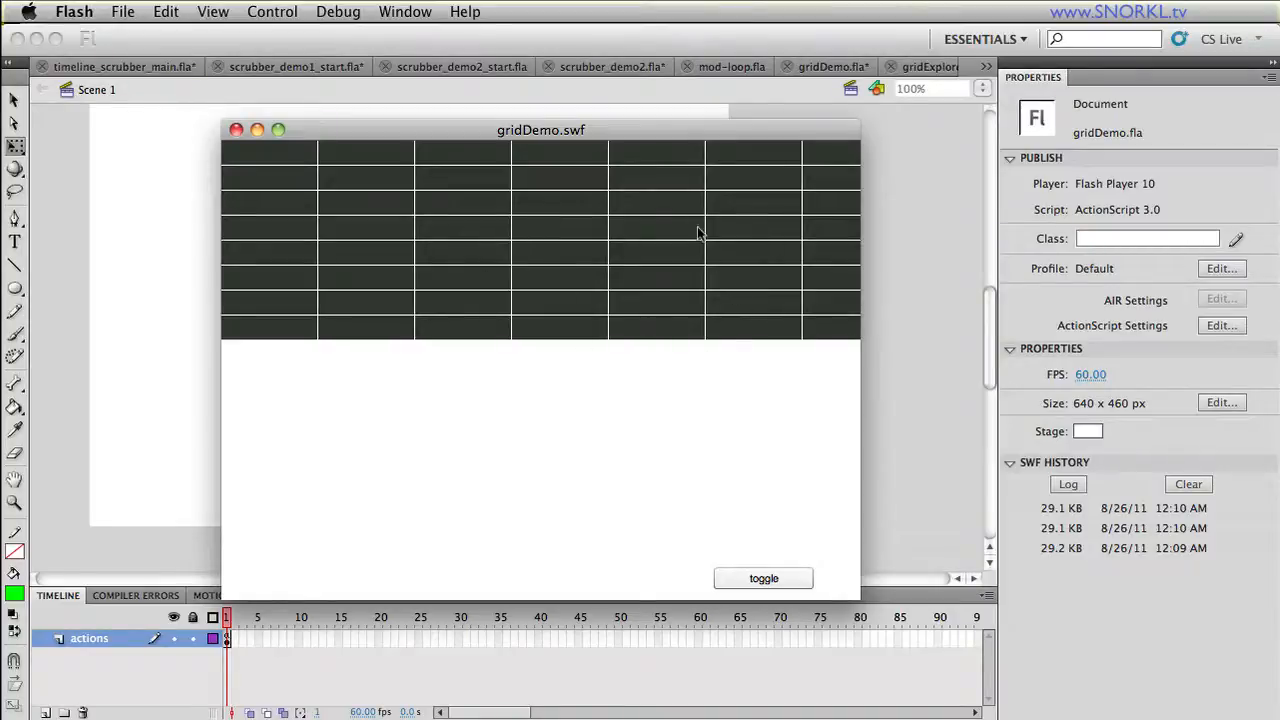
{"action": "mouse_move", "coordinate": [237, 130]}
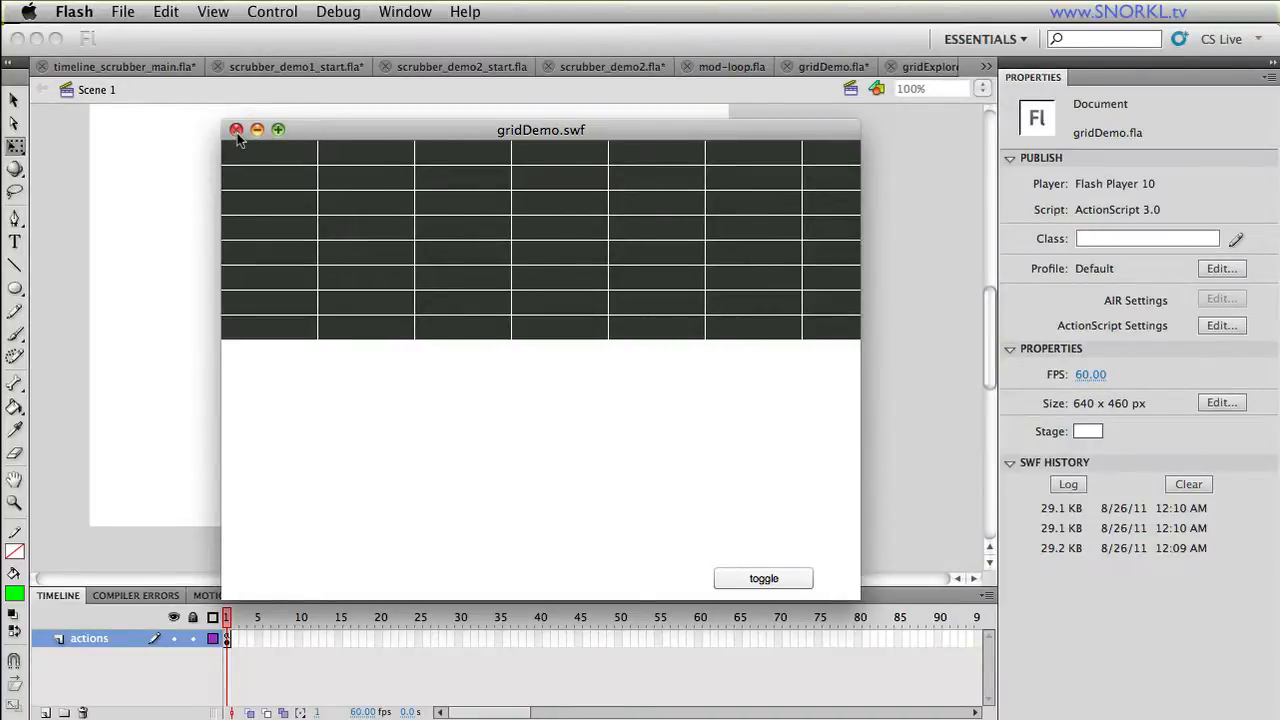
{"action": "left_click", "coordinate": [237, 130]}
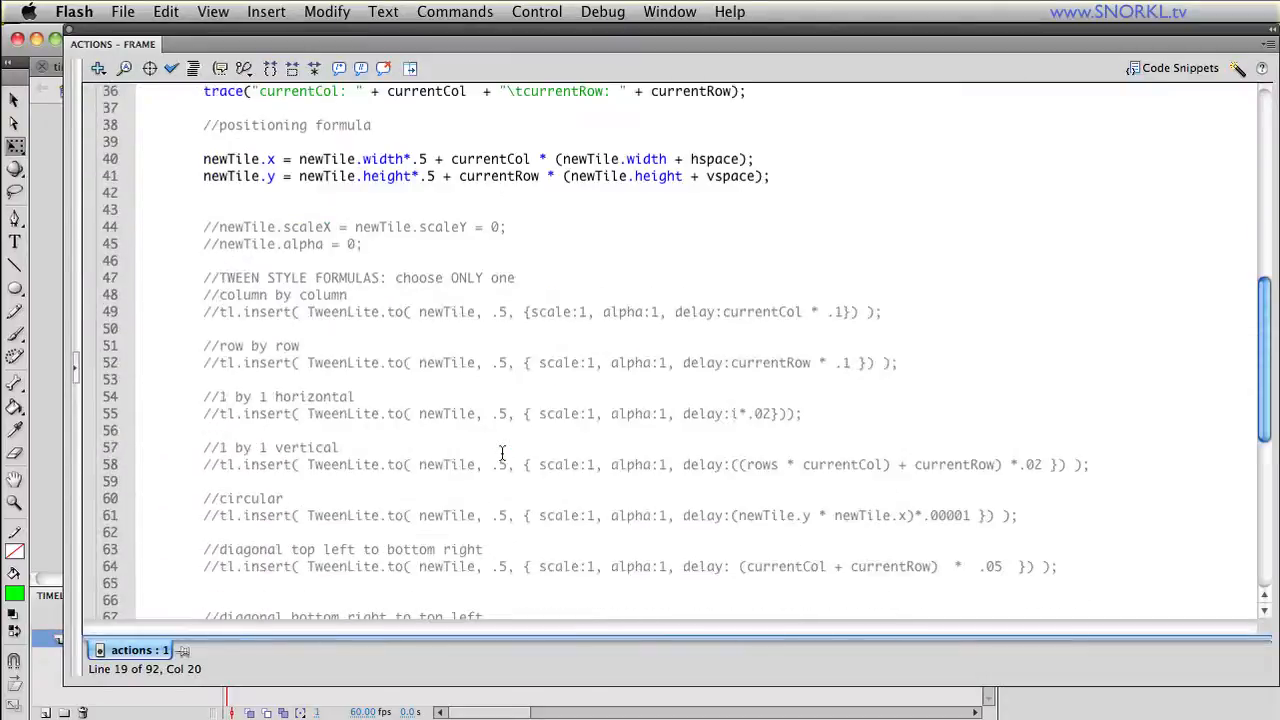
- Scroll down to the tween code, then close the circular-tween test preview
{"action": "scroll", "scroll_direction": "down", "scroll_amount": 3}
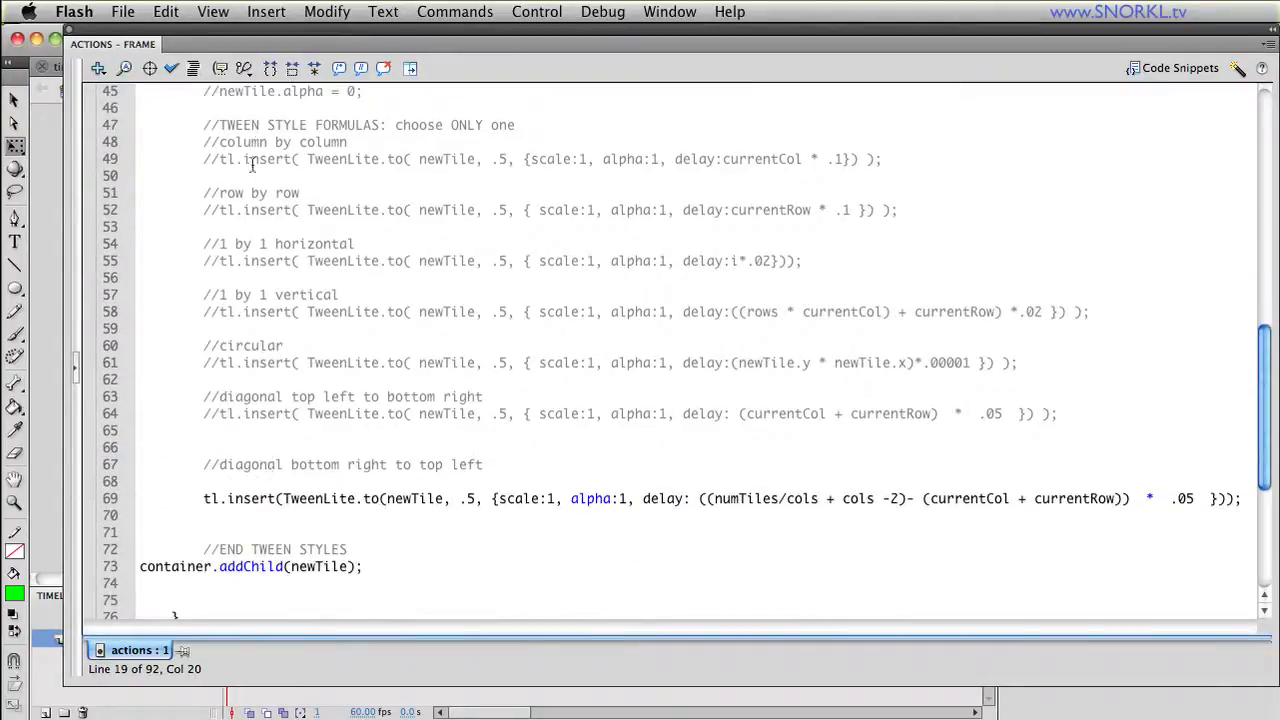
{"action": "mouse_move", "coordinate": [1123, 533]}
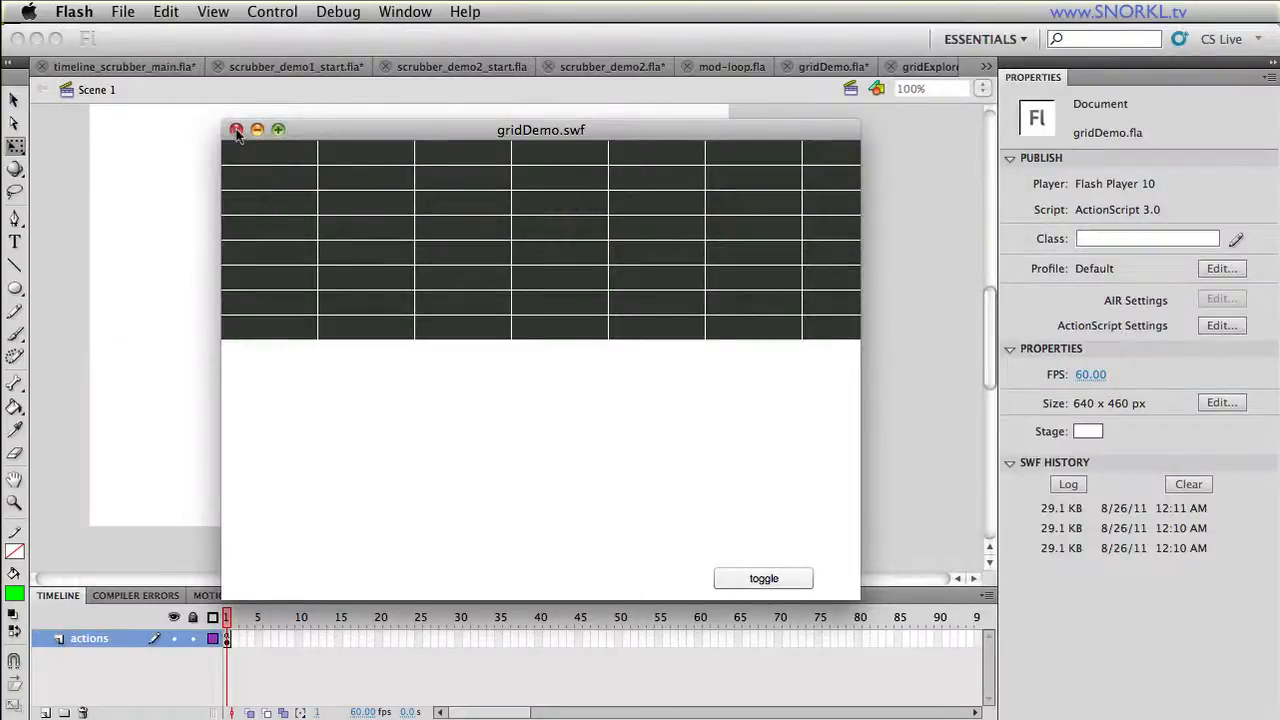
{"action": "left_click", "coordinate": [237, 130]}
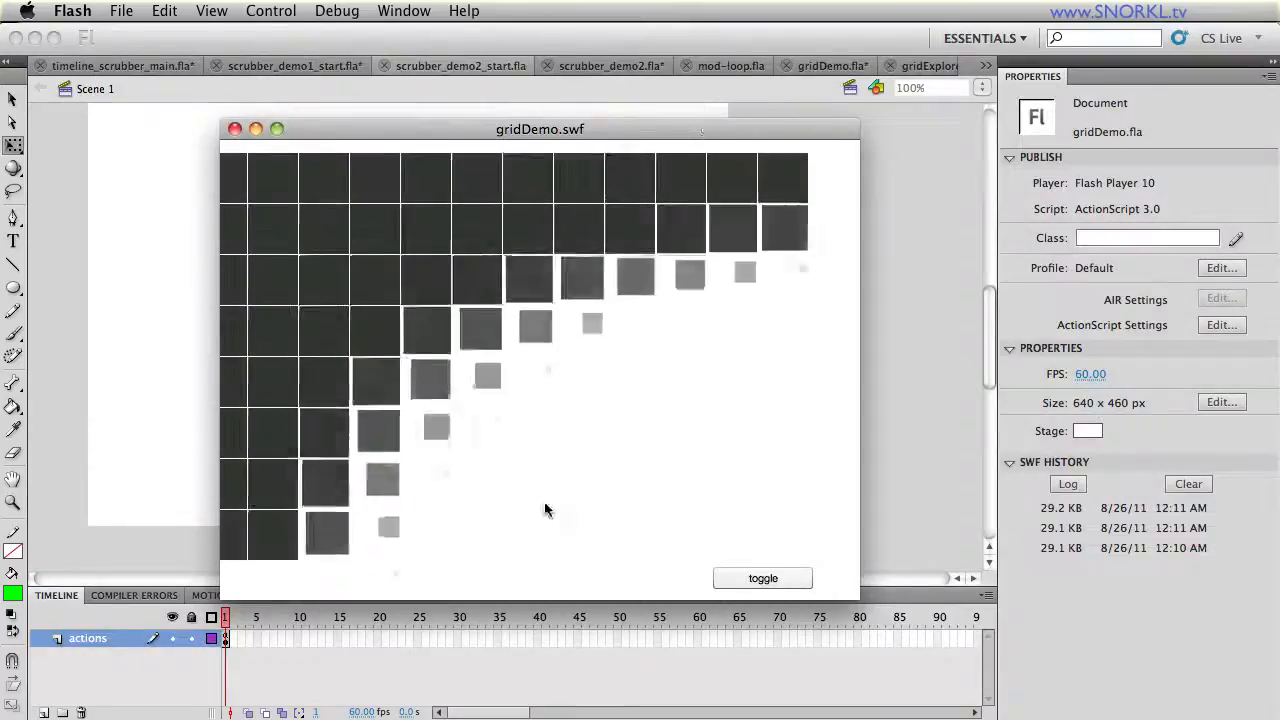
- Toggle the circular tile animation six times to reverse it, then close the preview
{"action": "left_click", "coordinate": [763, 578]}
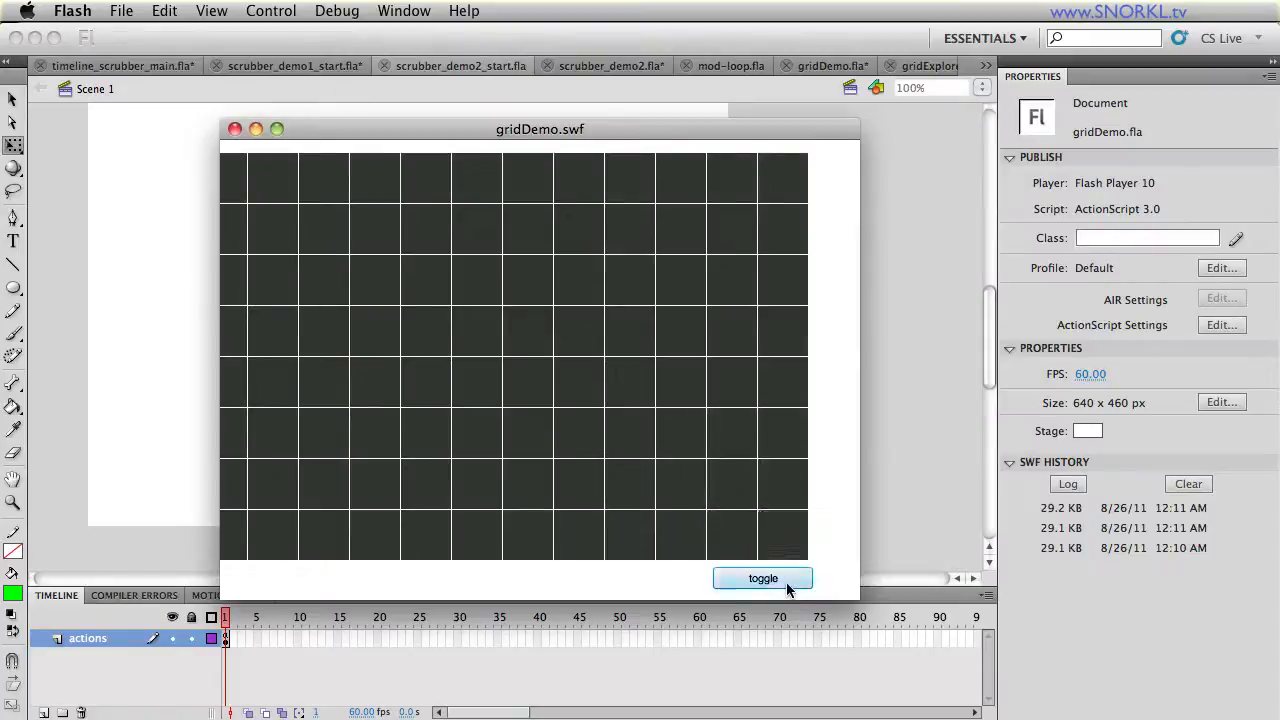
{"action": "left_click", "coordinate": [762, 578]}
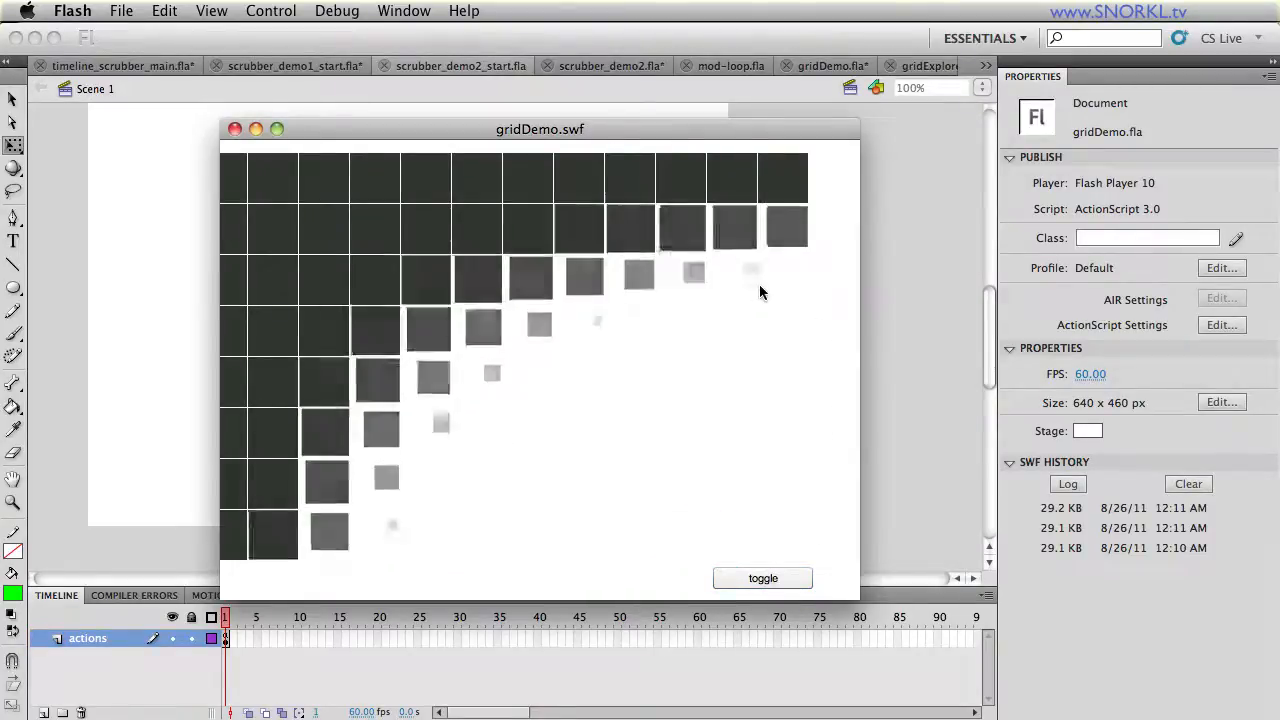
{"action": "left_click", "coordinate": [762, 578]}
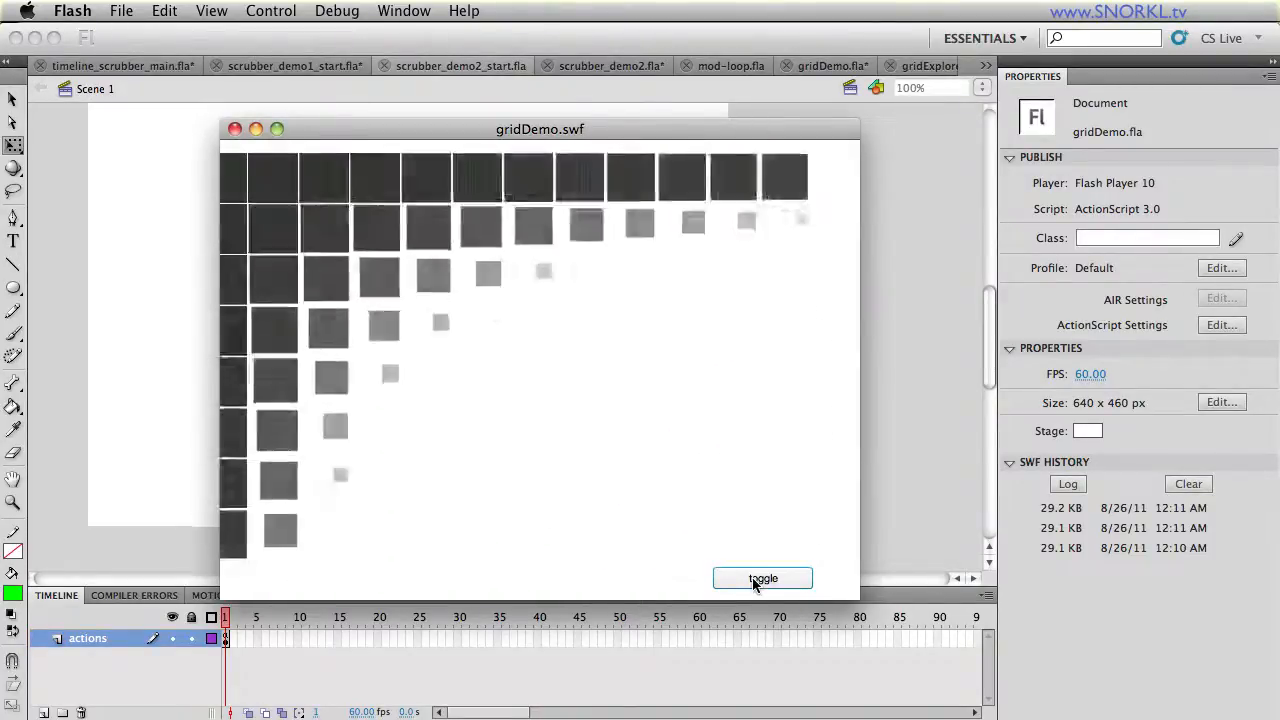
{"action": "left_click", "coordinate": [762, 578]}
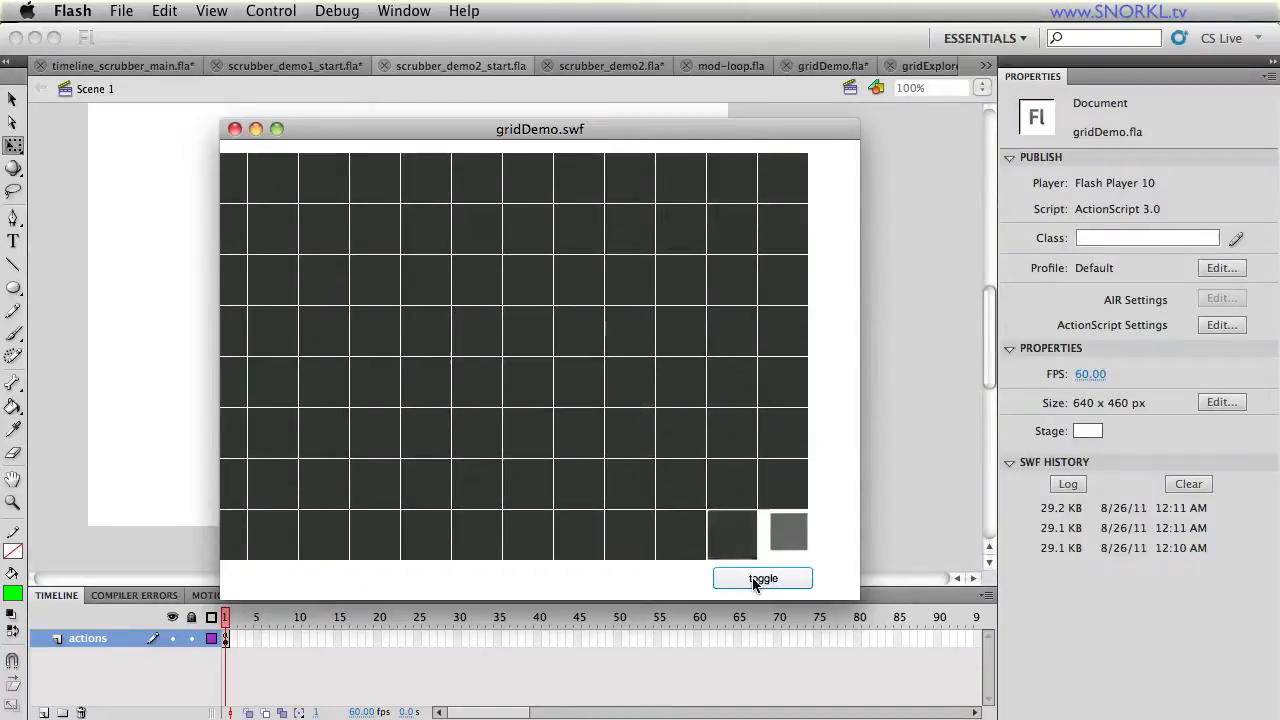
{"action": "left_click", "coordinate": [762, 578]}
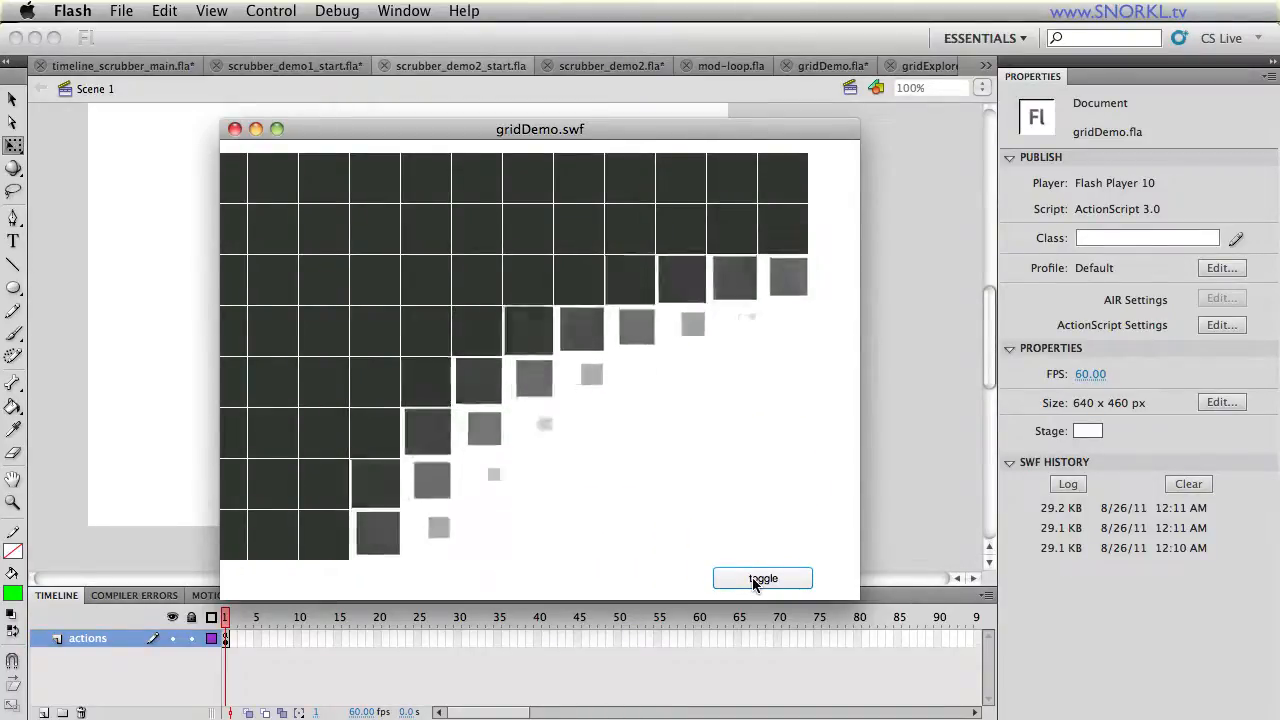
{"action": "left_click", "coordinate": [762, 578]}
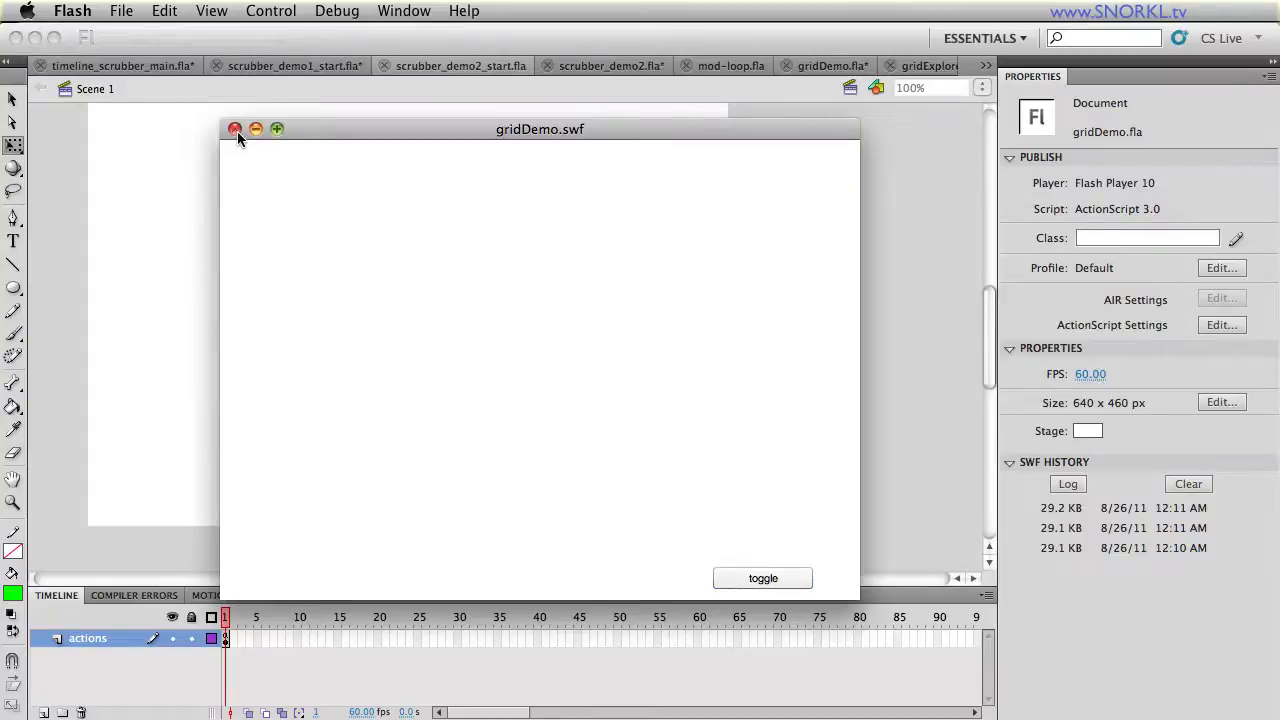
{"action": "left_click", "coordinate": [235, 129]}
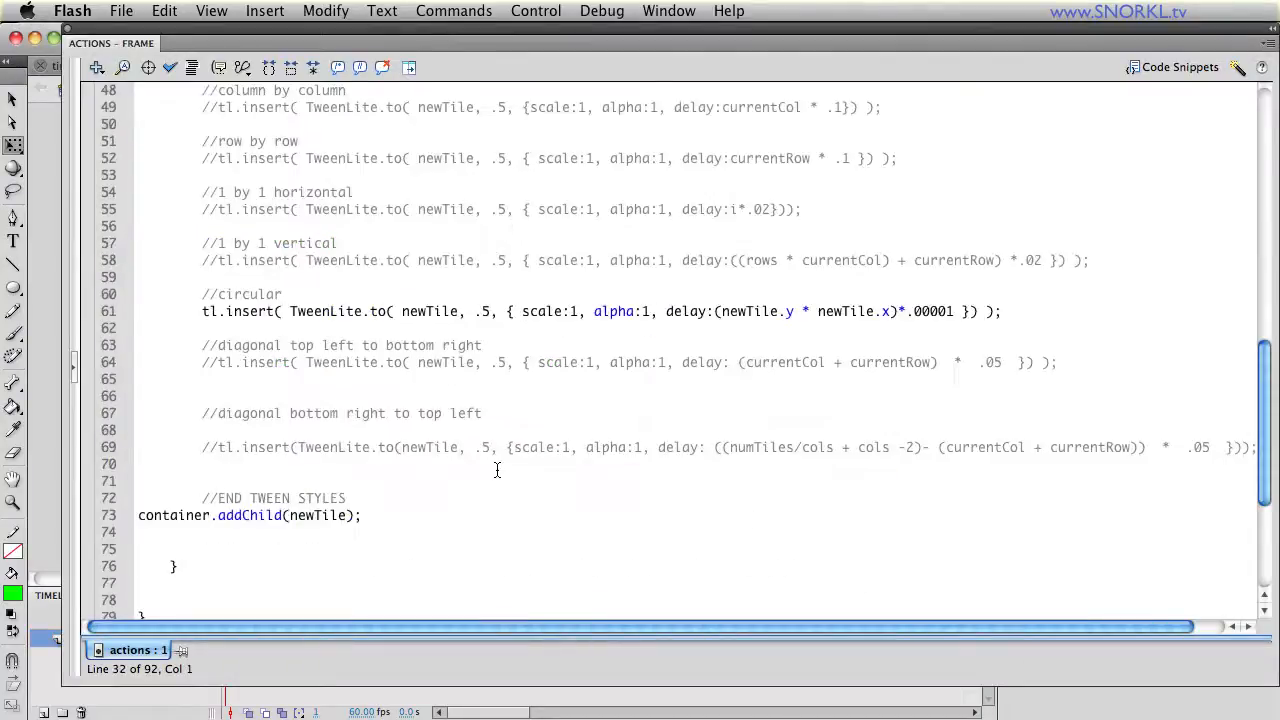
{"action": "scroll", "scroll_direction": "down", "scroll_amount": 3}
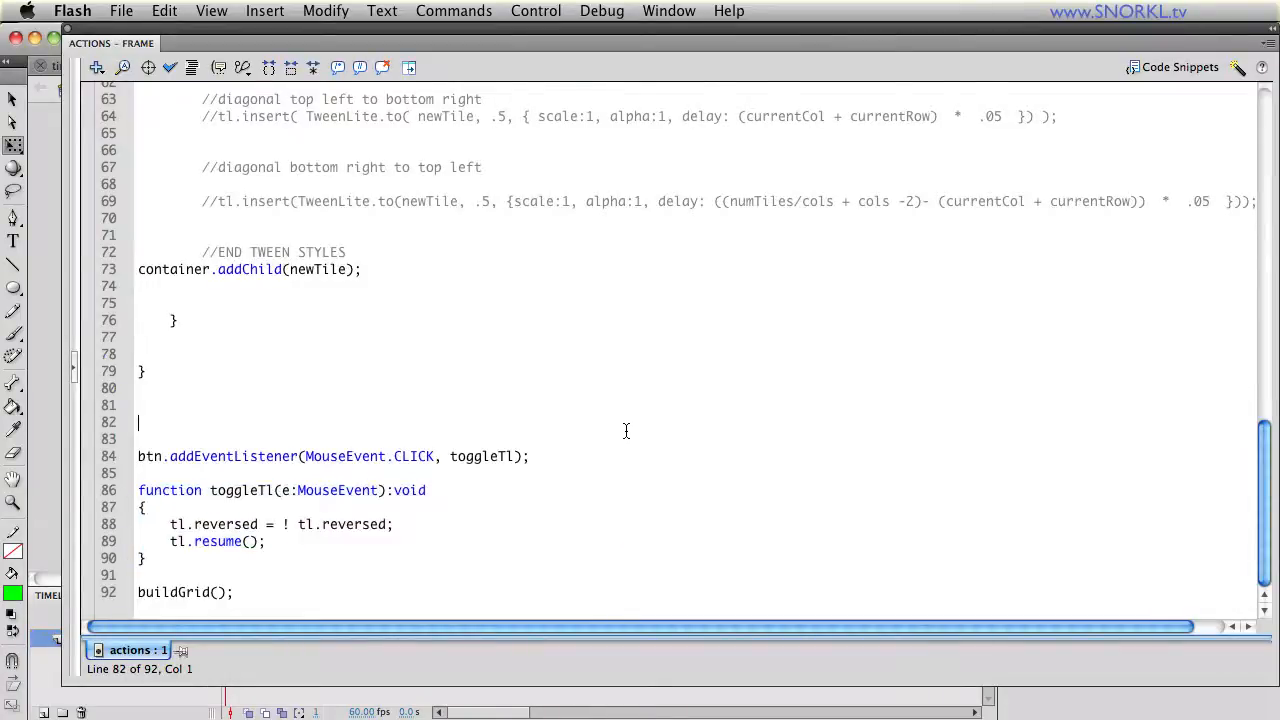
{"action": "scroll", "scroll_direction": "up", "scroll_amount": 3}
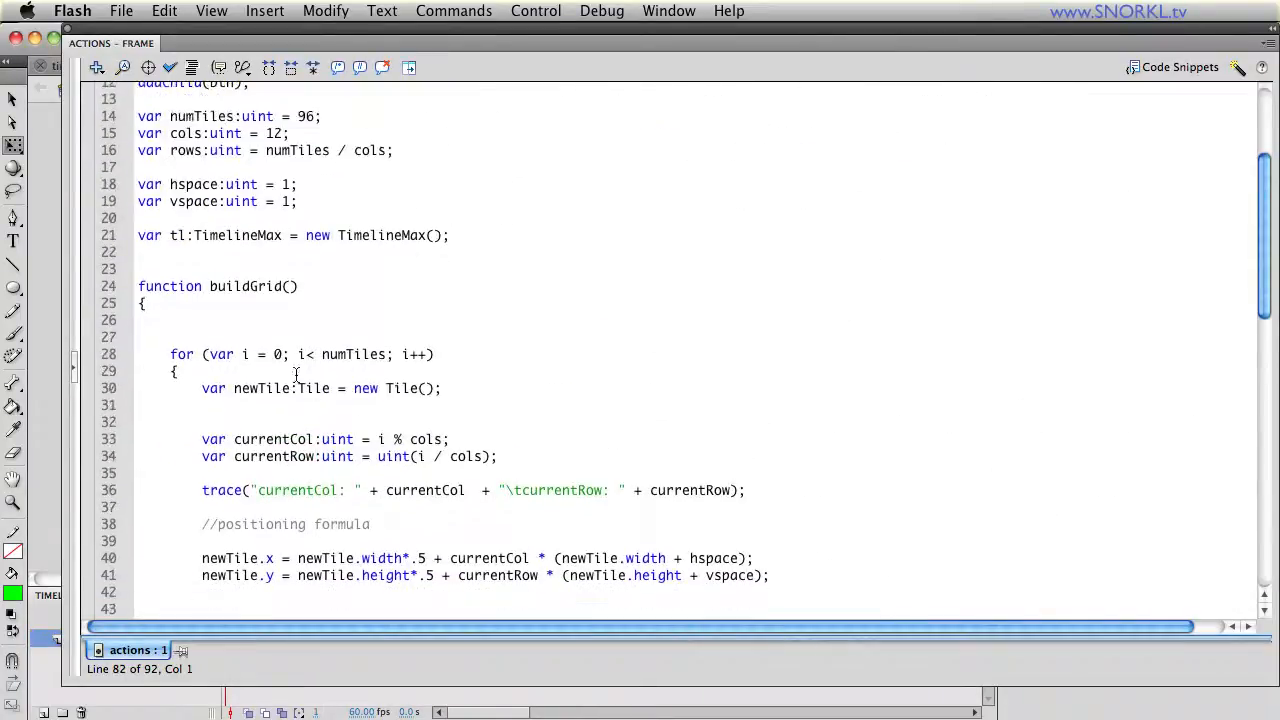
{"action": "scroll", "scroll_direction": "down", "scroll_amount": 3}
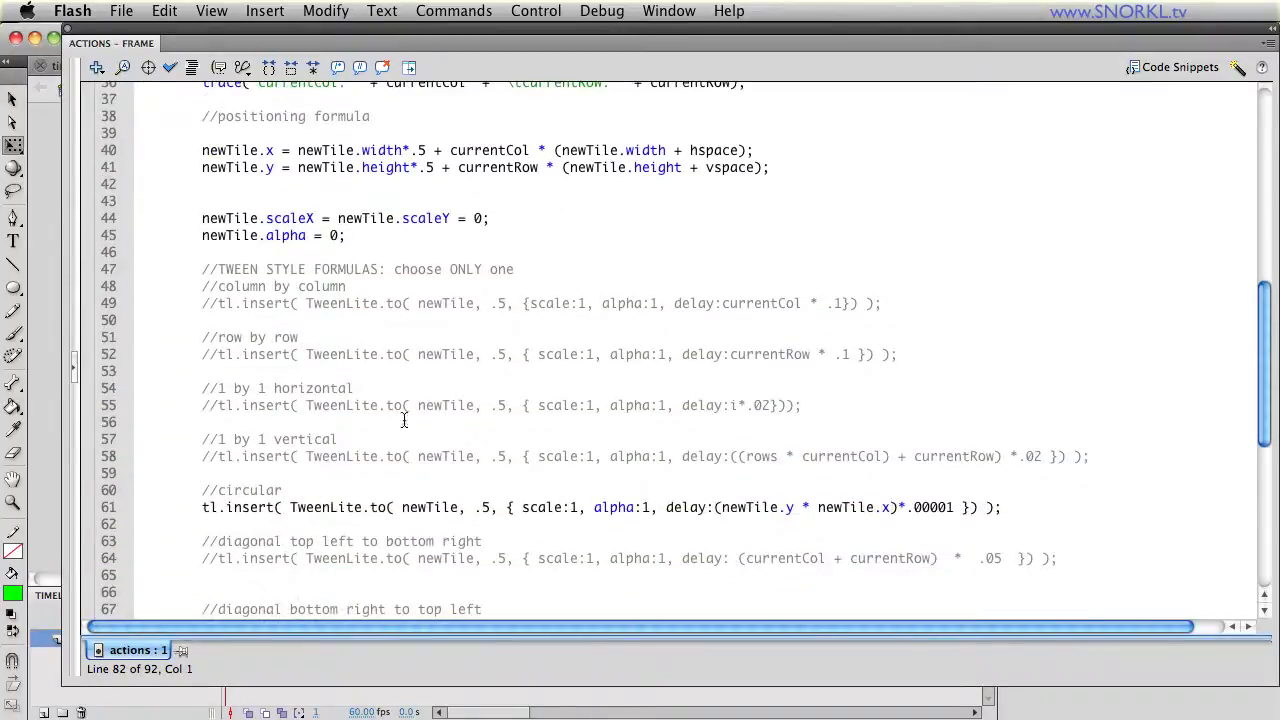
{"action": "mouse_move", "coordinate": [288, 505]}
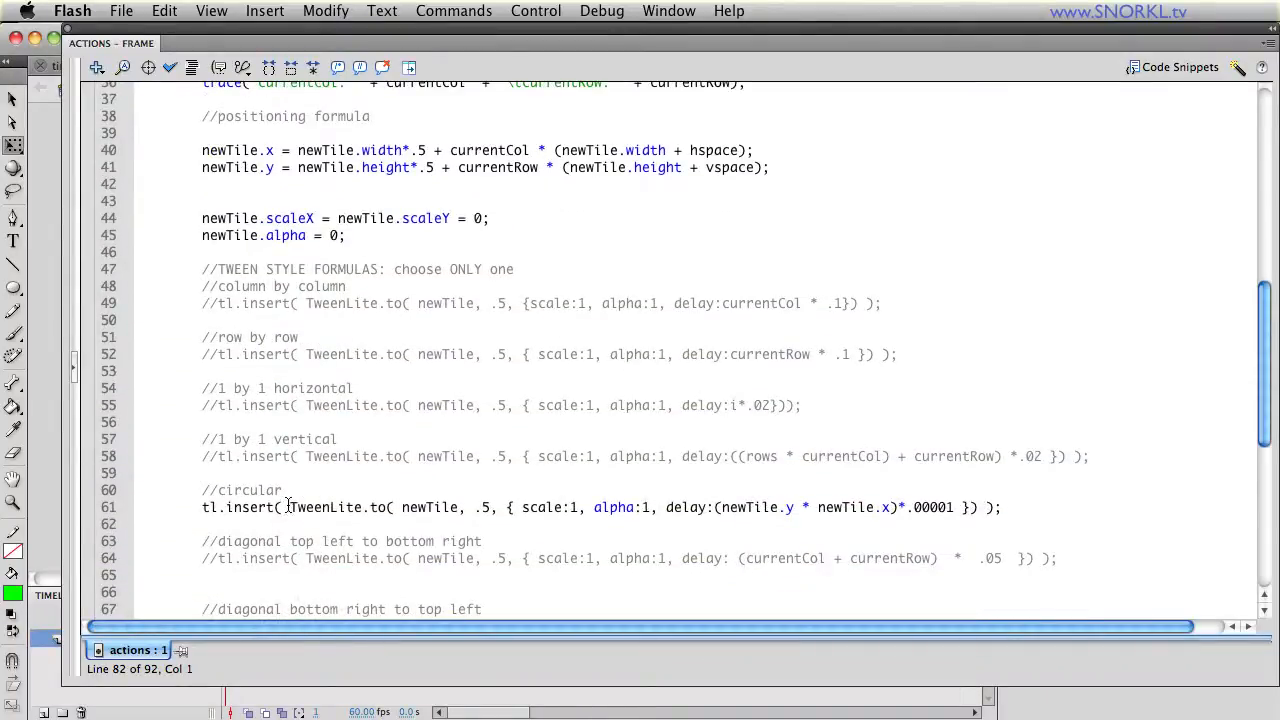
{"action": "double_click", "coordinate": [340, 507]}
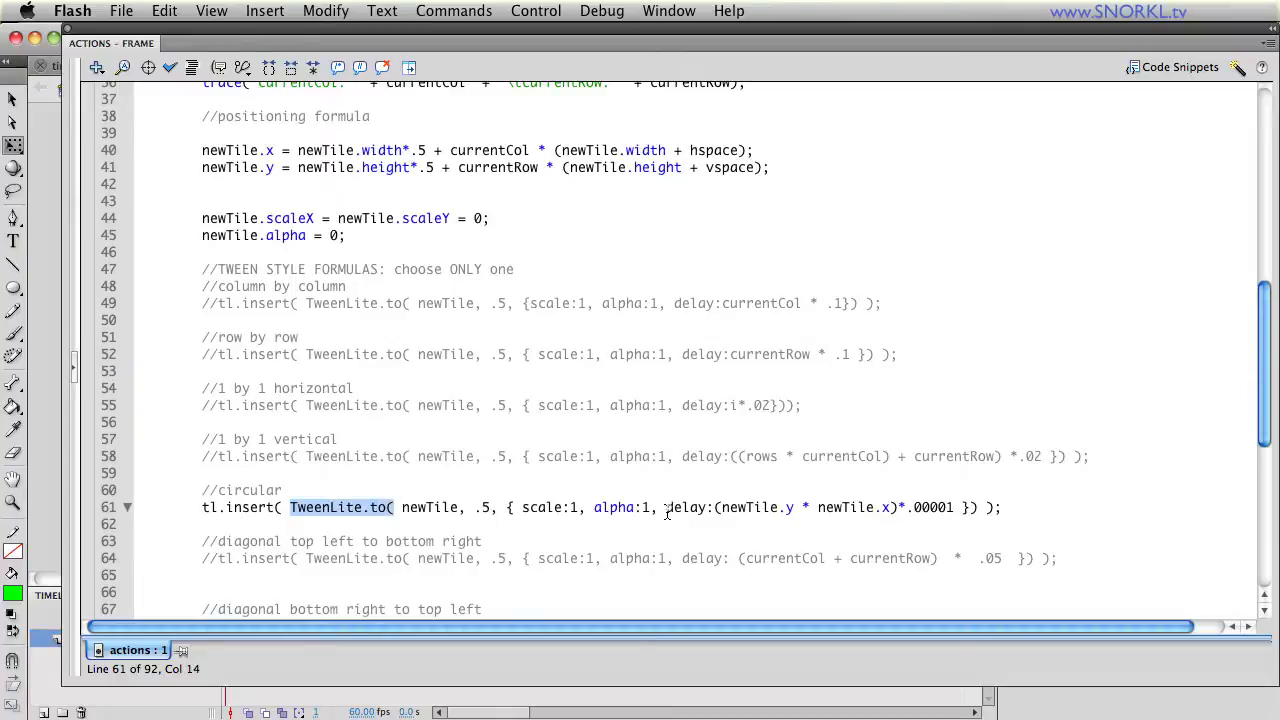